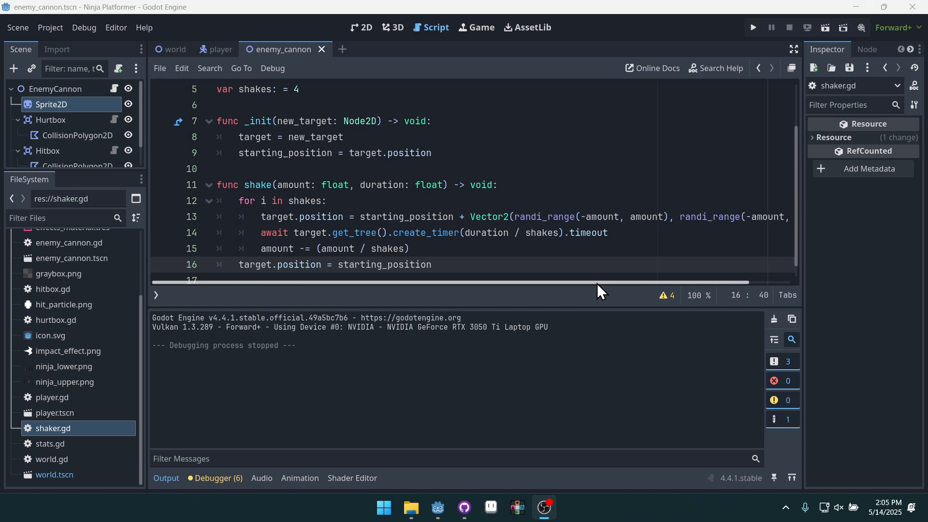
mouse_move(193, 482)
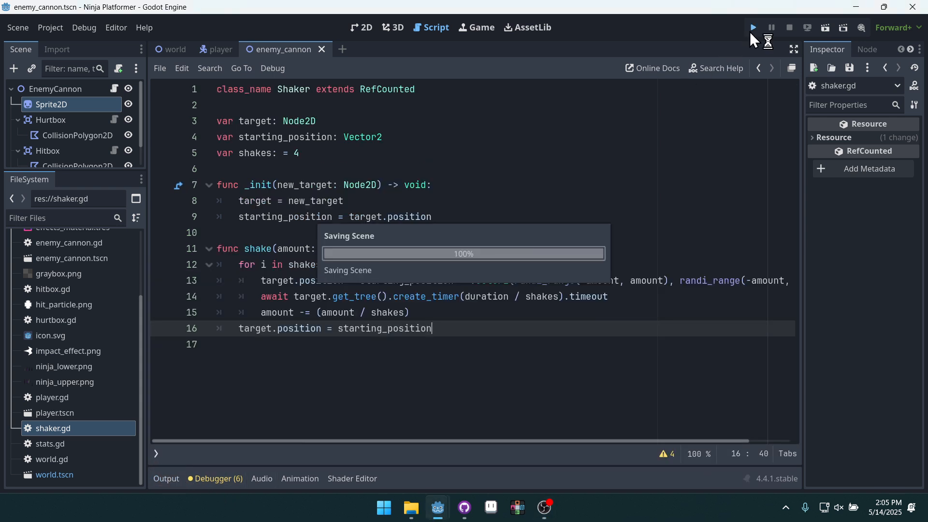
Step: Collapse the Output panel and narrow the Scene and FileSystem docks slightly
left_click(752, 28)
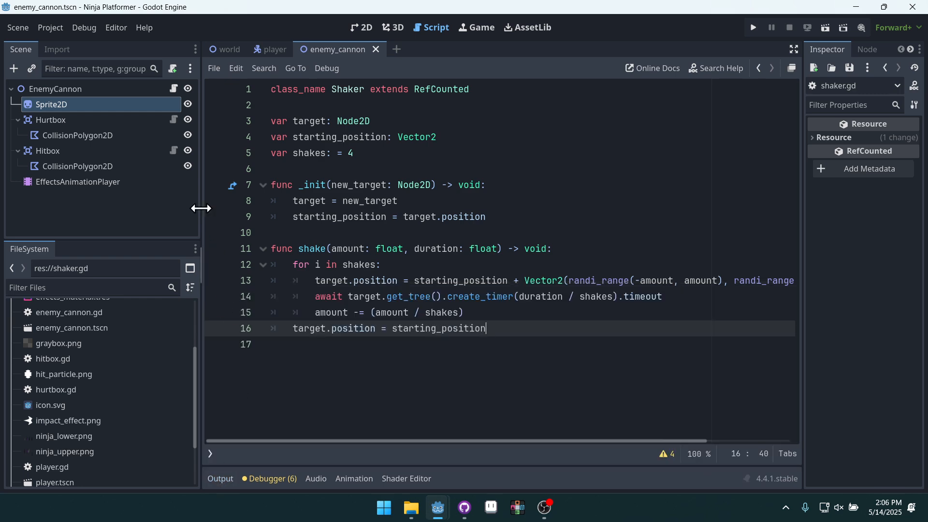
left_click_drag(201, 208, 158, 208)
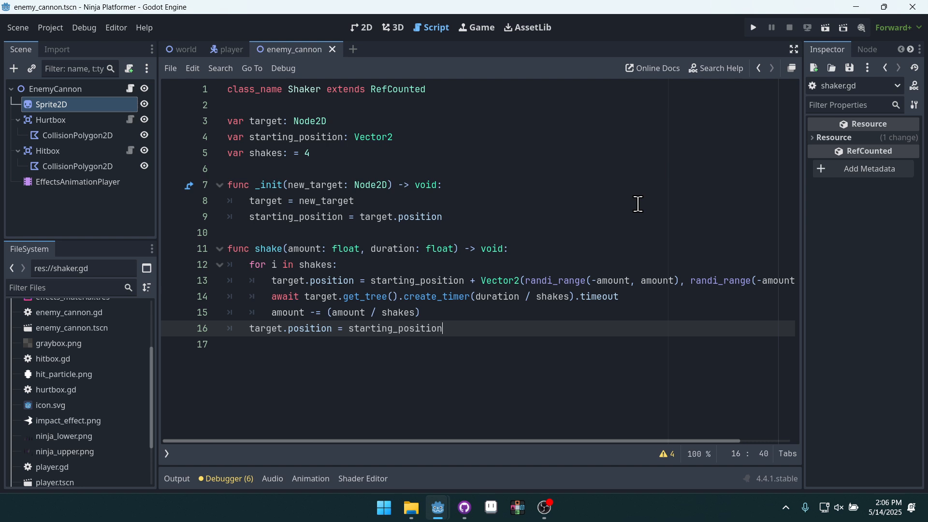
left_click(308, 153)
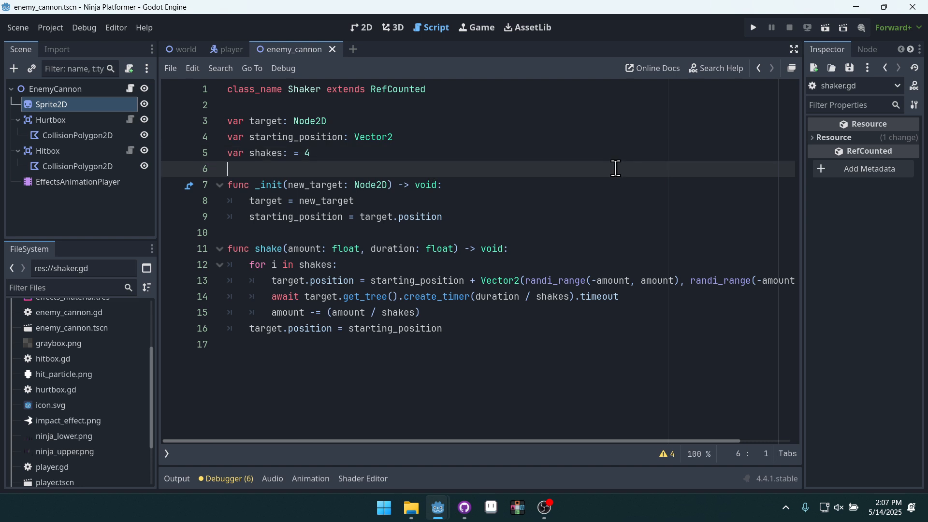
Step: Create res://particle_burst.gd from the FileSystem dock, inheriting GPUParticles2D
right_click(51, 405)
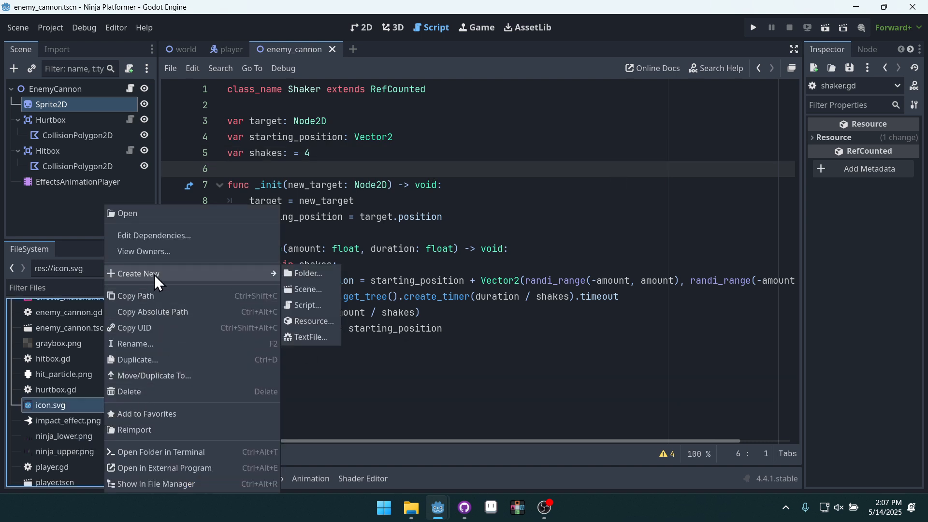
left_click(307, 305)
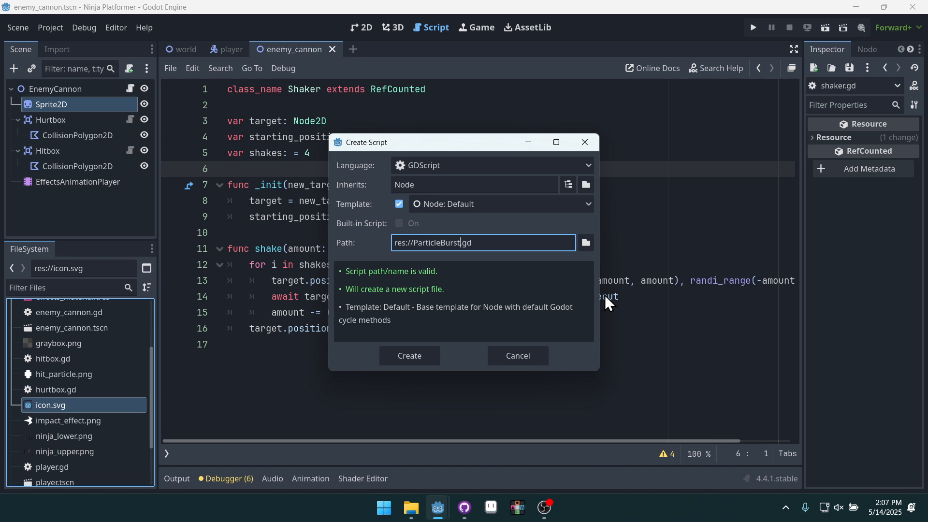
mouse_move(477, 302)
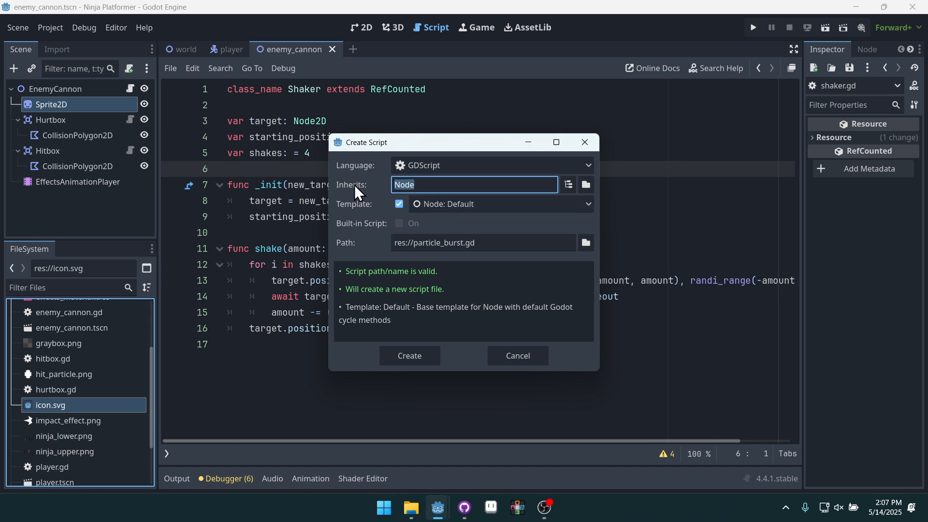
type("GPU")
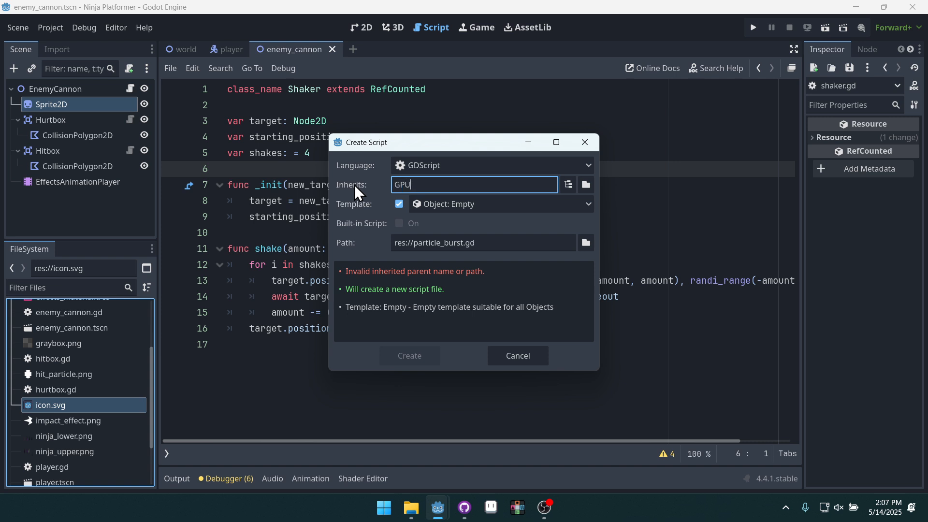
type("Part")
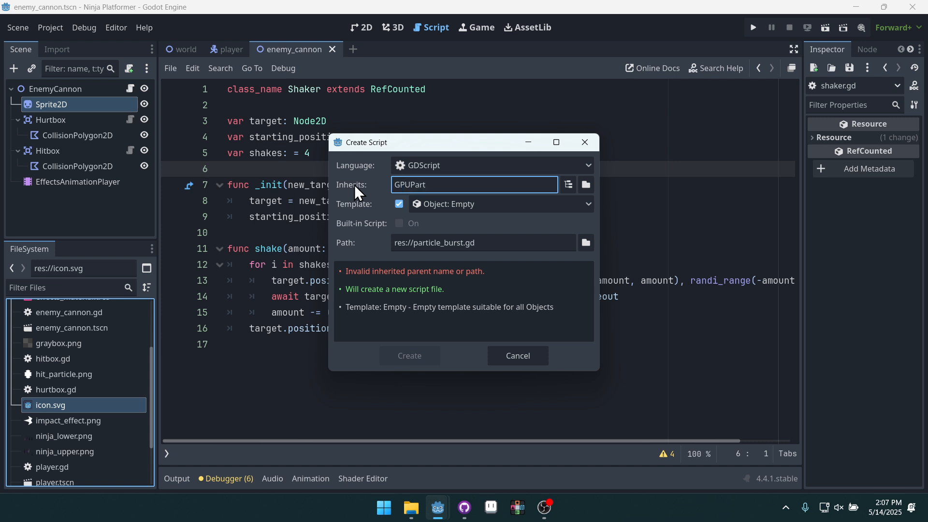
type("icles2D")
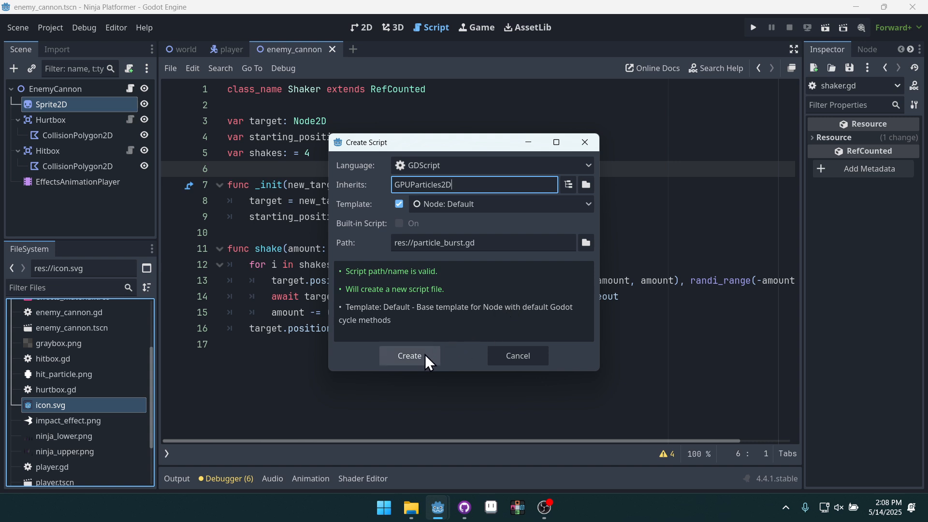
left_click(409, 355)
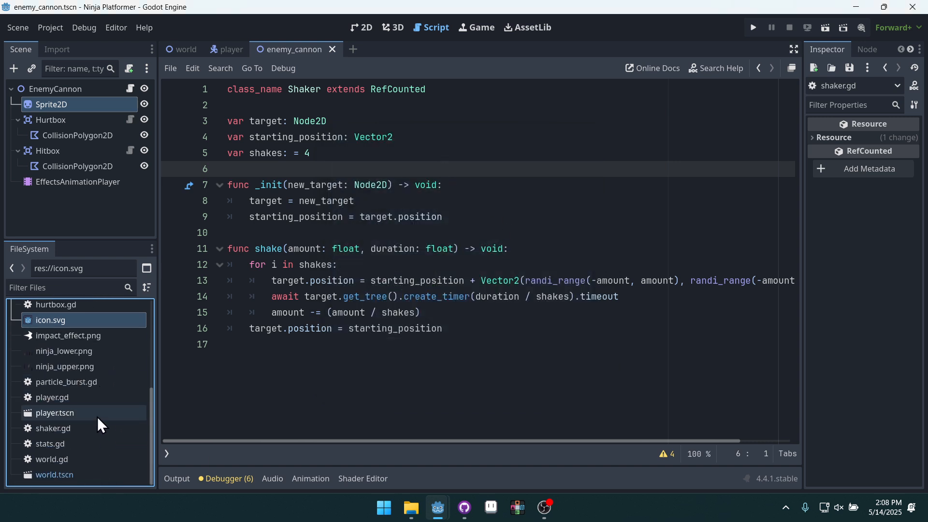
Step: Add 'class_name ParticleBurst' at the top of particle_burst.gd
double_click(67, 382)
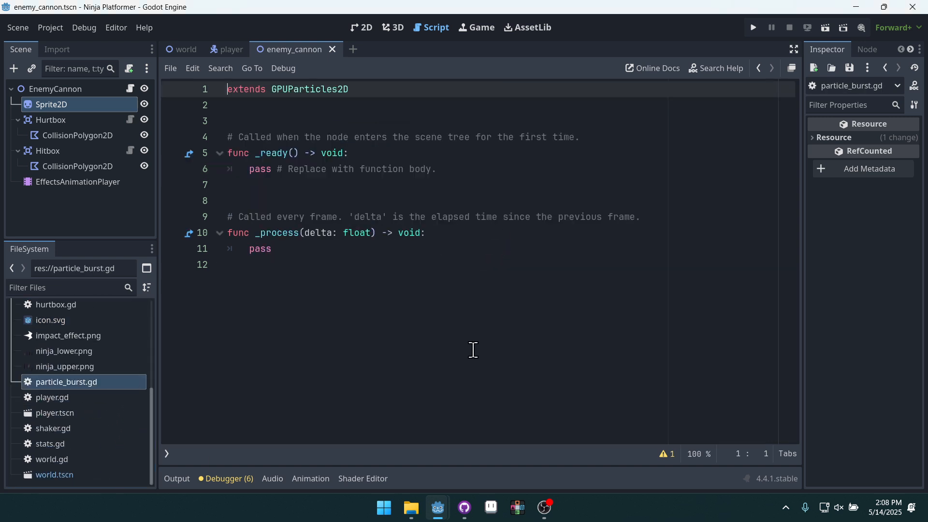
type("class_name")
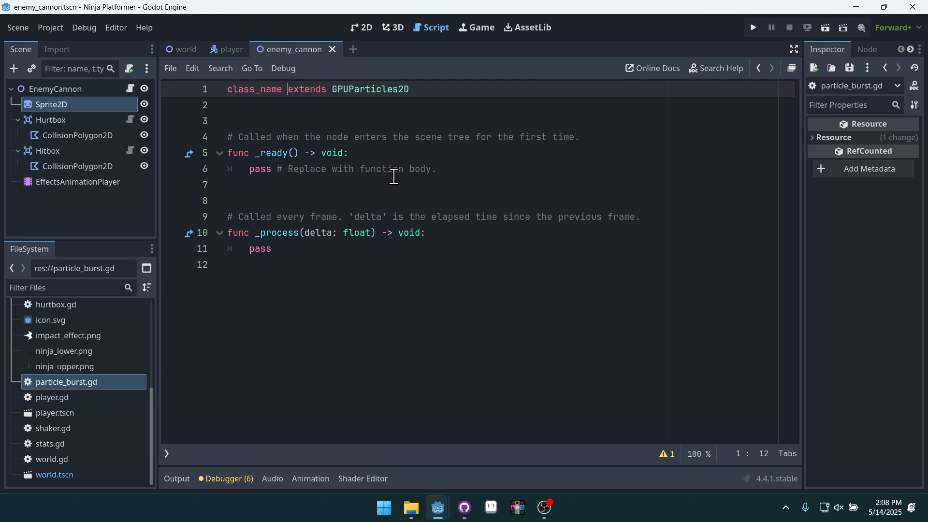
type("Particle")
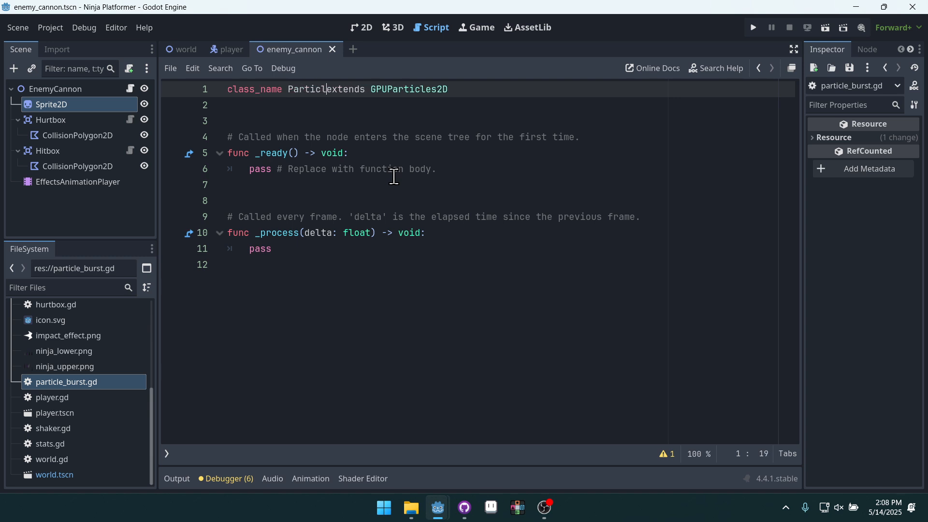
type("eBurst")
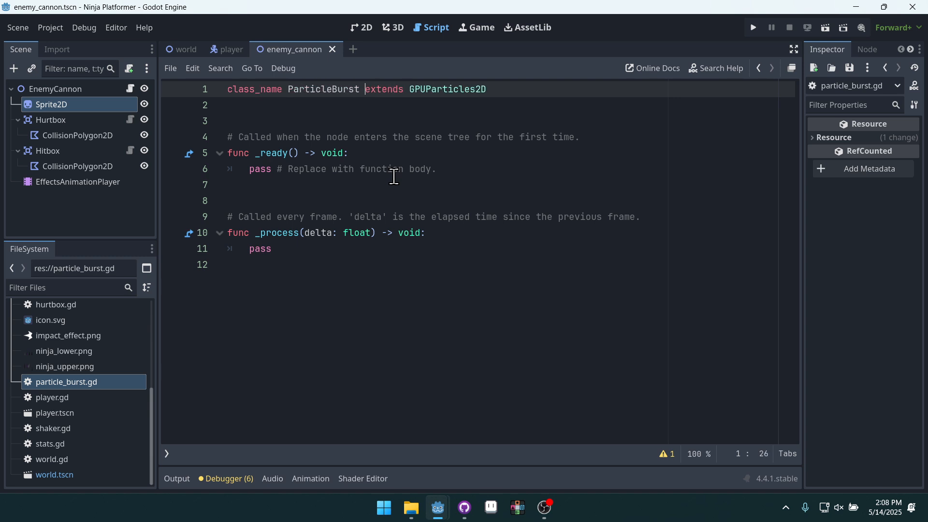
Step: Strip the template comments and _process function, leaving an empty _ready
left_click(468, 169)
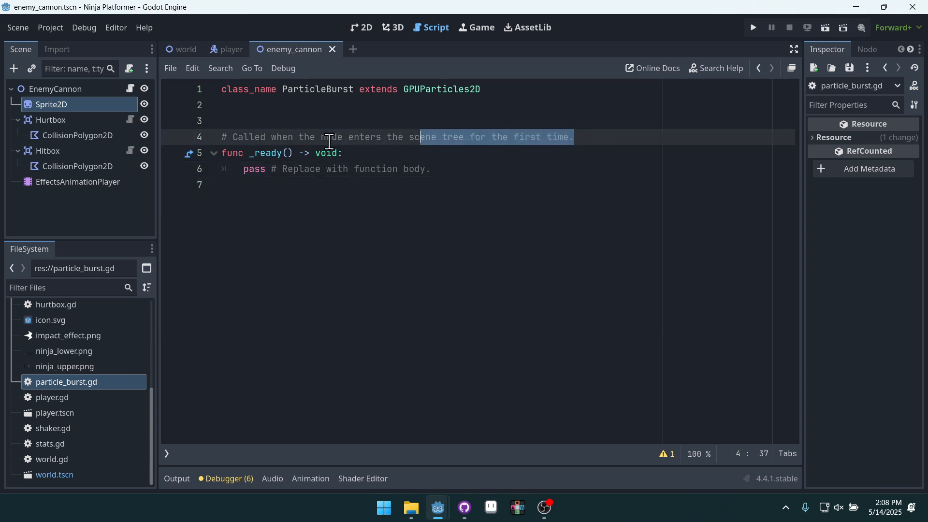
key("Delete")
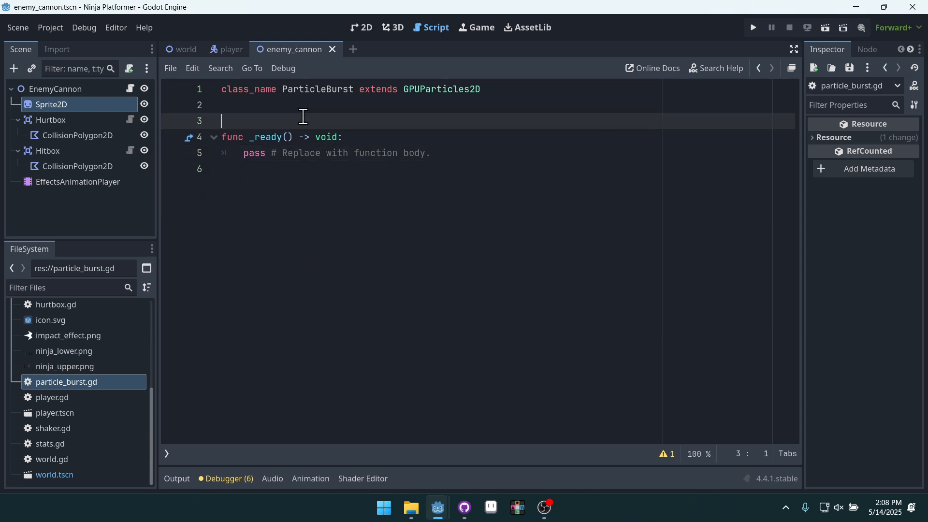
mouse_move(458, 153)
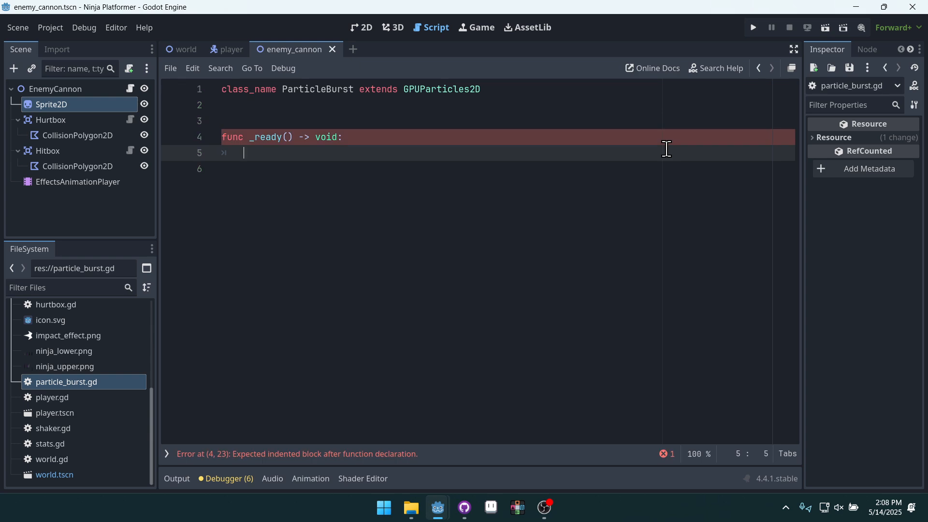
mouse_move(447, 89)
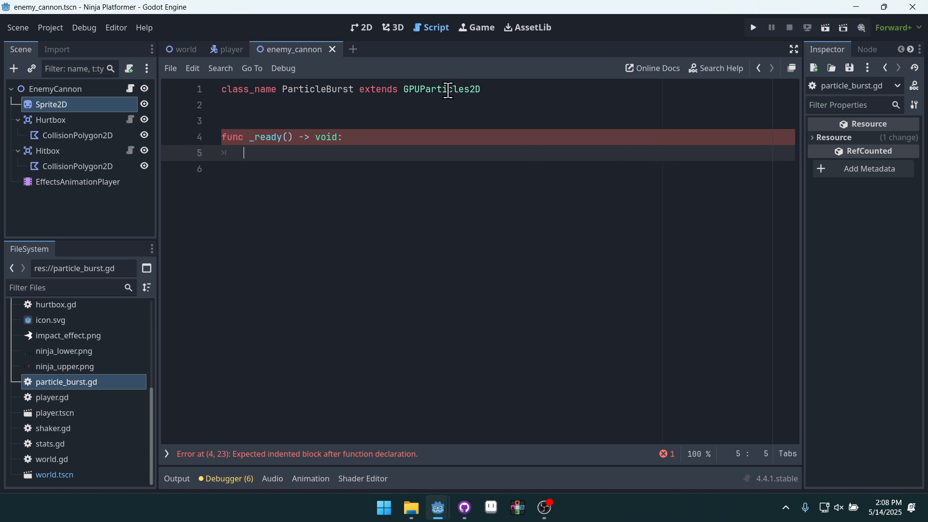
left_click(480, 89)
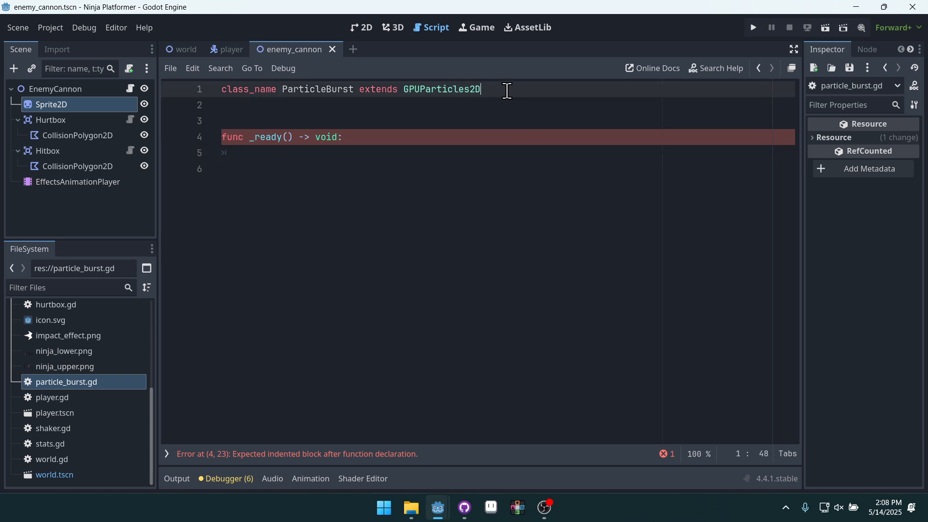
double_click(441, 89)
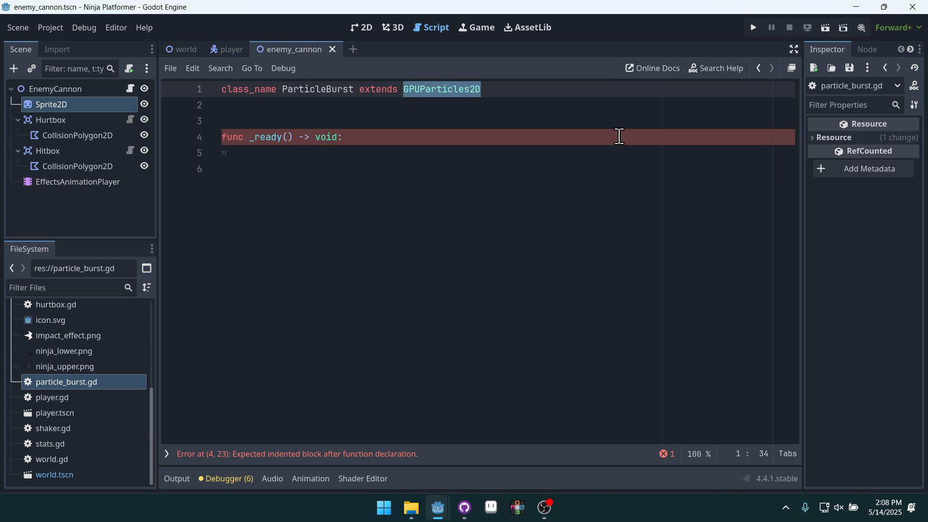
mouse_move(680, 148)
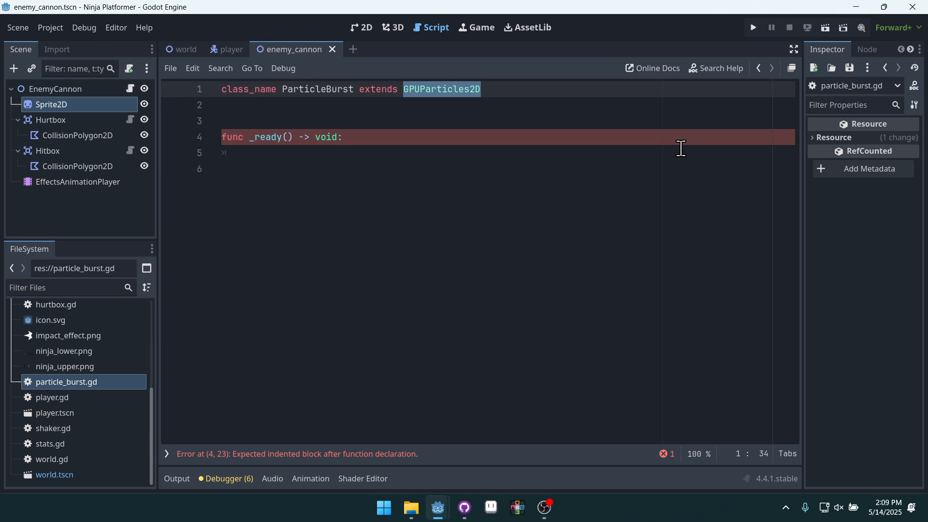
mouse_move(478, 171)
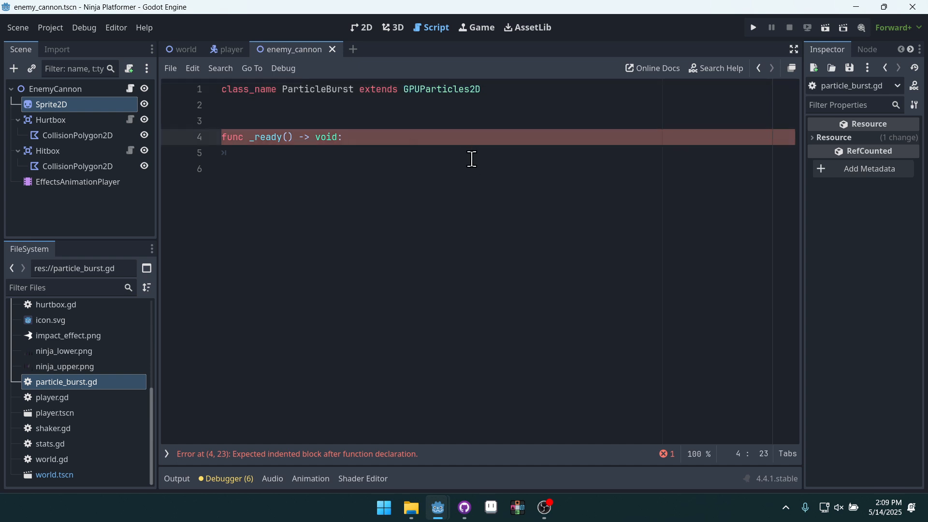
Step: In _ready, connect finished to queue_free and set emitting = true
key("Return")
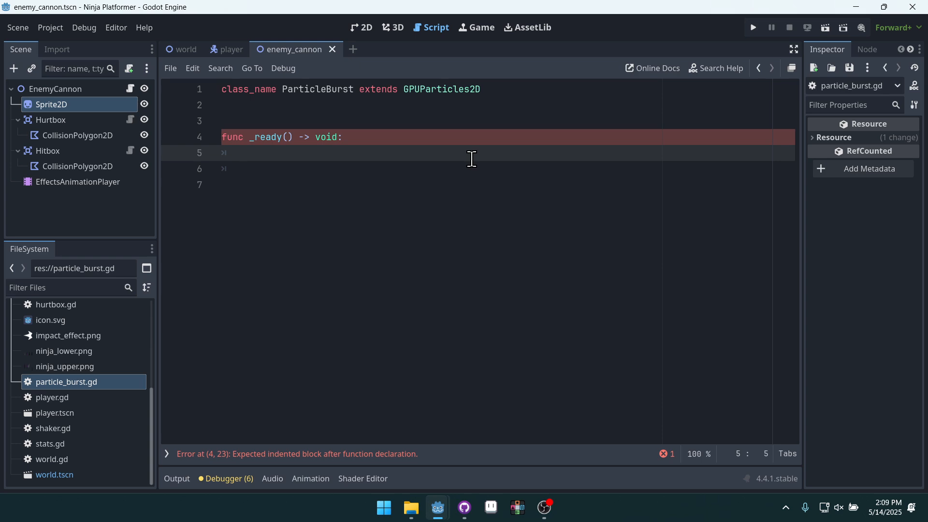
type("fun")
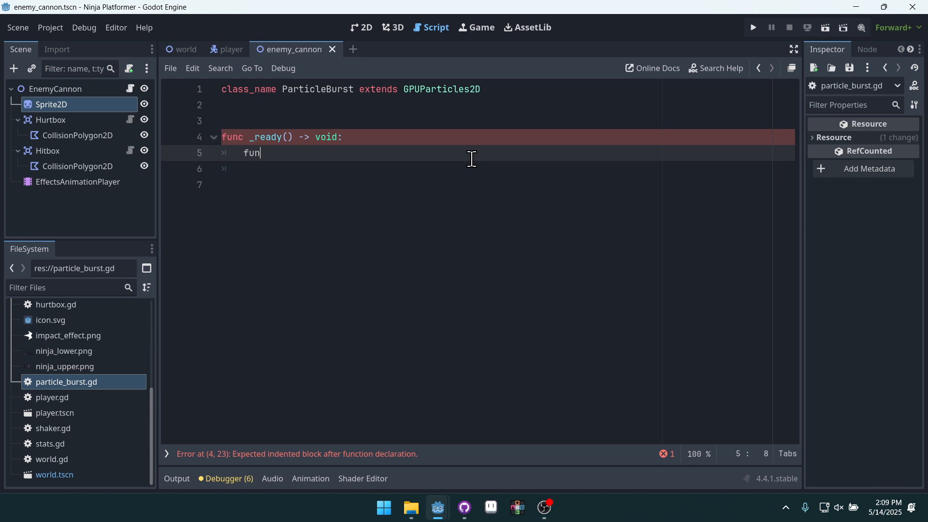
type("ished.connect")
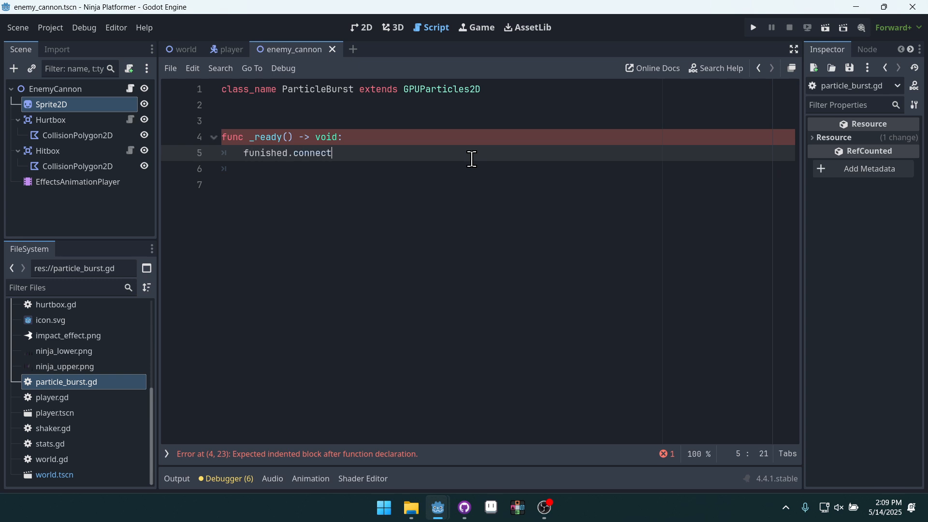
type("(queue_free")
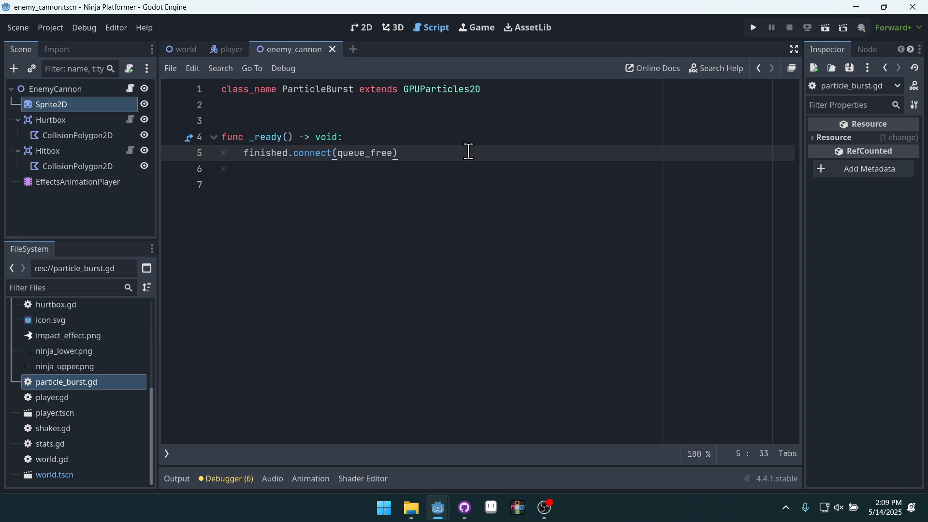
mouse_move(407, 223)
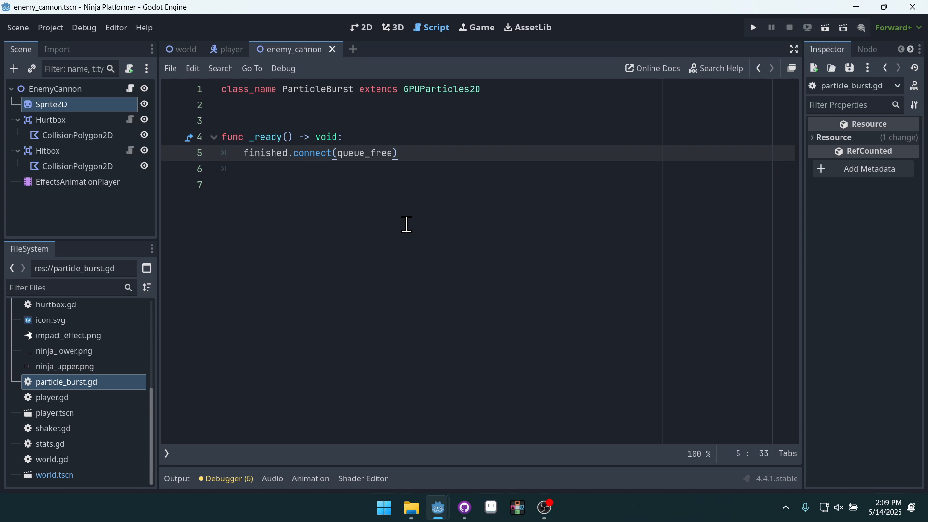
double_click(265, 153)
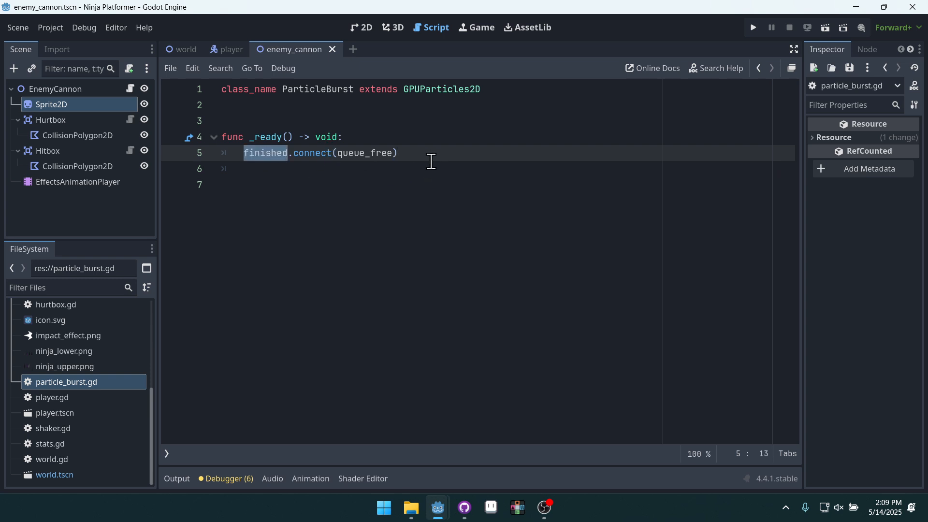
left_click(397, 153)
type("emi")
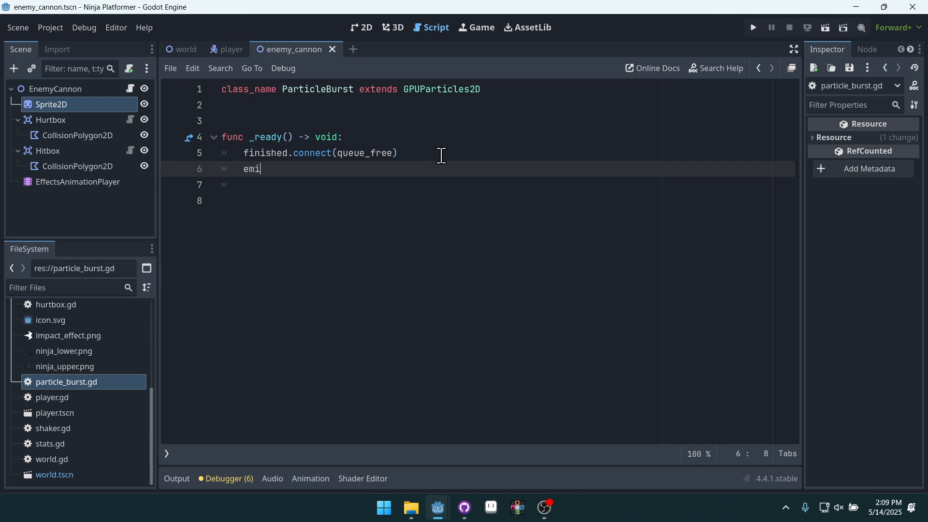
type("tting = true")
left_click(507, 185)
type("explosiveness =")
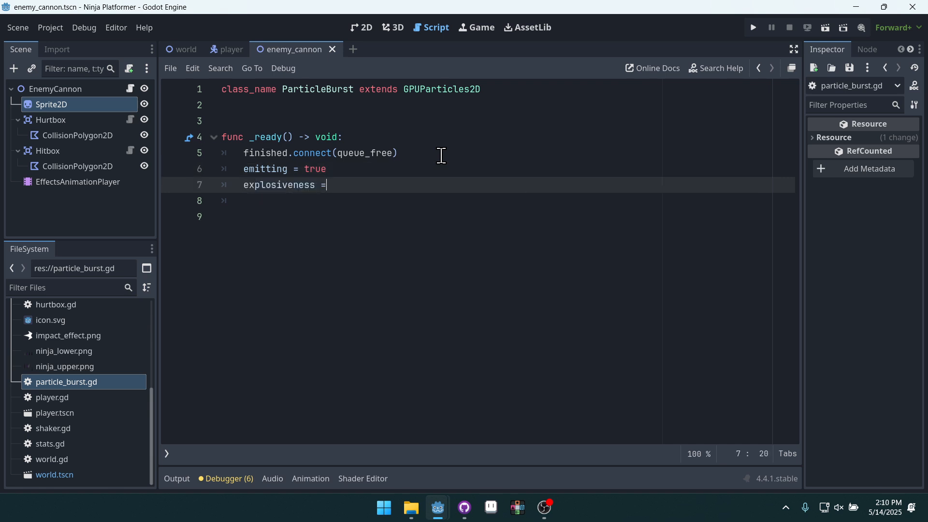
Step: Set explosiveness = 1.0, one_shot = true and local_coords = true in _ready
type("1.0")
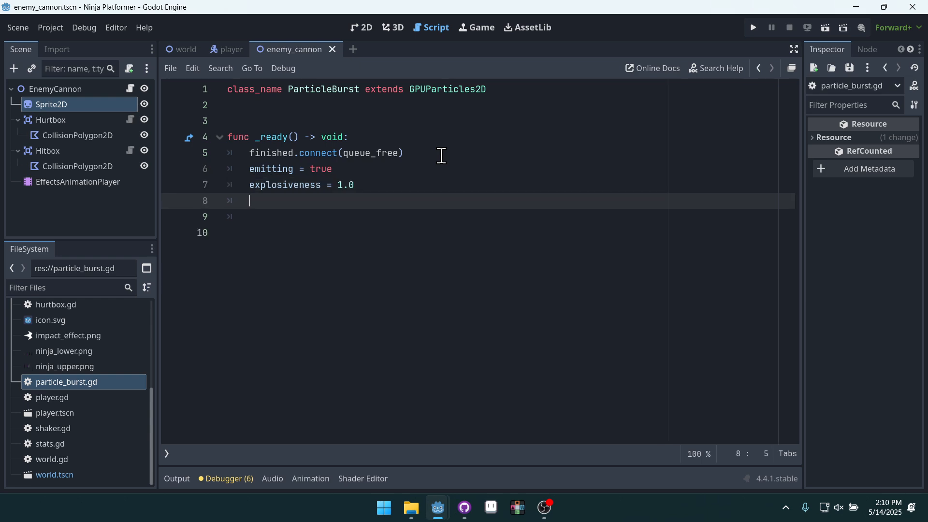
type("one_shot")
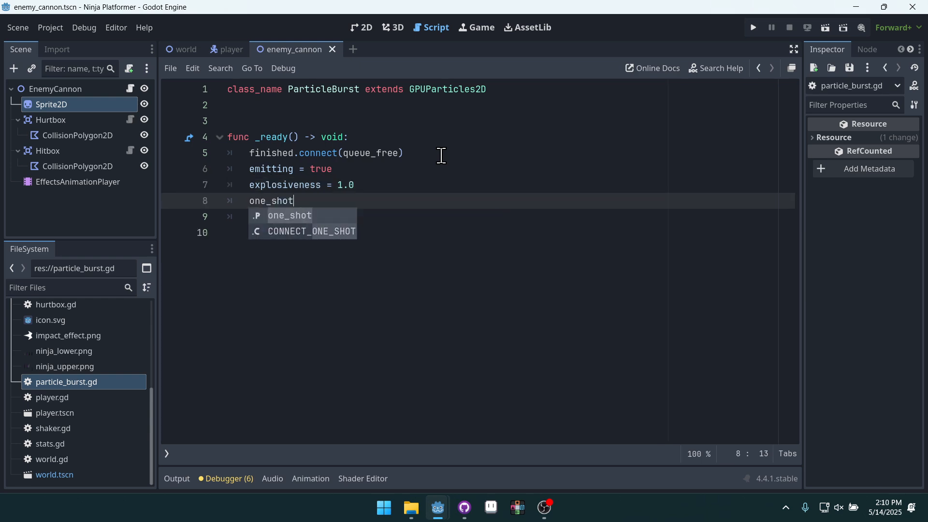
type("= true")
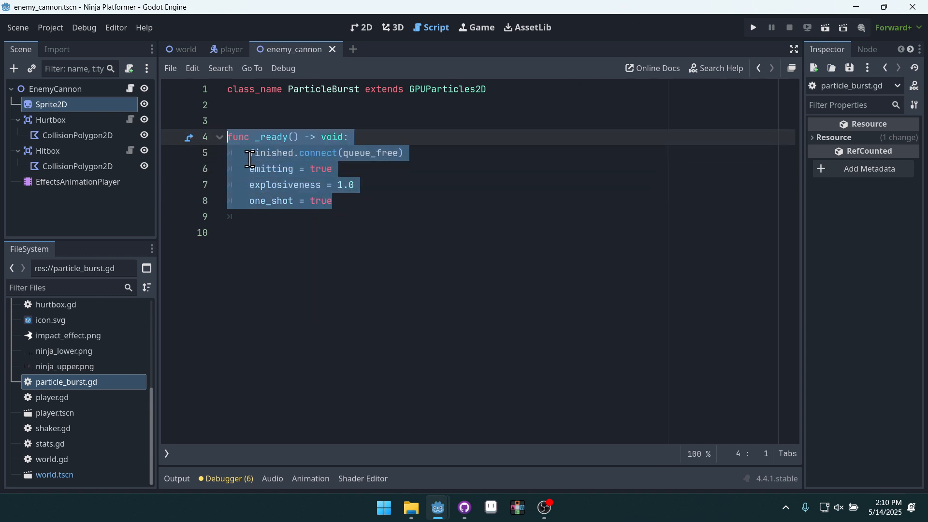
left_click(278, 185)
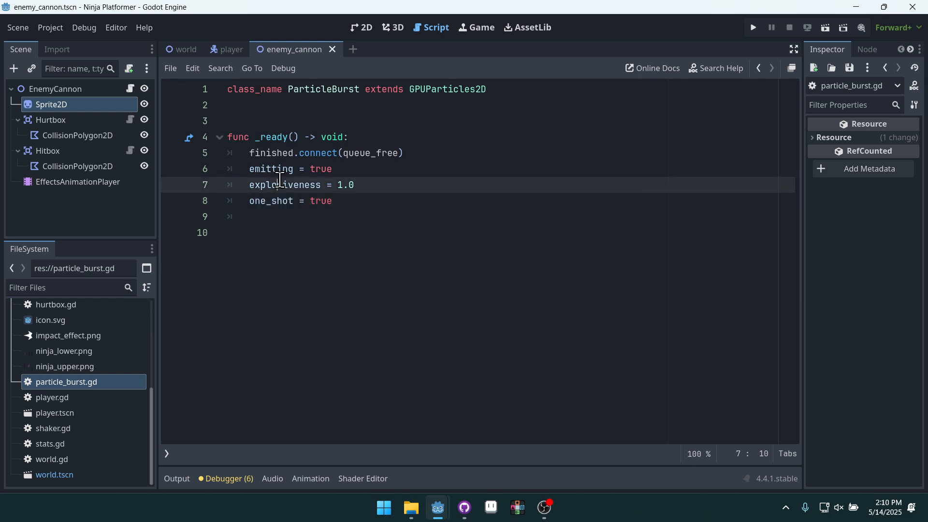
double_click(271, 201)
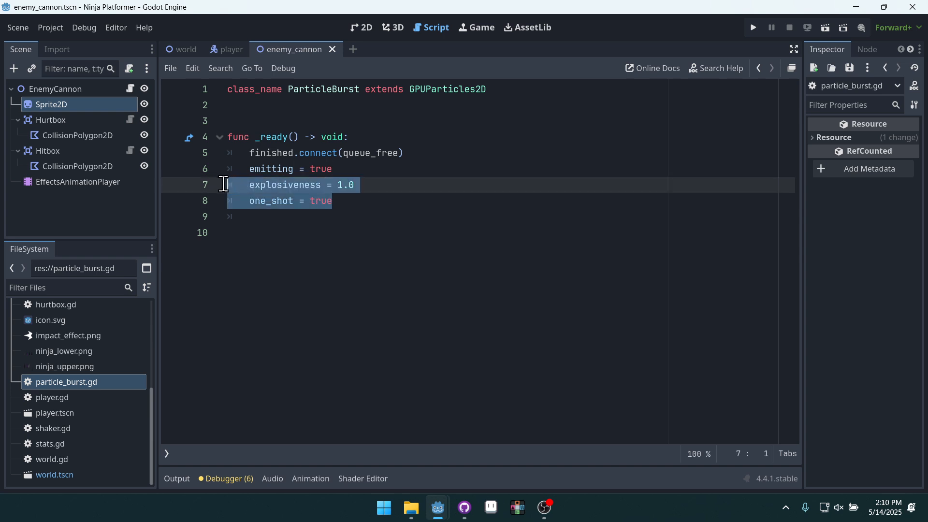
left_click(438, 184)
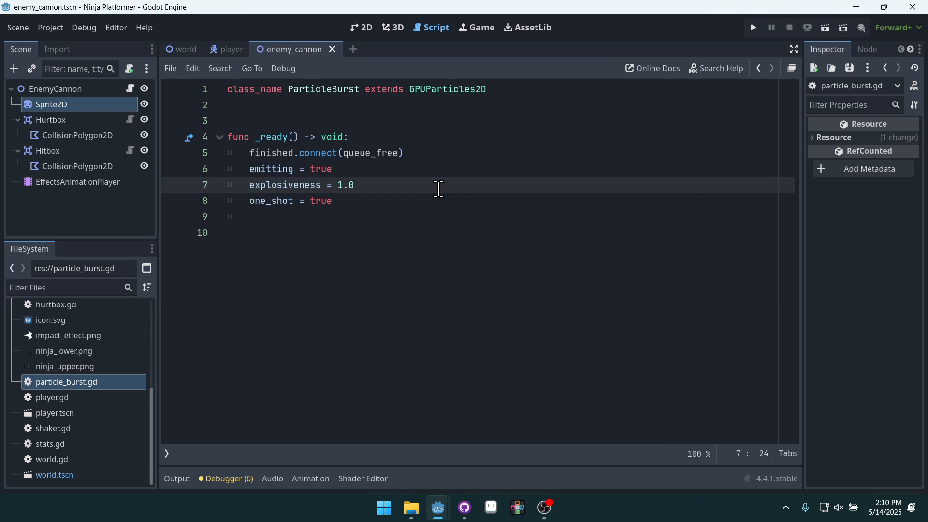
left_click(333, 201)
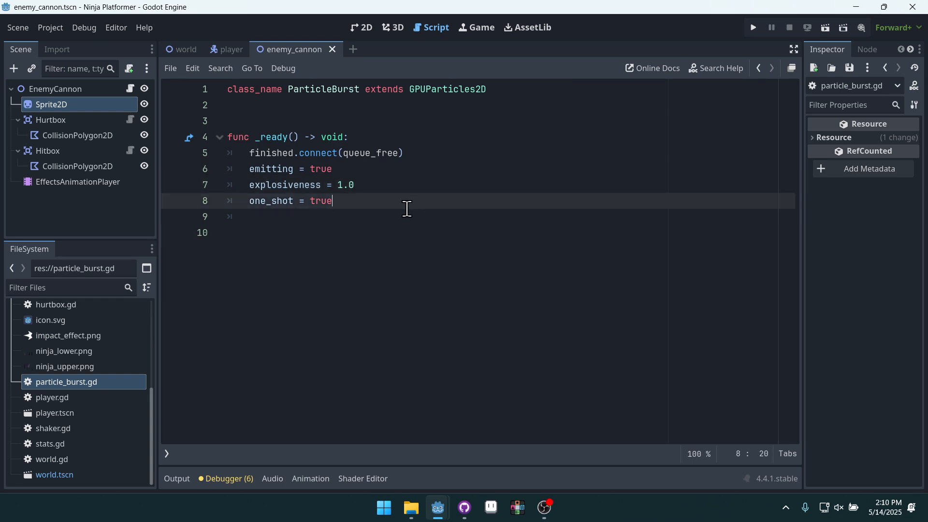
type("local_coords = true")
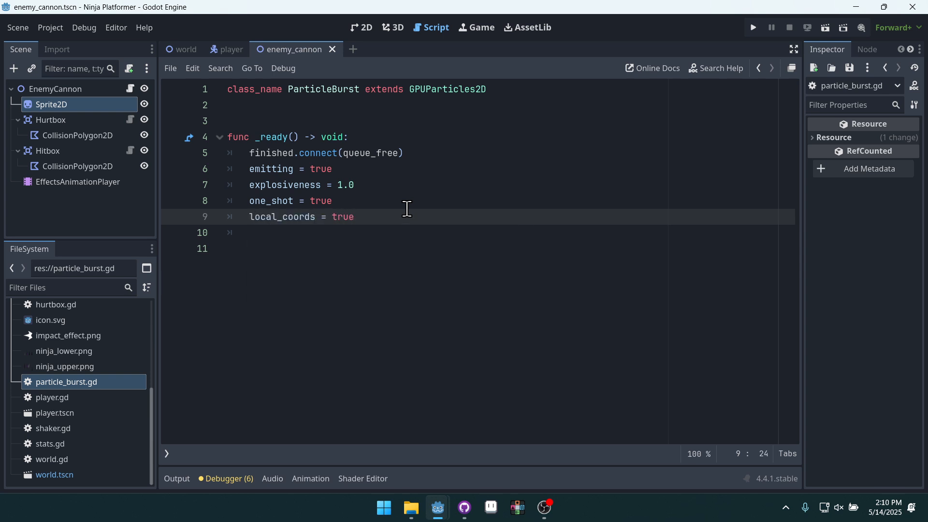
left_click(321, 232)
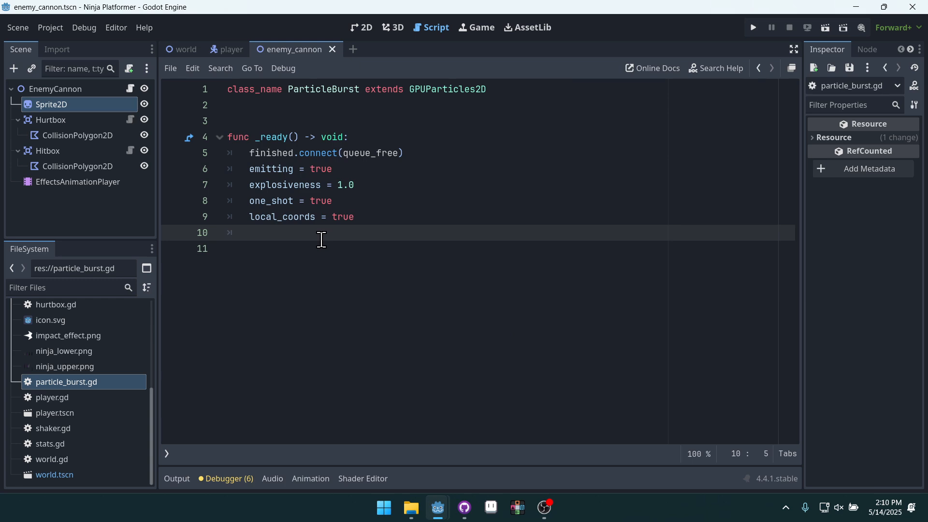
Step: End _ready with a restart() call
type("re")
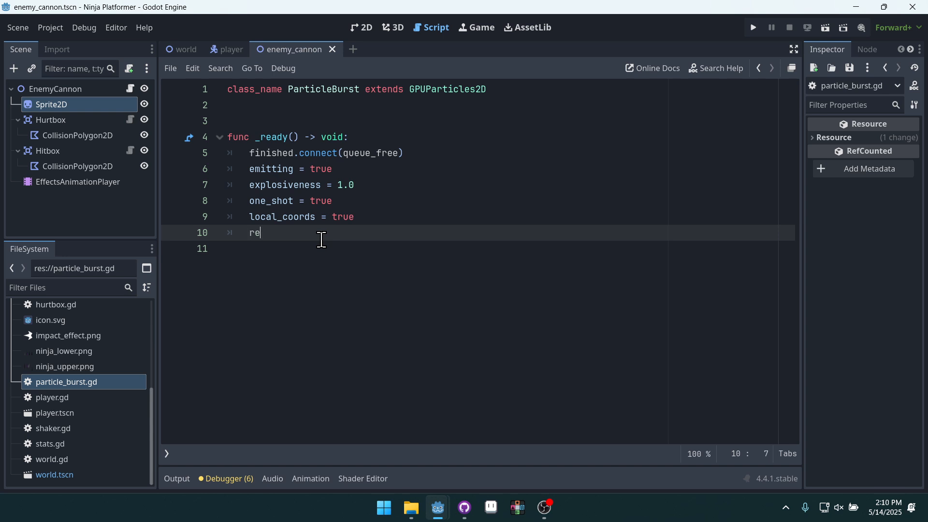
type("start()")
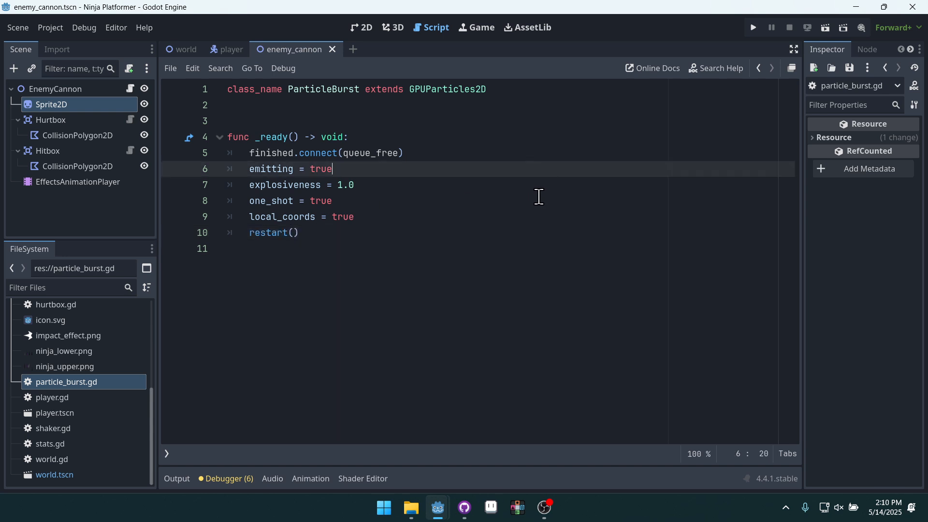
mouse_move(267, 233)
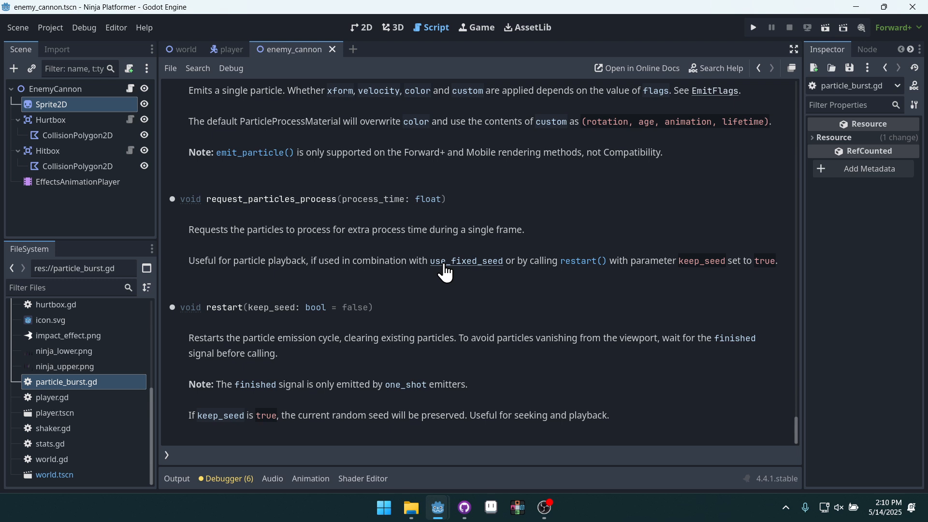
mouse_move(201, 348)
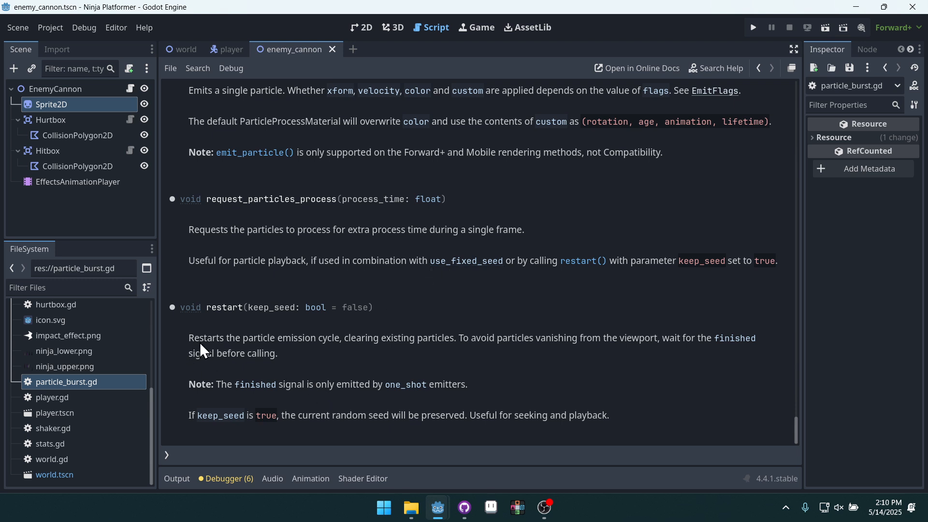
mouse_move(373, 360)
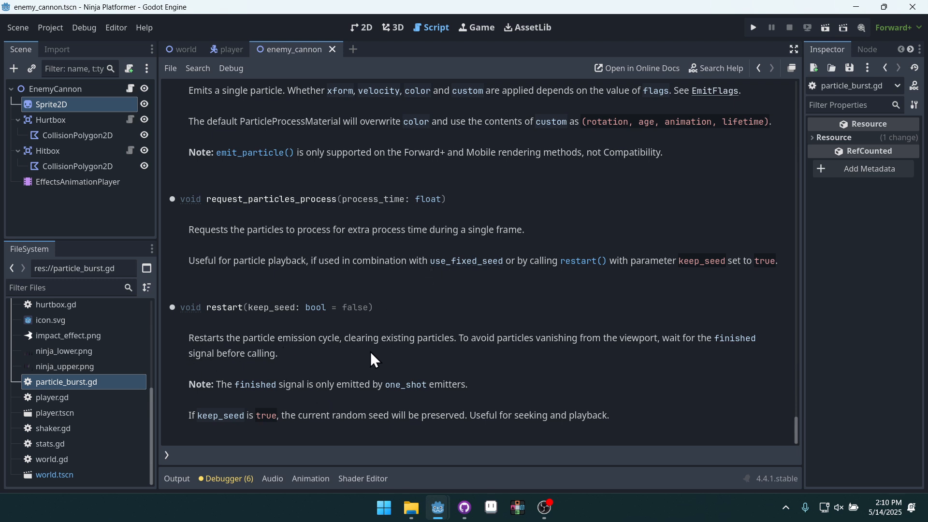
mouse_move(538, 385)
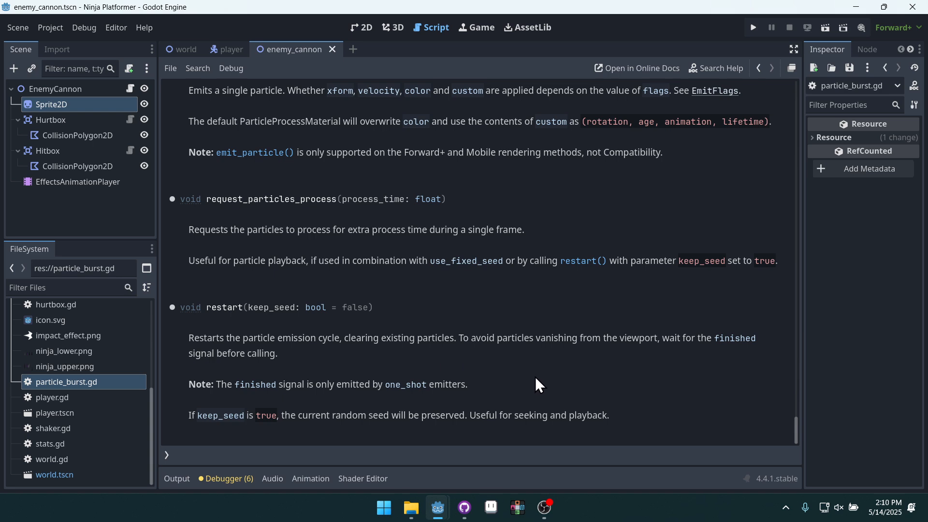
mouse_move(662, 366)
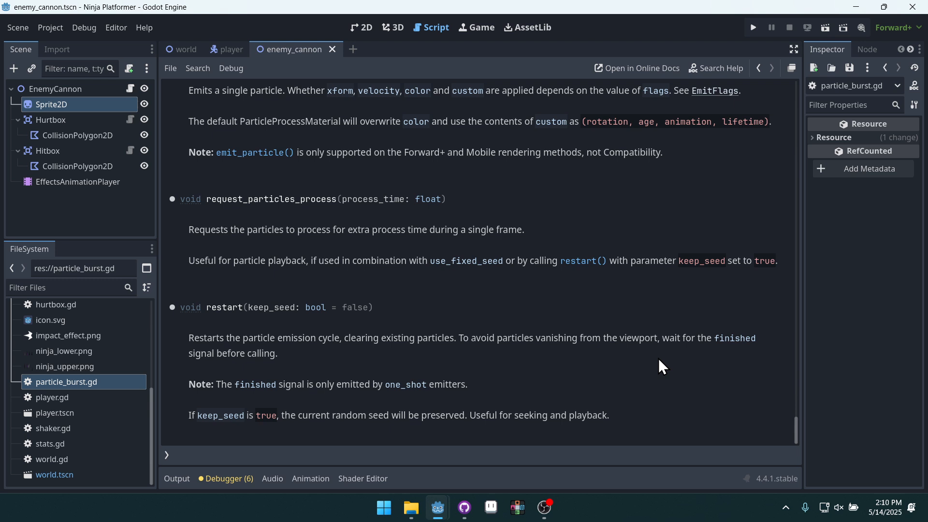
mouse_move(284, 373)
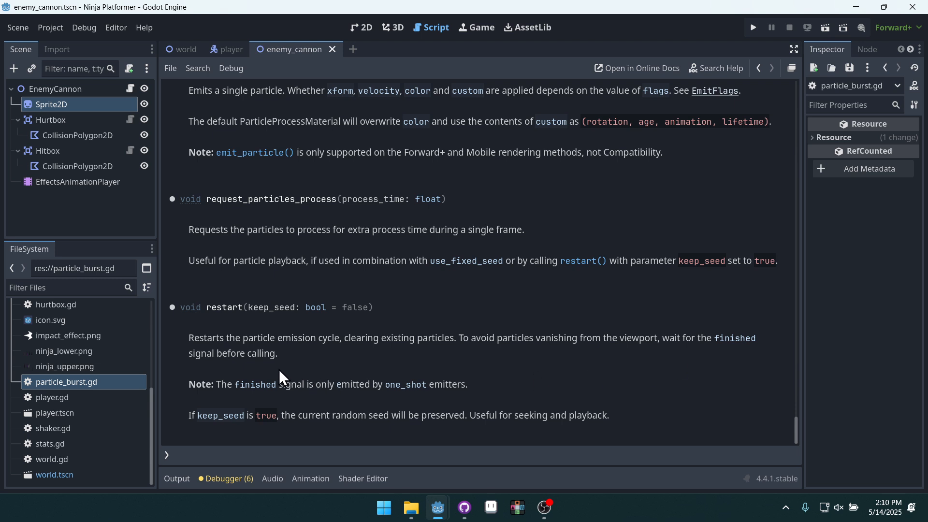
mouse_move(434, 370)
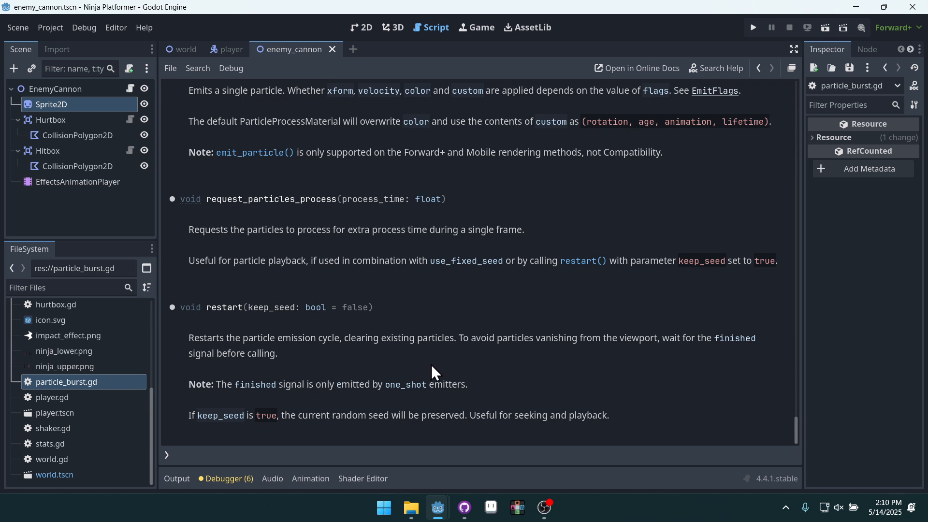
mouse_move(761, 121)
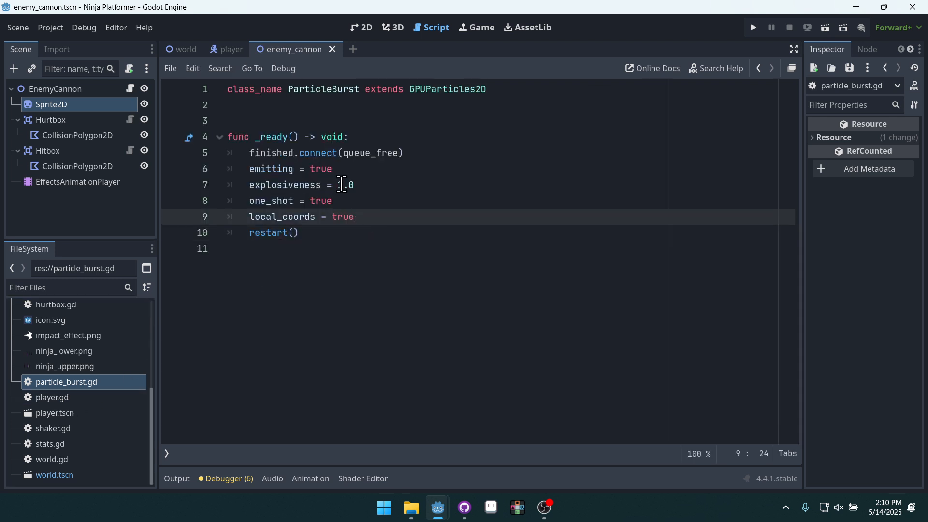
Step: Close the connect(queue_free) call and delete the extra blank line above _ready
left_click(414, 152)
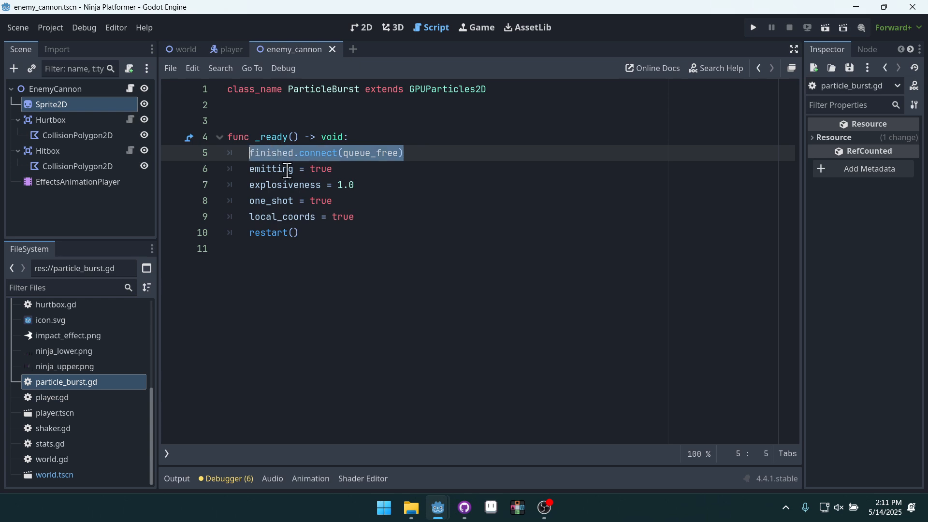
left_click(367, 217)
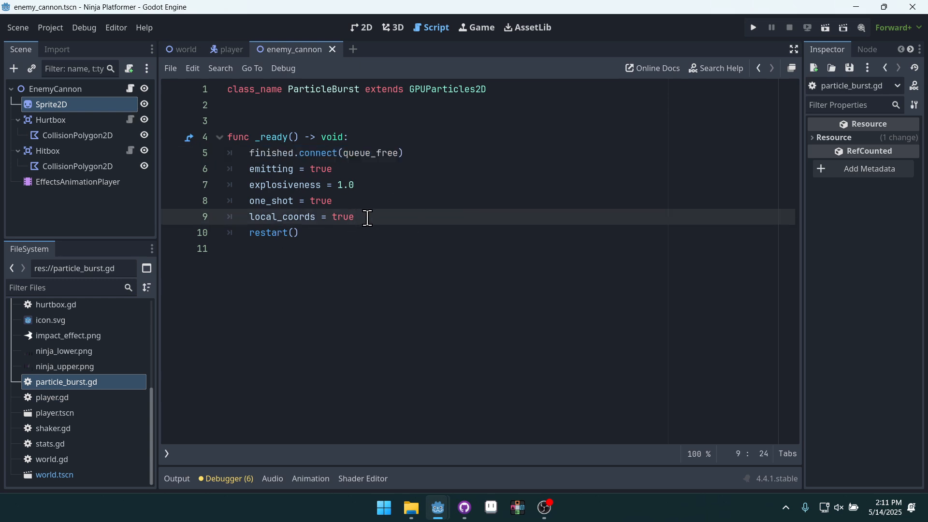
left_click(401, 153)
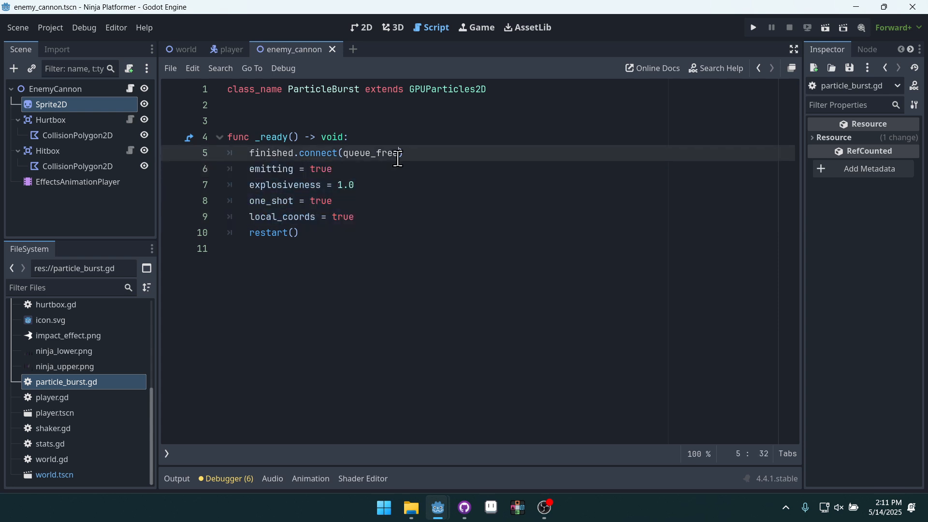
type(")")
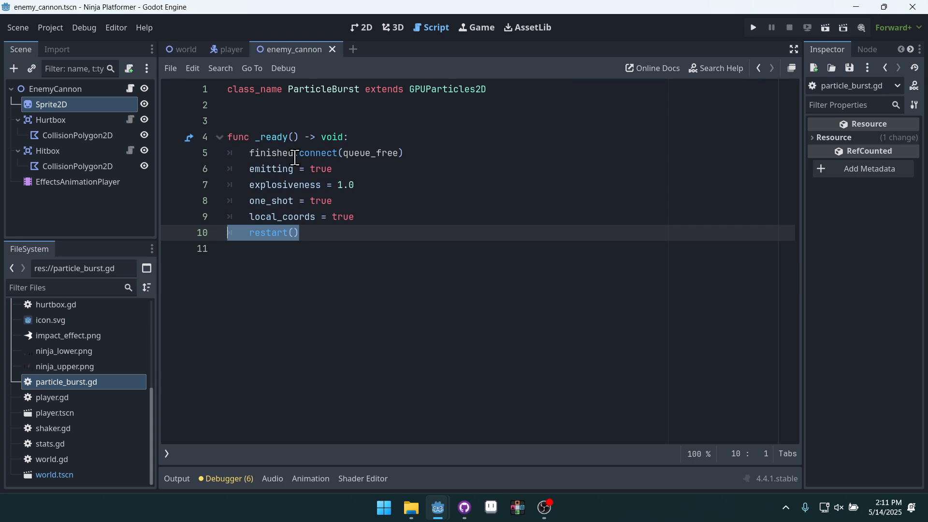
double_click(270, 152)
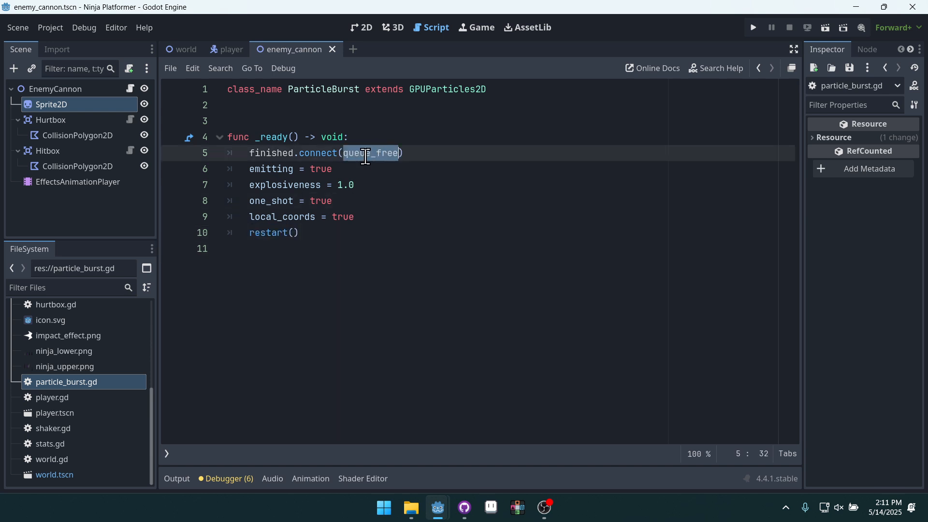
left_click(268, 168)
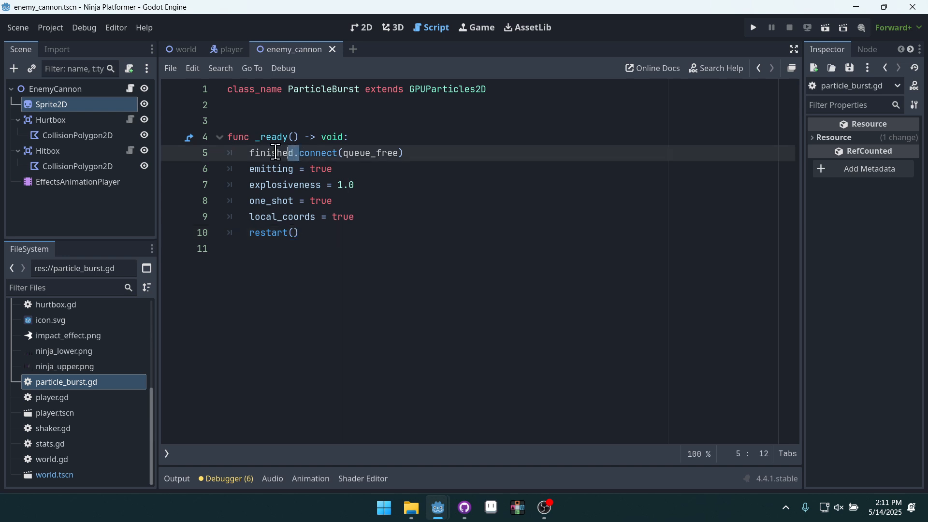
left_click(511, 148)
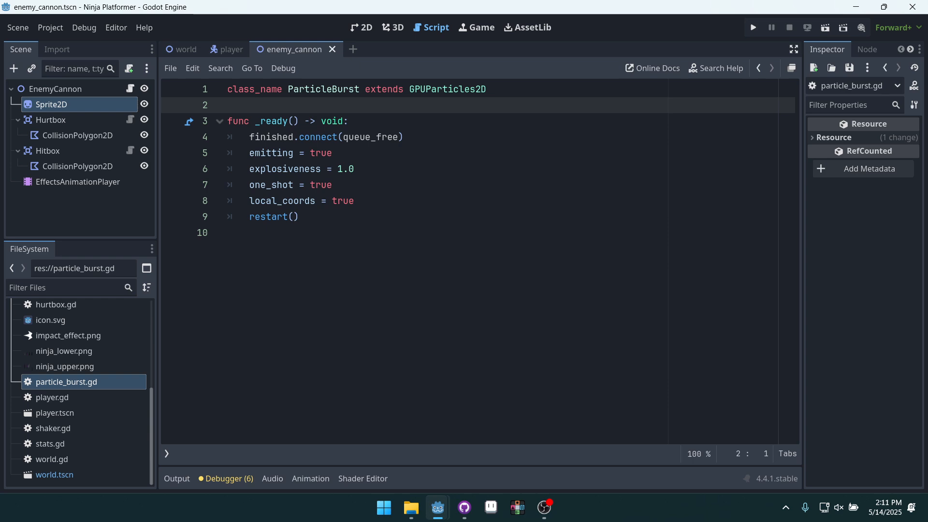
mouse_move(354, 49)
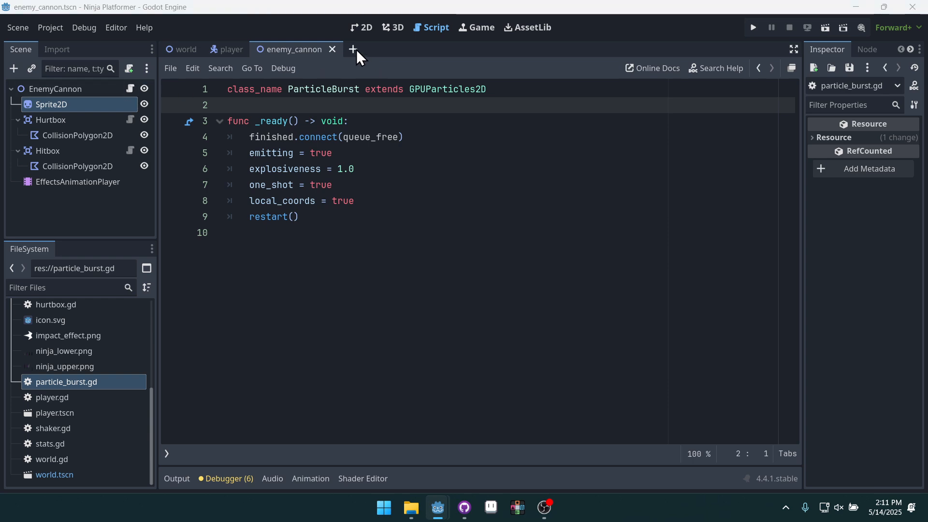
Step: Start a new scene with a ParticleBurst root node and view it in 2D
left_click(354, 50)
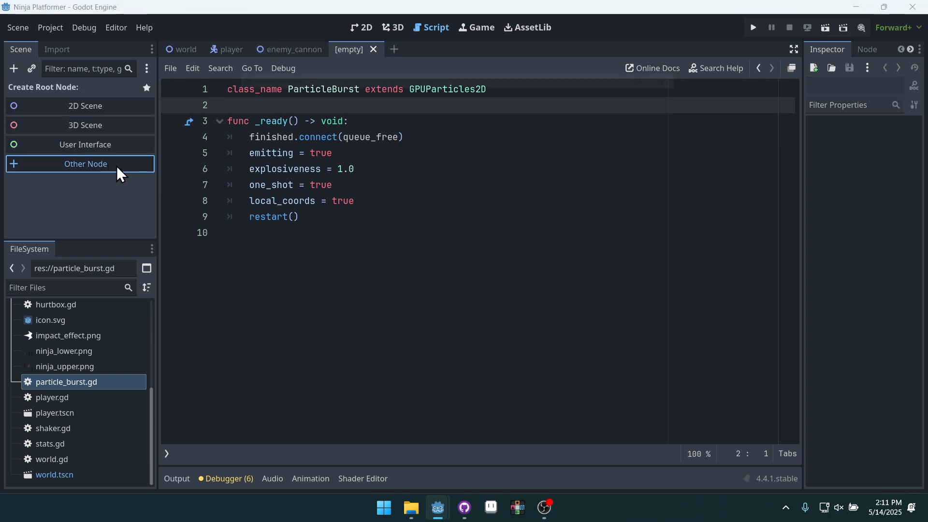
left_click(85, 165)
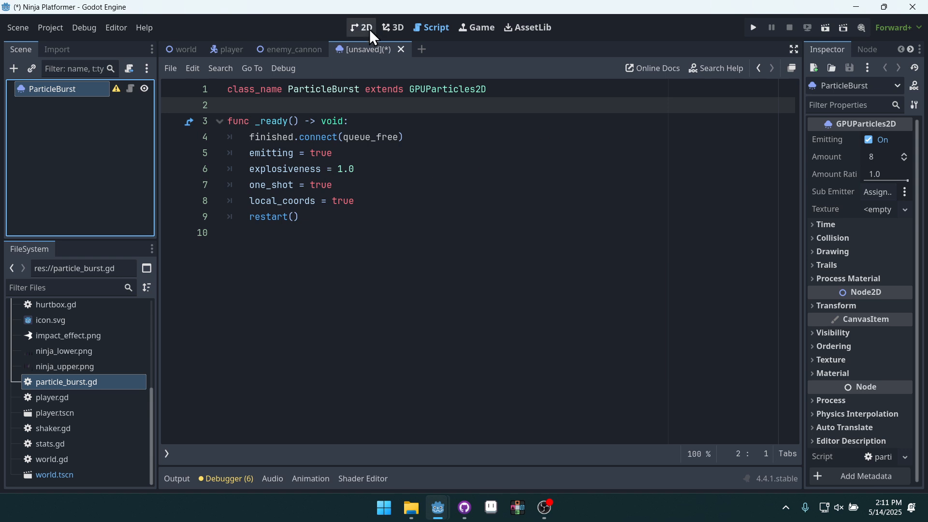
mouse_move(157, 136)
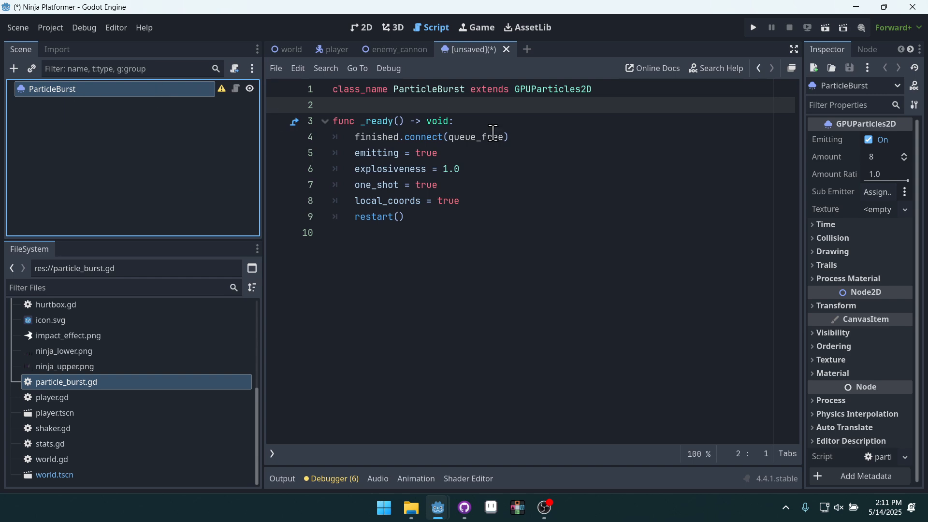
left_click(458, 201)
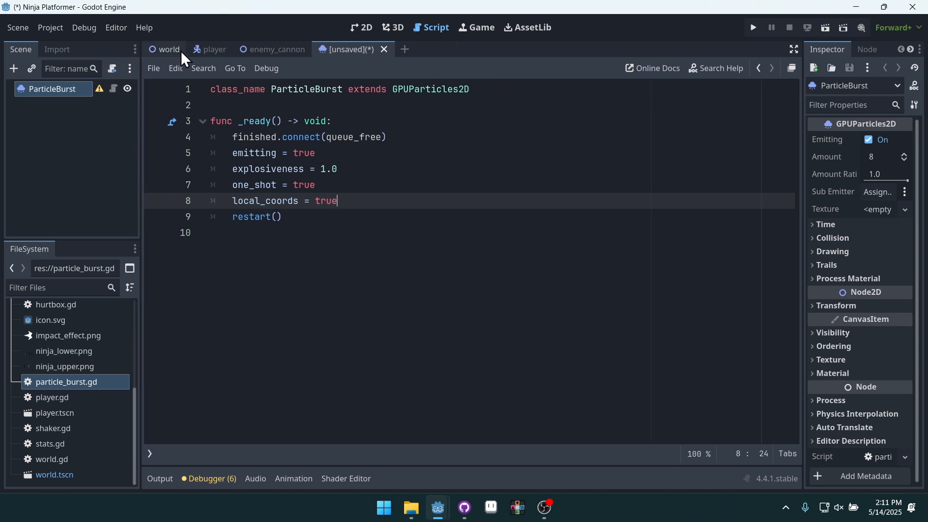
left_click(361, 27)
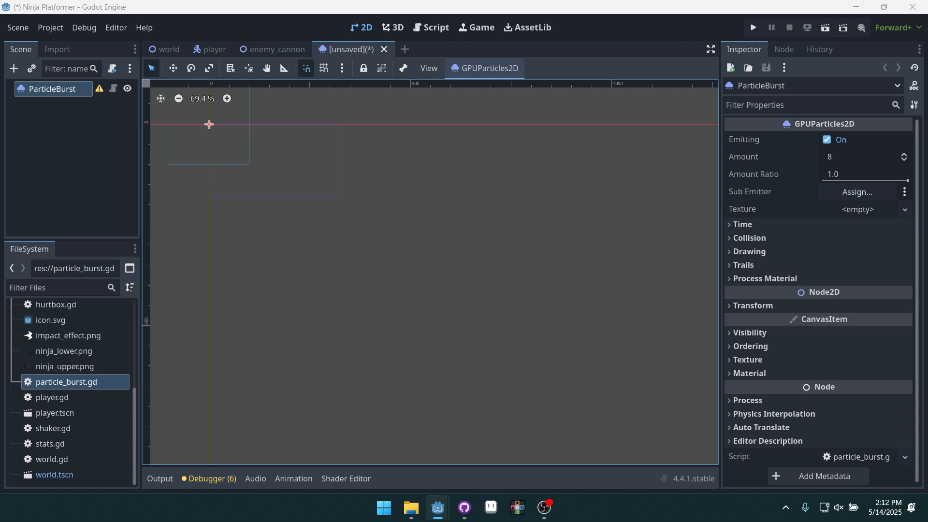
Step: Assign hit_particle.png as the ParticleBurst texture
left_click(858, 157)
type("3")
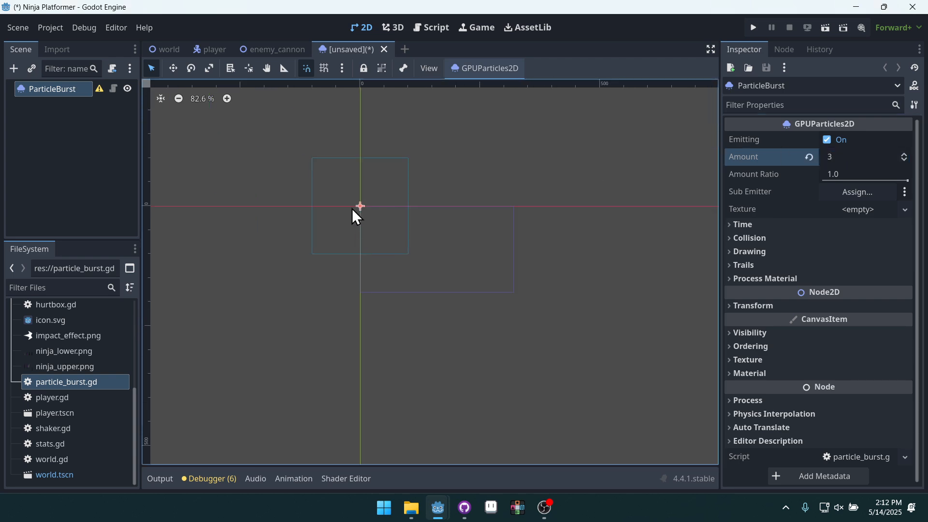
scroll("up", 3)
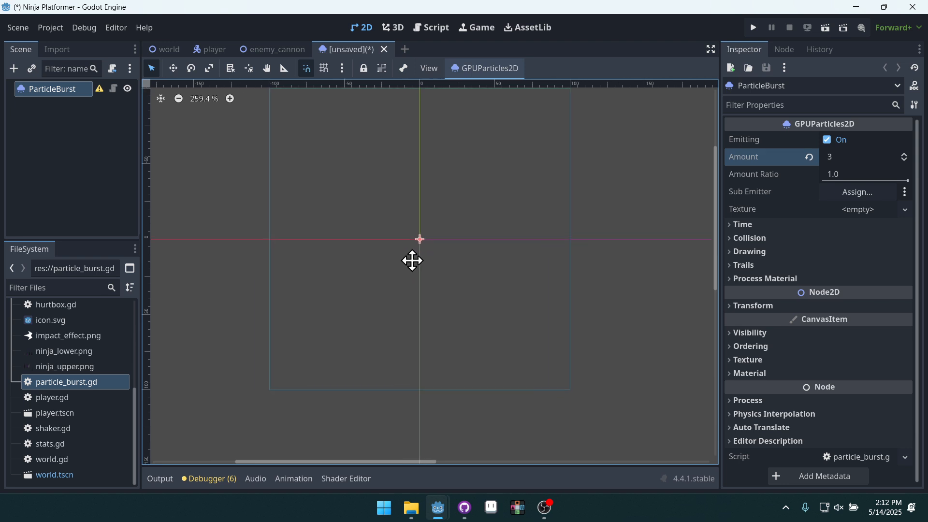
mouse_move(770, 284)
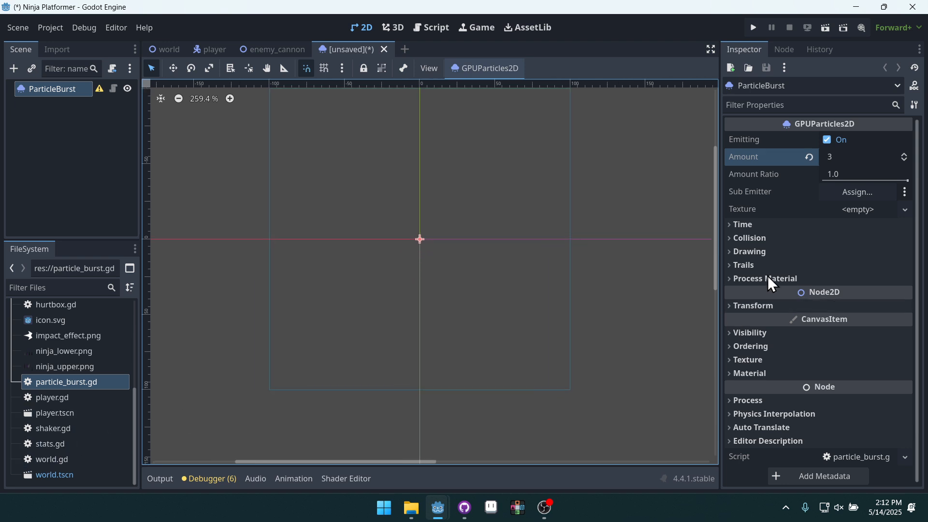
scroll("up", 3)
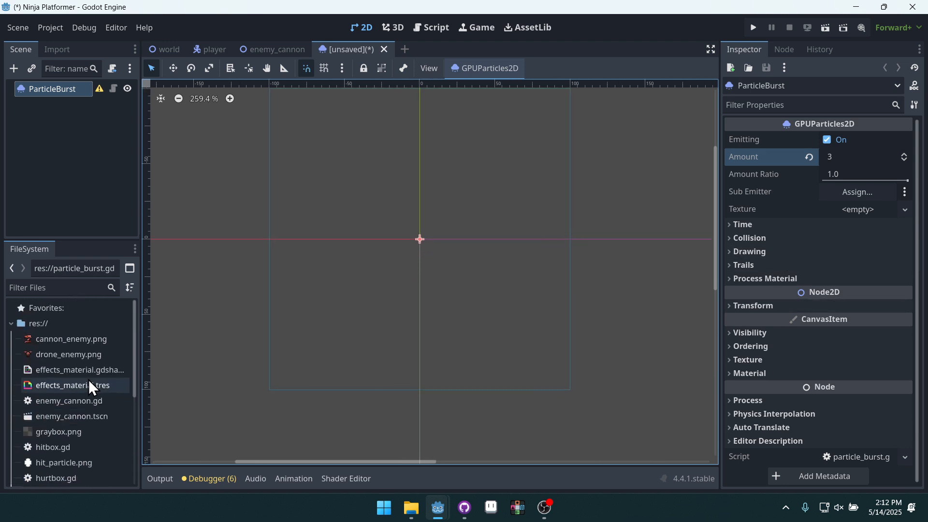
scroll("down", 3)
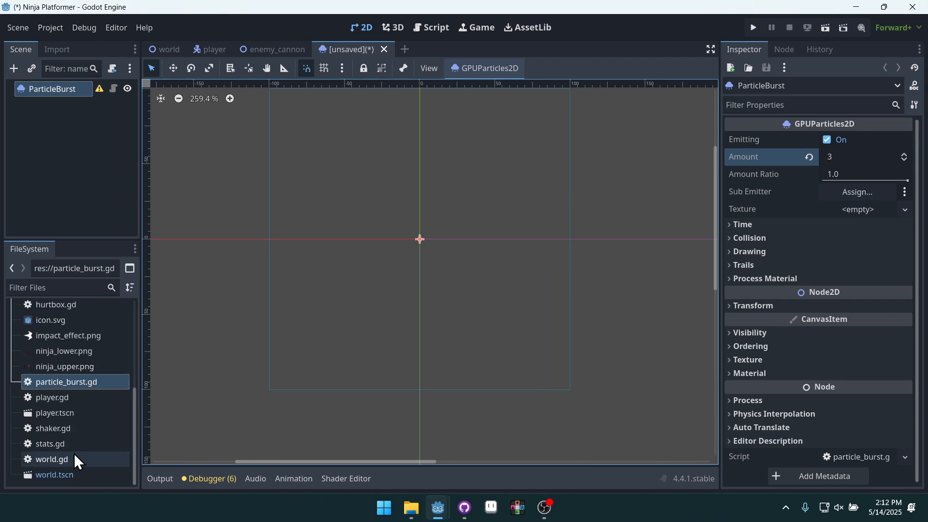
left_click(64, 404)
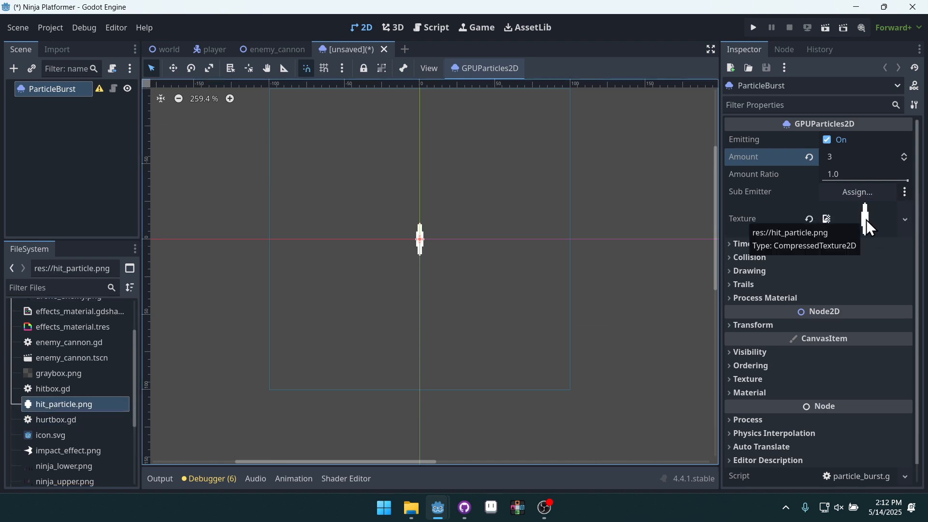
Step: Set the particle Lifetime to 0.3 seconds under Time
left_click(742, 243)
type(".")
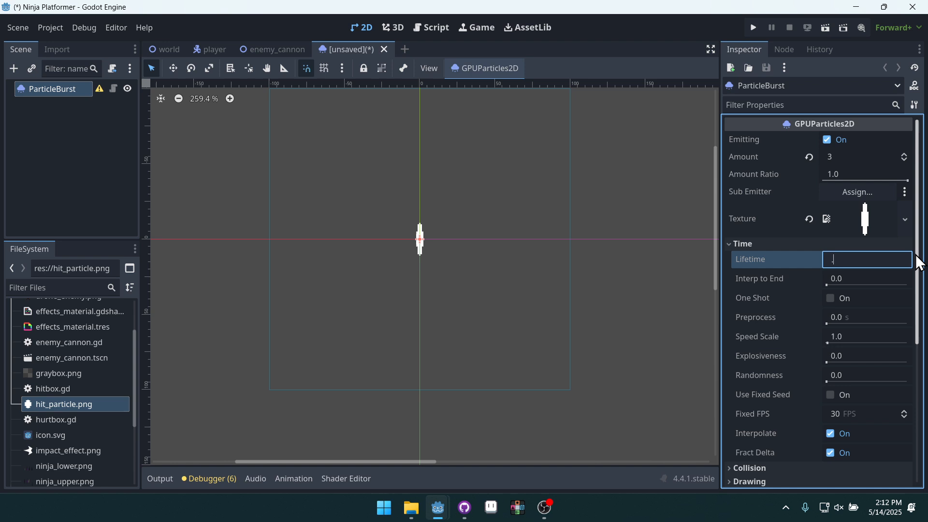
type("0.3")
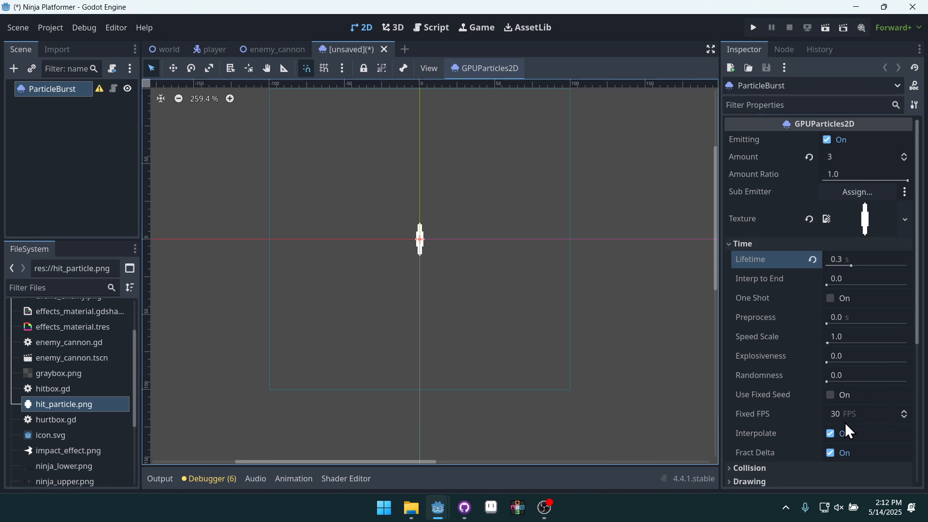
mouse_move(770, 260)
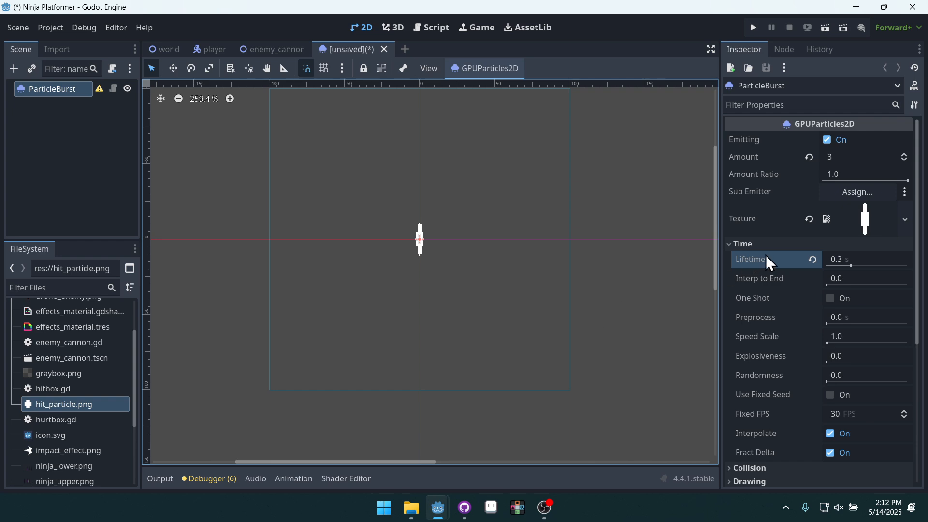
left_click(741, 243)
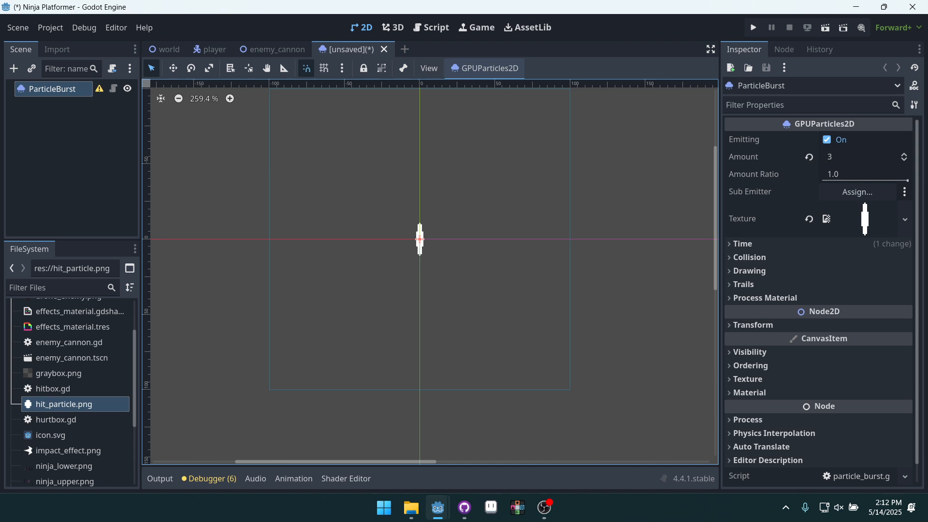
Step: Add a new ParticleProcessMaterial and enable Align Y in Particle Flags
left_click(764, 278)
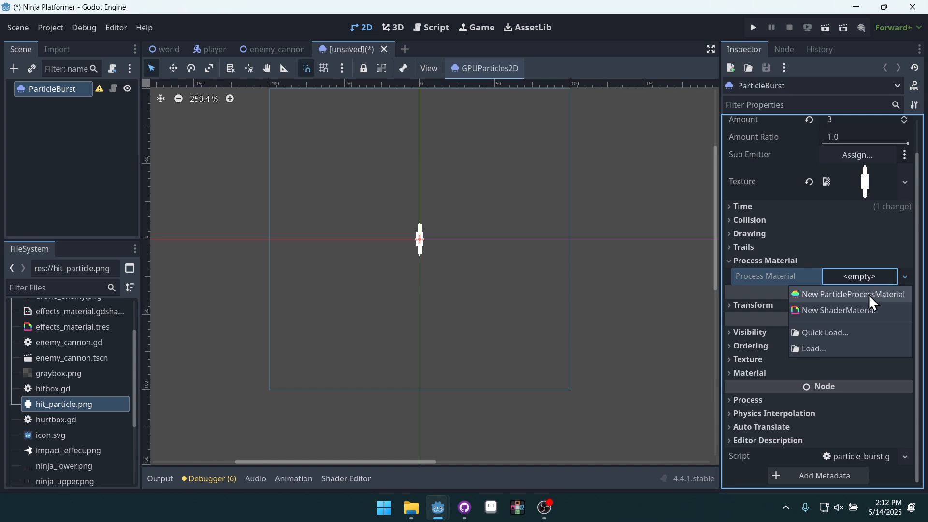
left_click(850, 294)
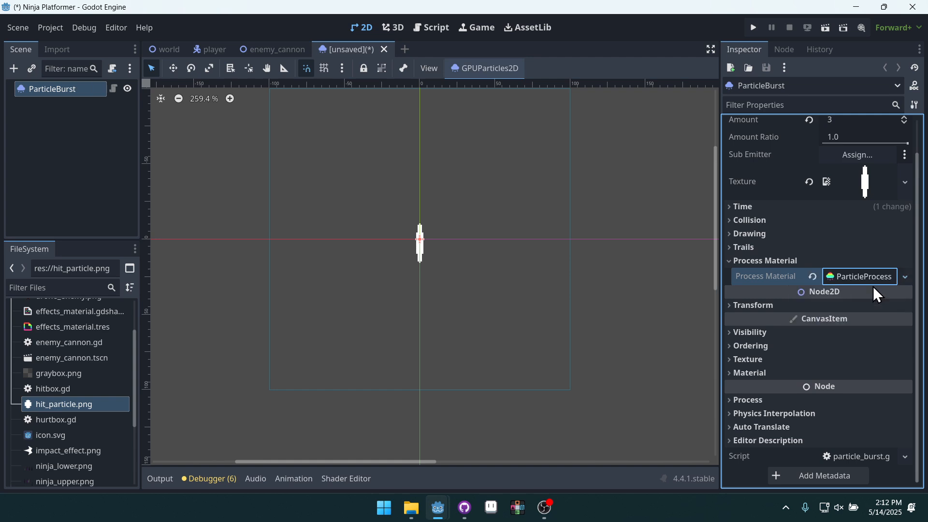
left_click(864, 276)
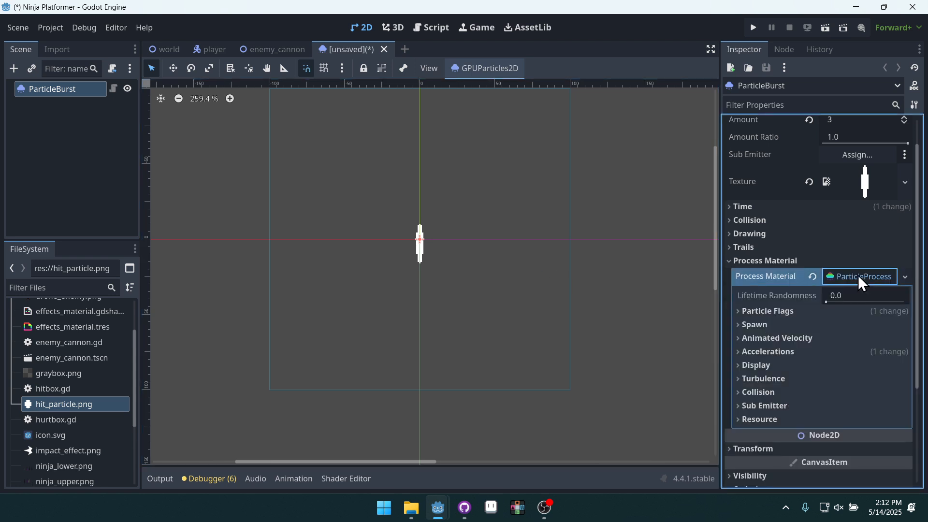
mouse_move(565, 260)
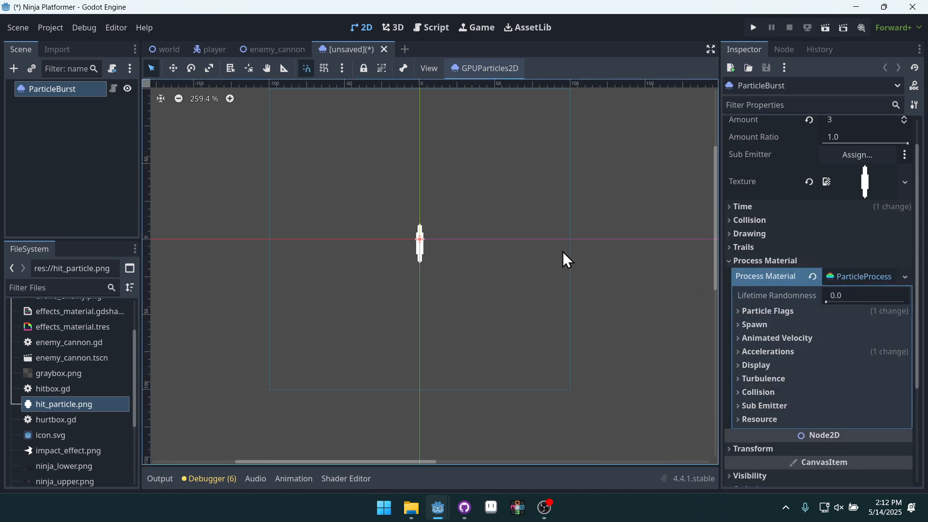
scroll("up", 3)
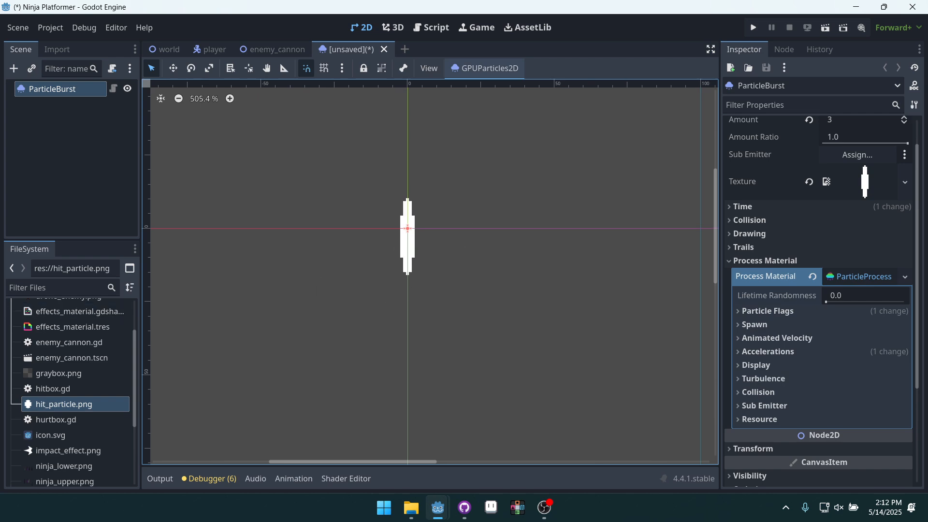
left_click(766, 310)
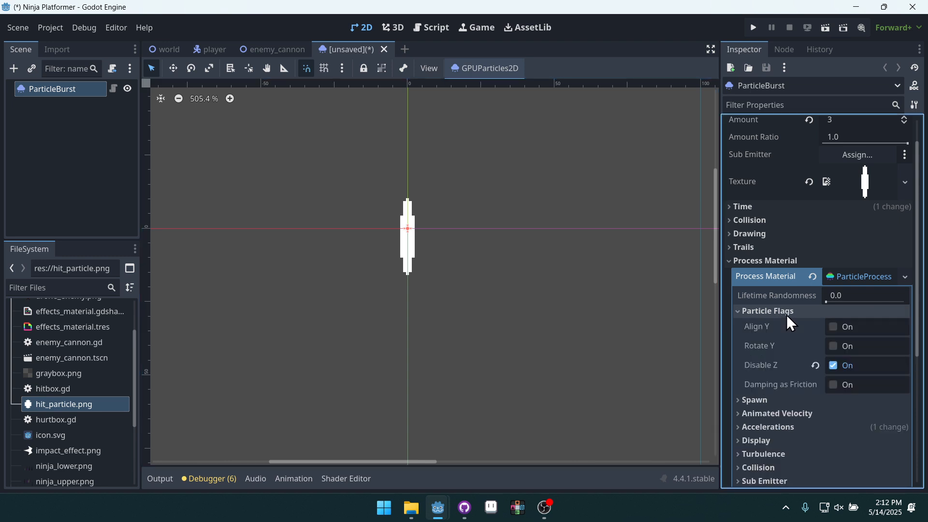
mouse_move(820, 340)
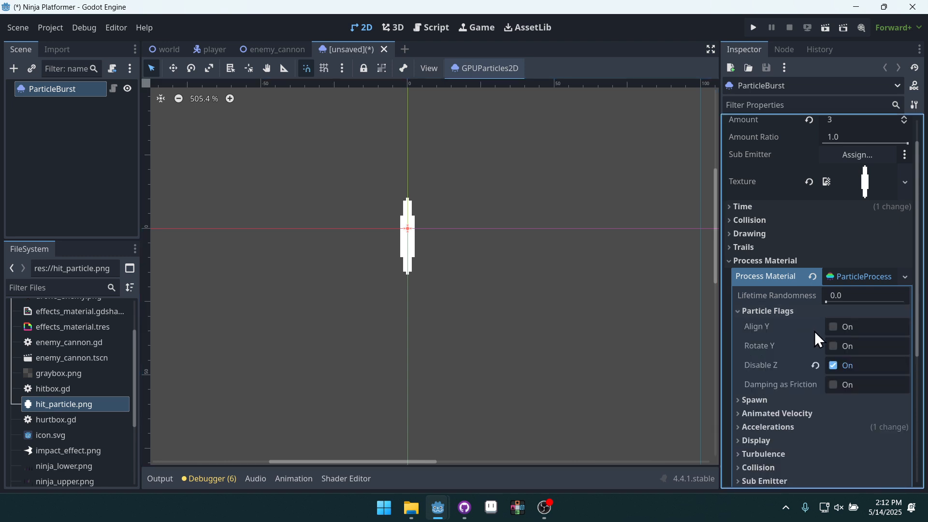
left_click(832, 326)
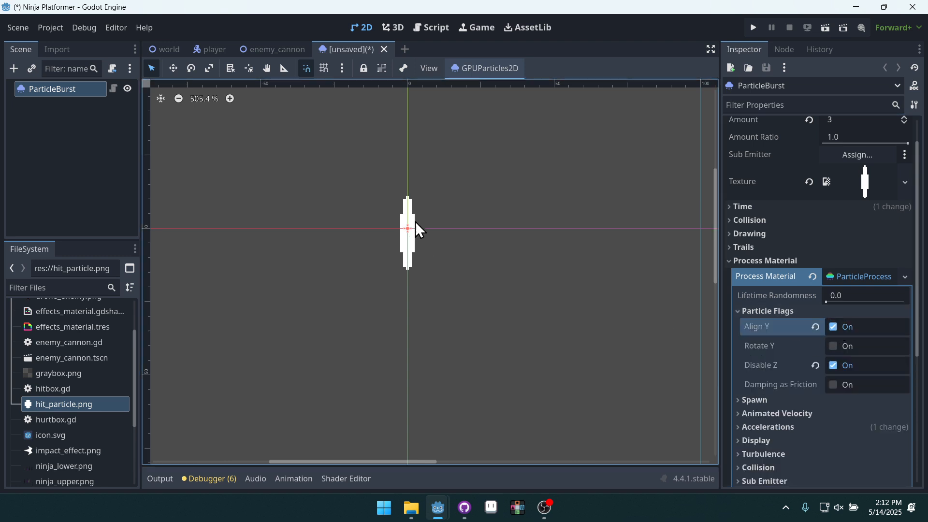
mouse_move(510, 245)
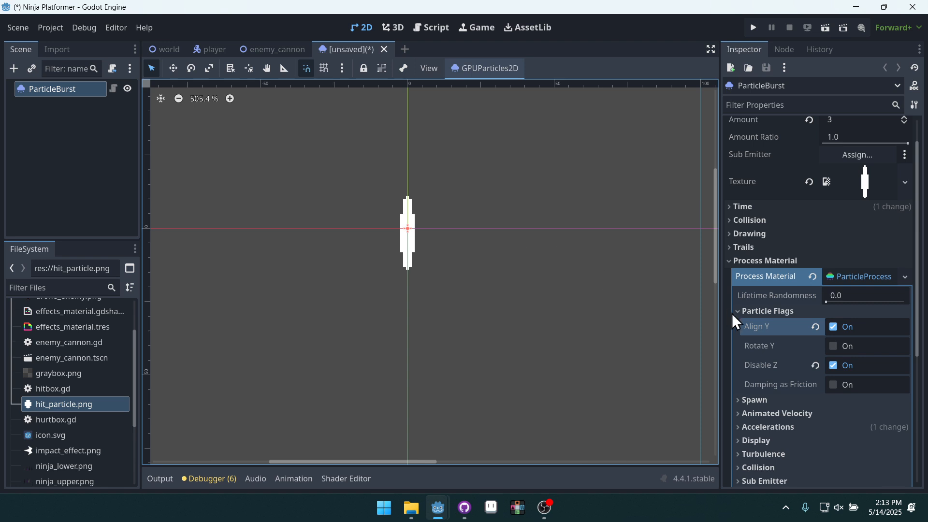
left_click(754, 399)
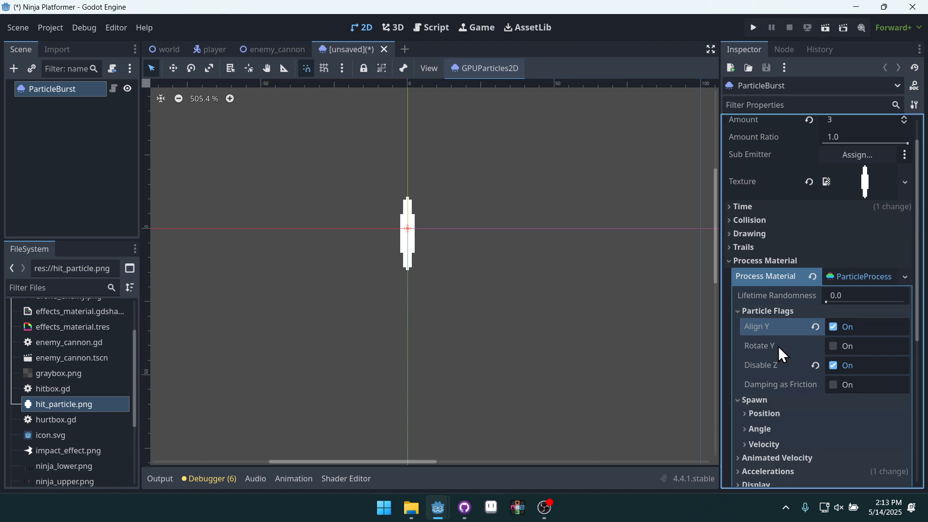
Step: Set Emission Shape to Sphere with Emission Sphere Radius 8.0
scroll("down", 3)
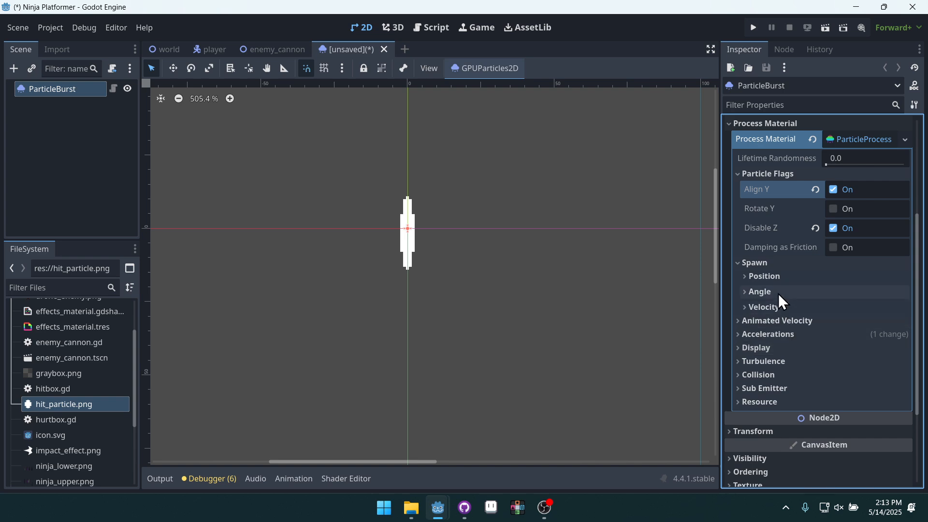
left_click(764, 276)
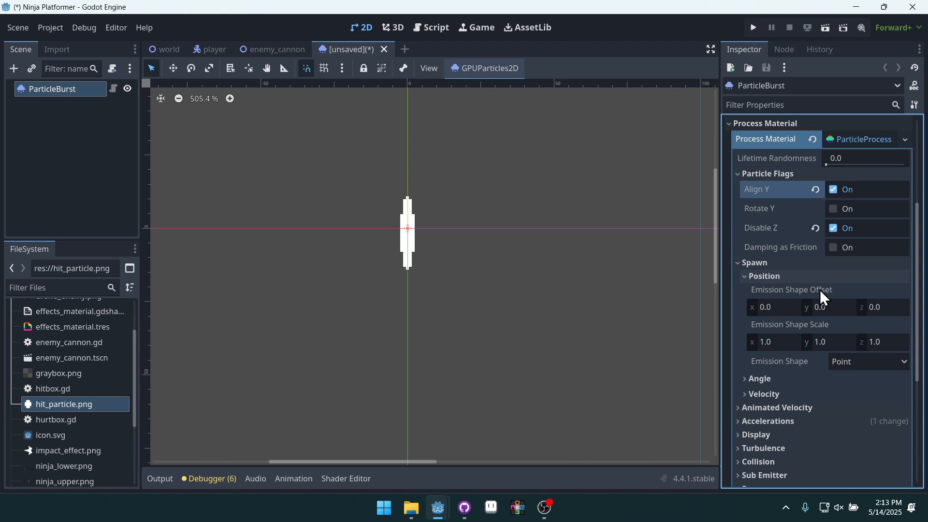
scroll("down", 3)
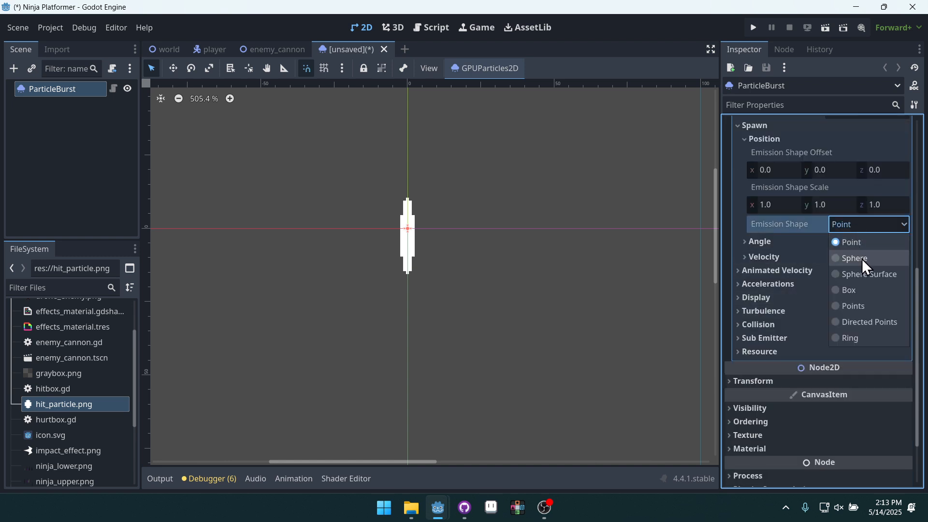
left_click(854, 257)
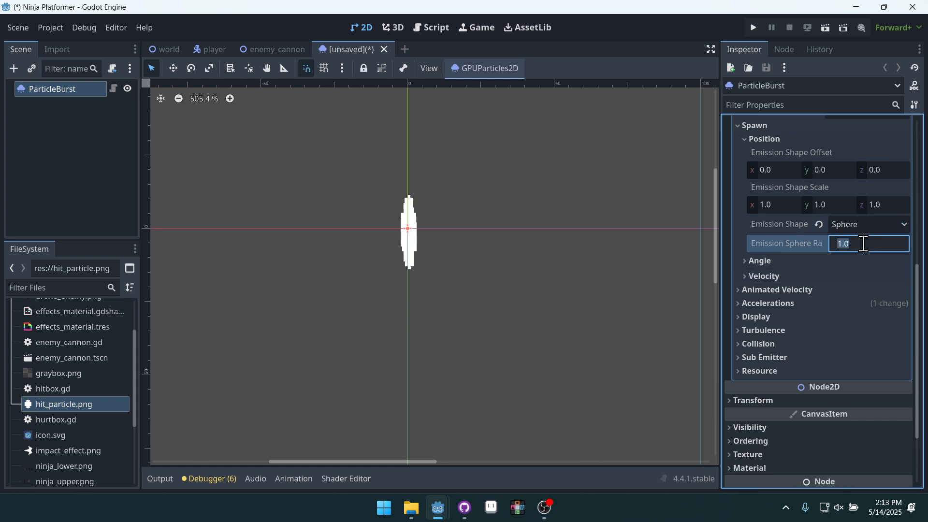
type("8.0")
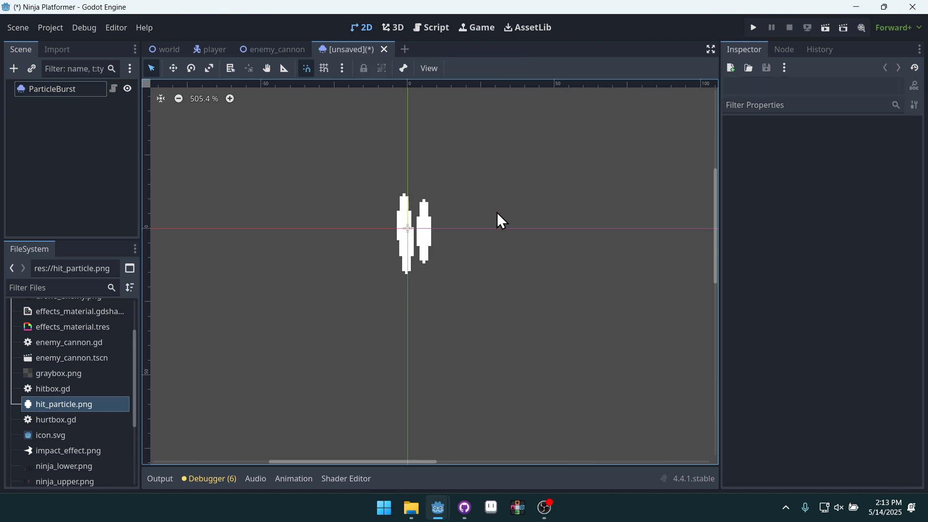
left_click(52, 88)
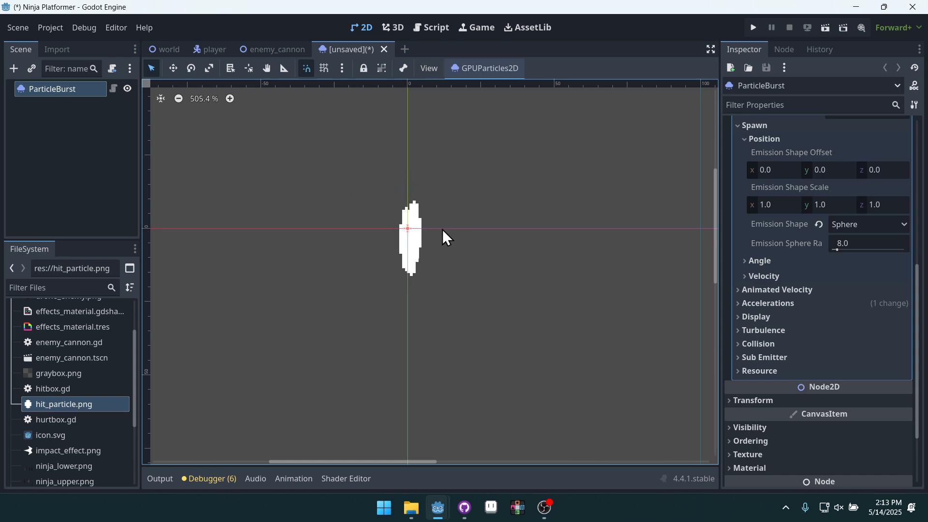
mouse_move(349, 212)
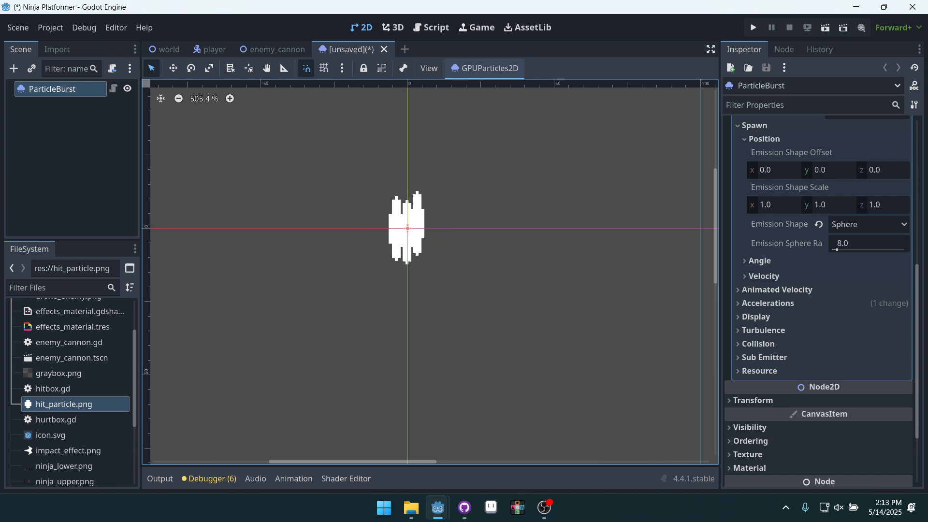
Step: Set Spread to 180 and Initial Velocity to a 50–200 range in the Process Material
left_click(763, 275)
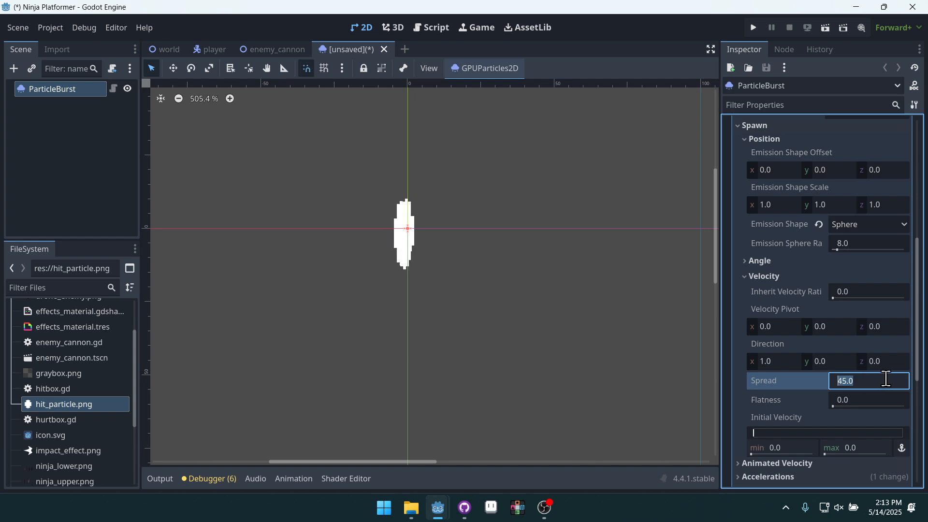
type("180.0")
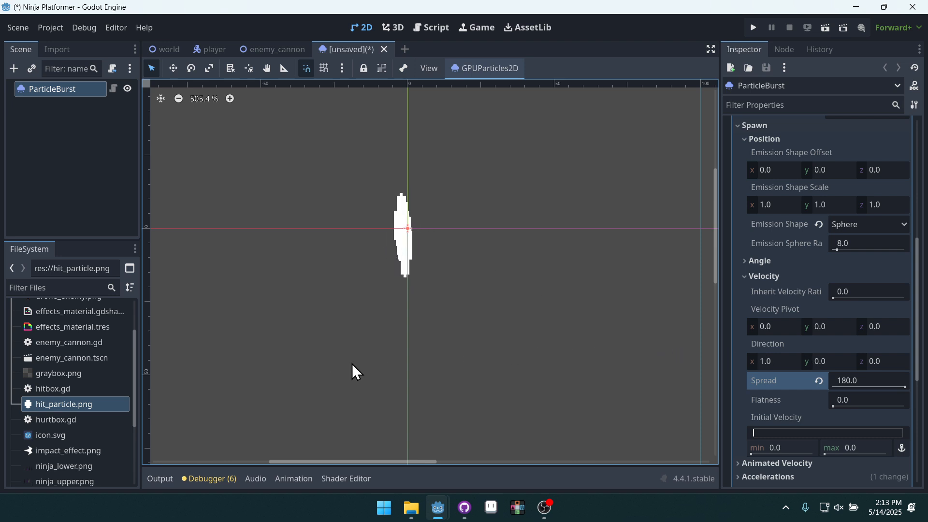
left_click(778, 448)
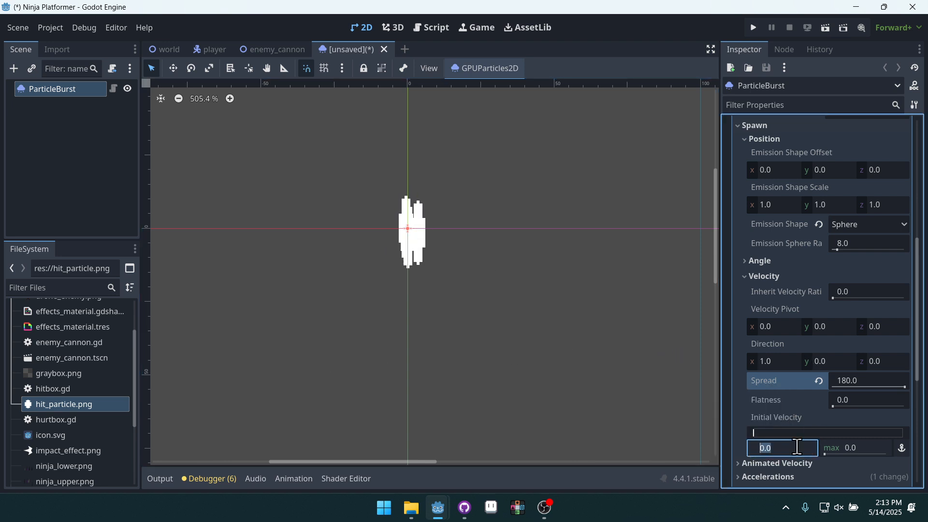
type("50.0")
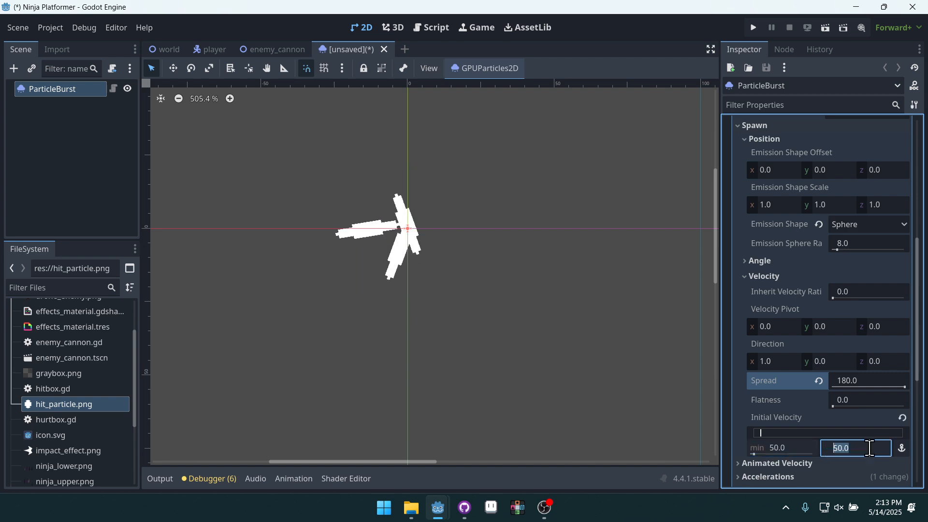
type("200.0")
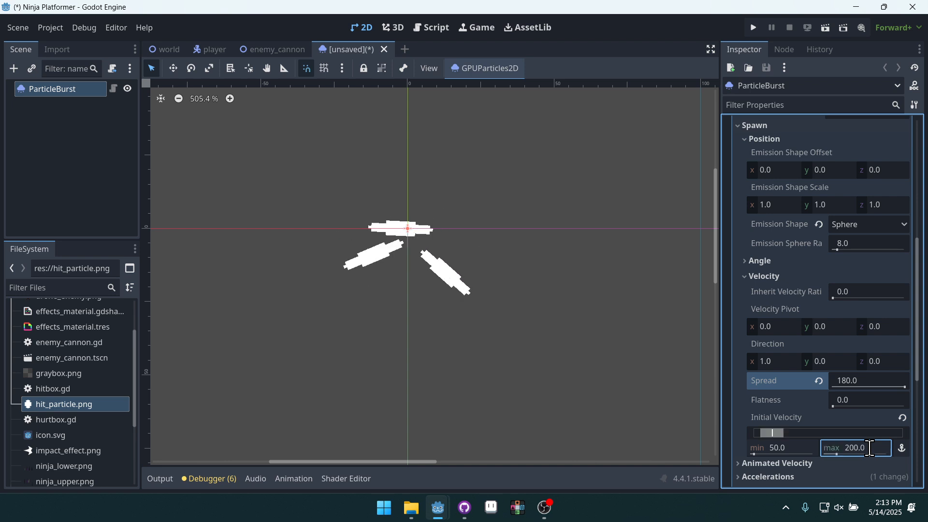
scroll("down", 3)
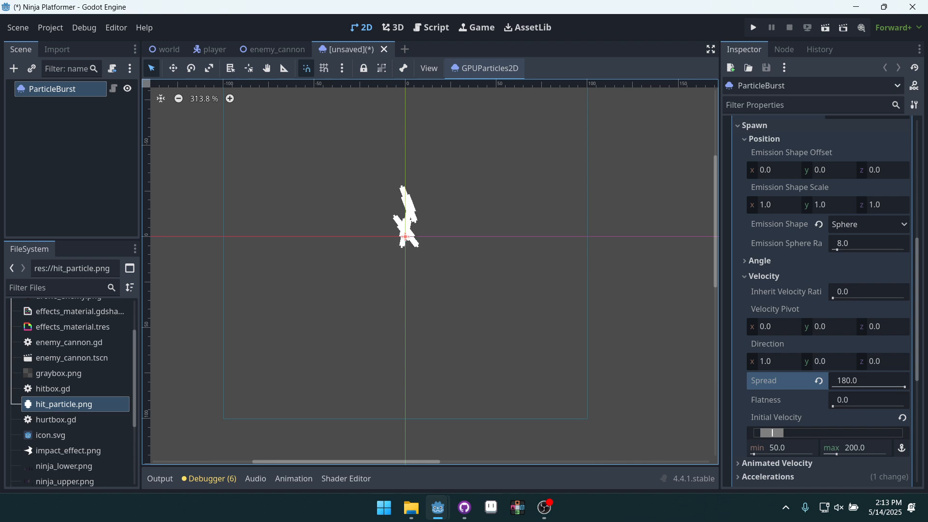
scroll("down", 3)
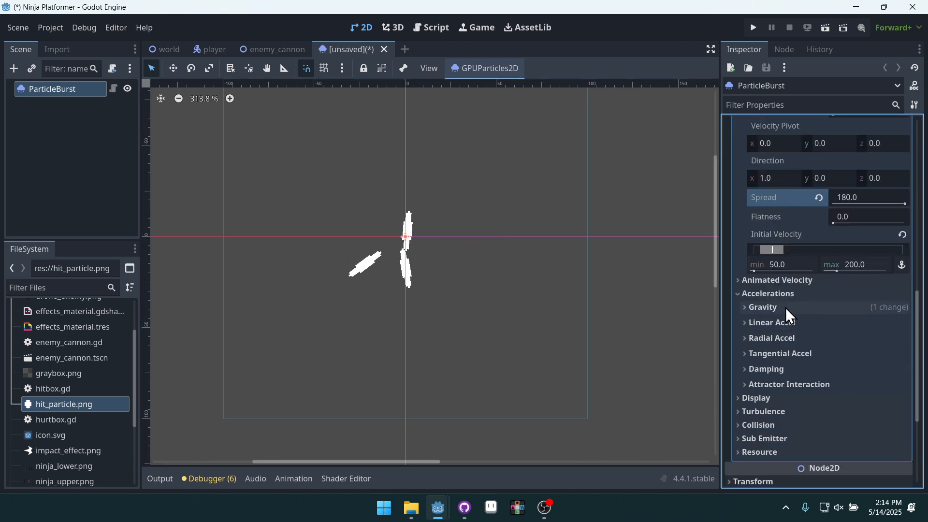
Step: Expand Accelerations > Gravity to confirm the (0, 98, 0) gravity vector
left_click(762, 307)
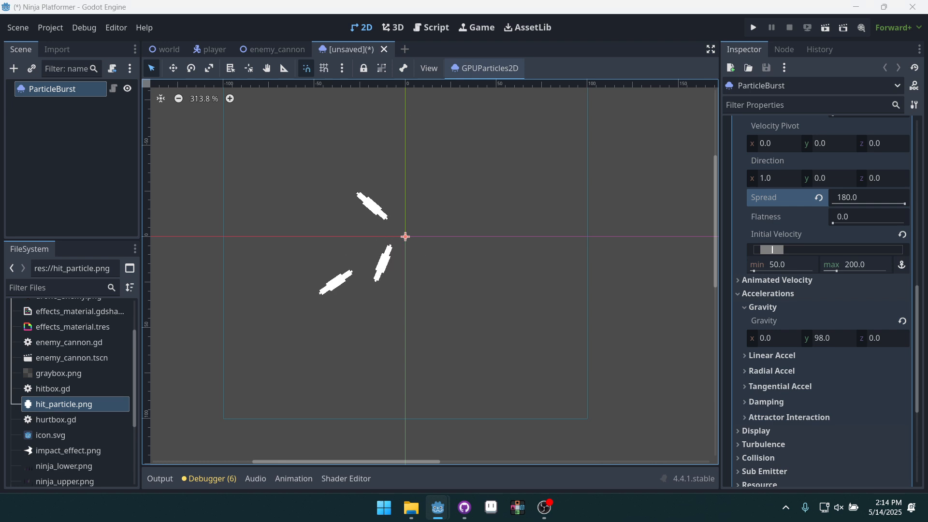
mouse_move(893, 354)
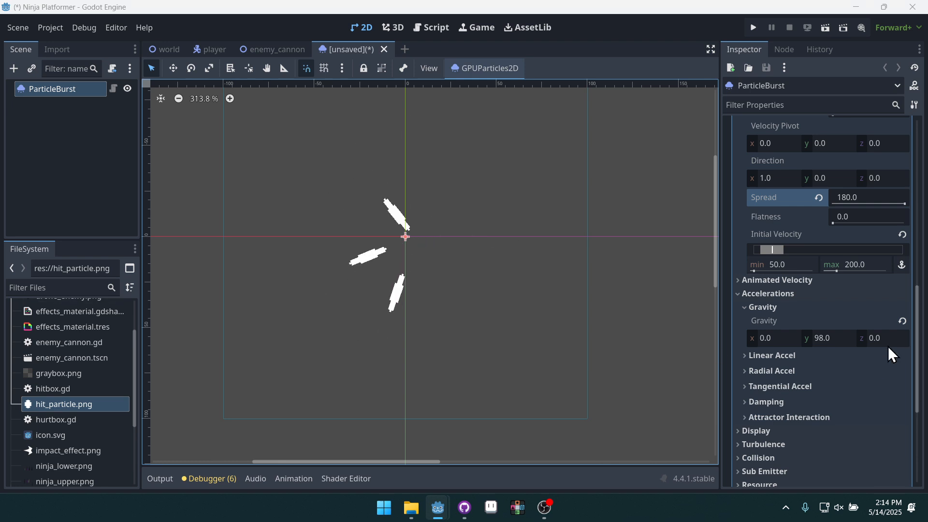
scroll("down", 3)
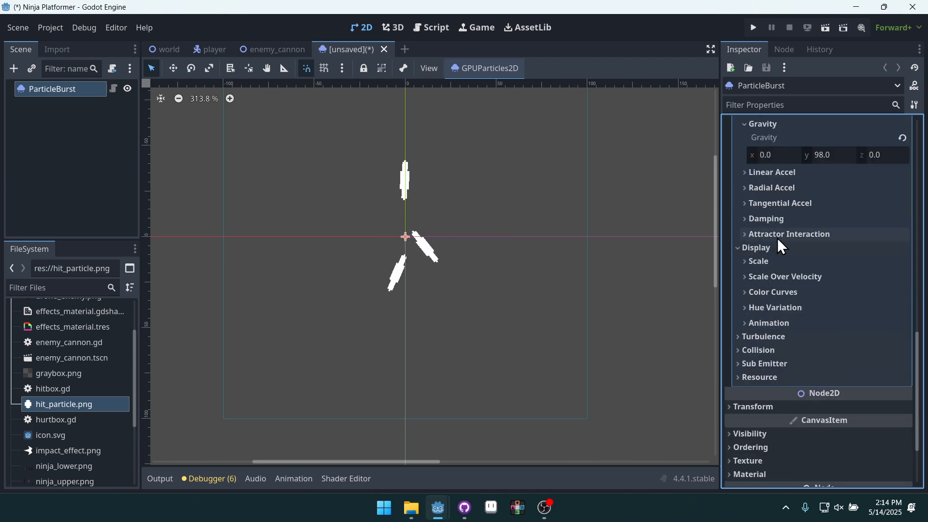
Step: Give Display > Scale a new CurveTexture scale curve and pull its end point down toward zero
left_click(759, 261)
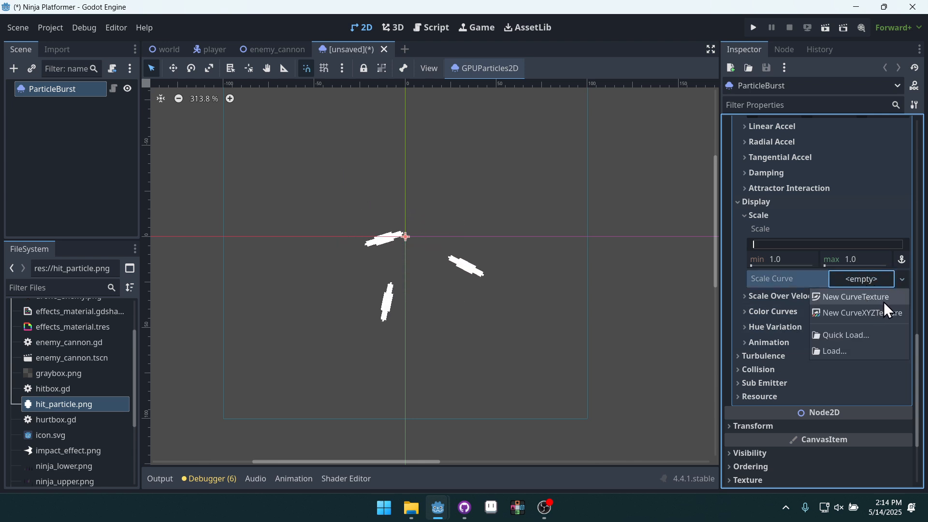
left_click(853, 297)
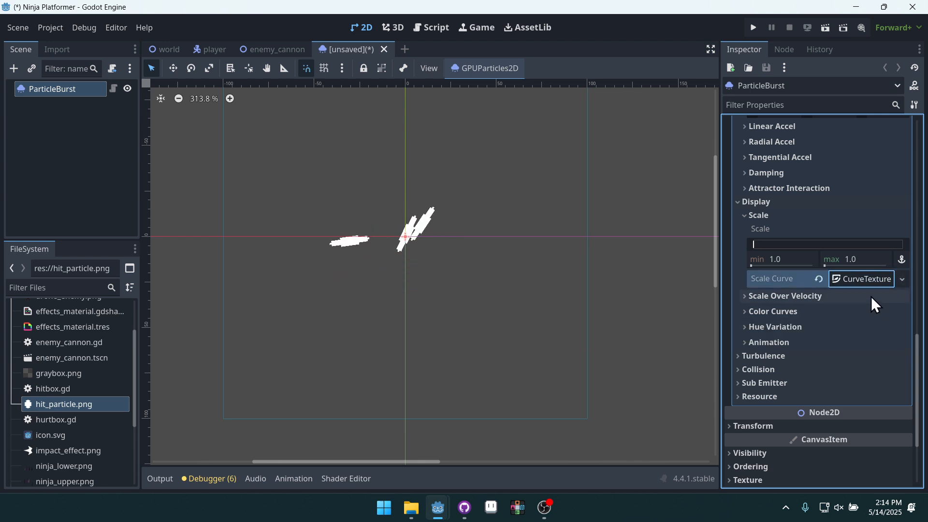
left_click(862, 278)
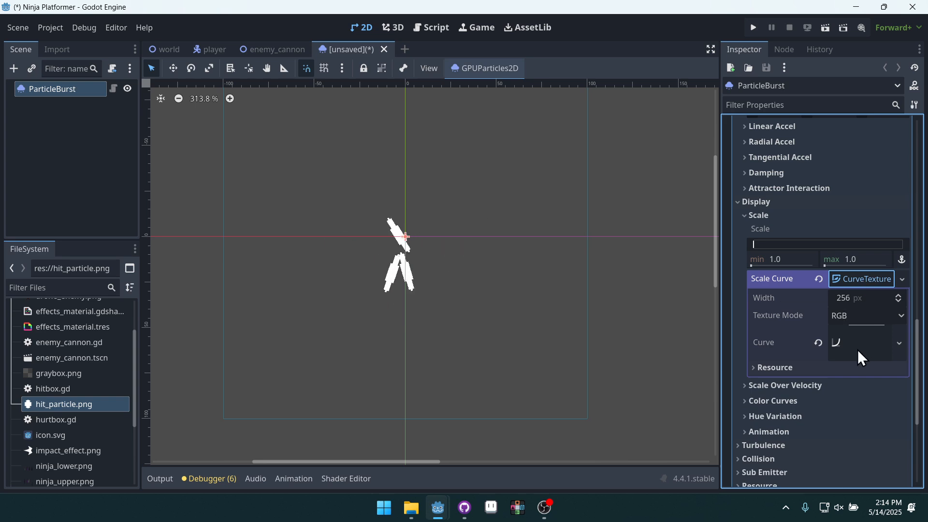
left_click(859, 342)
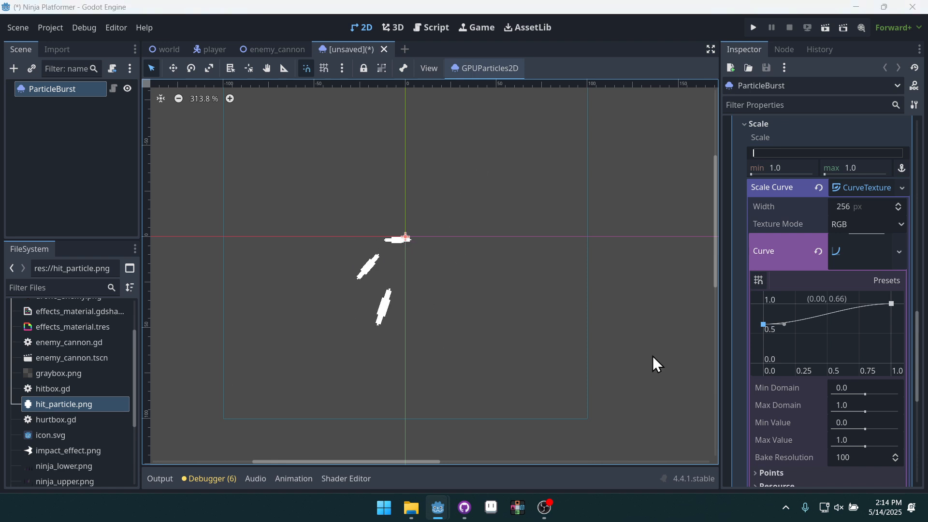
scroll("down", 3)
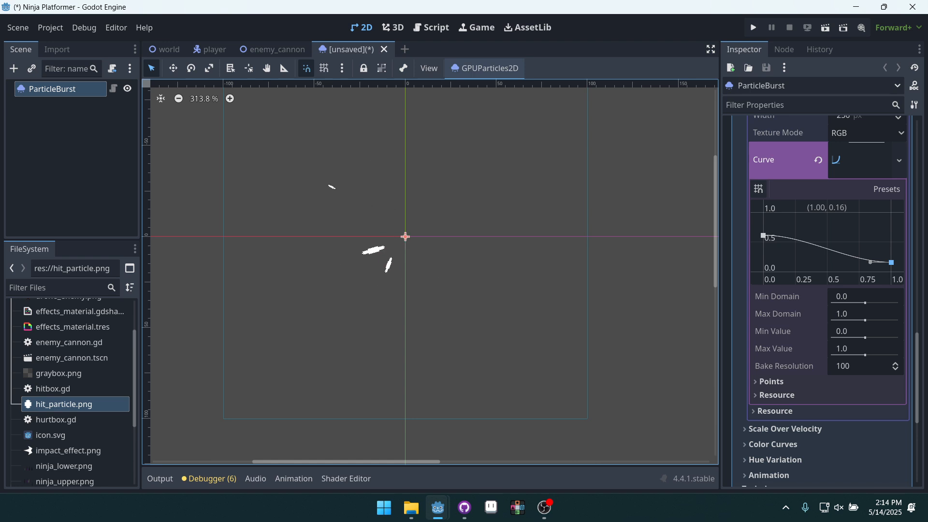
scroll("up", 3)
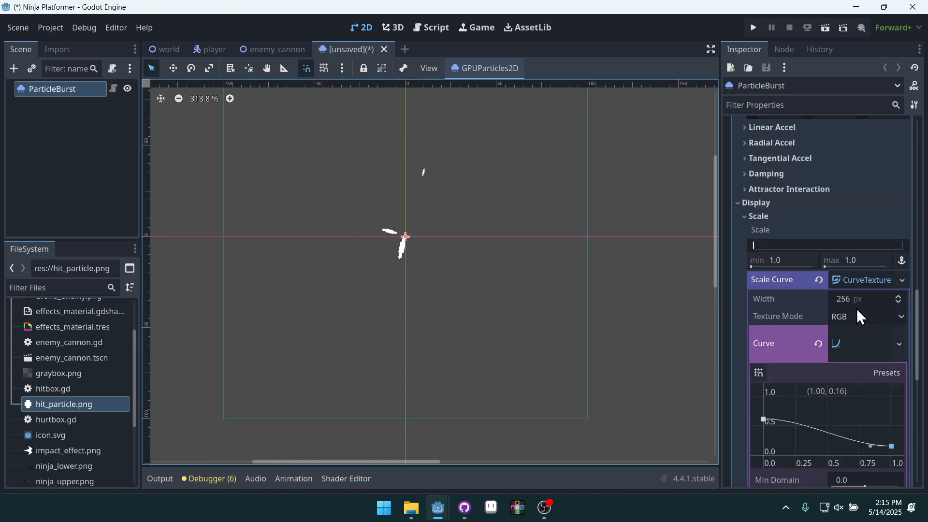
scroll("up", 3)
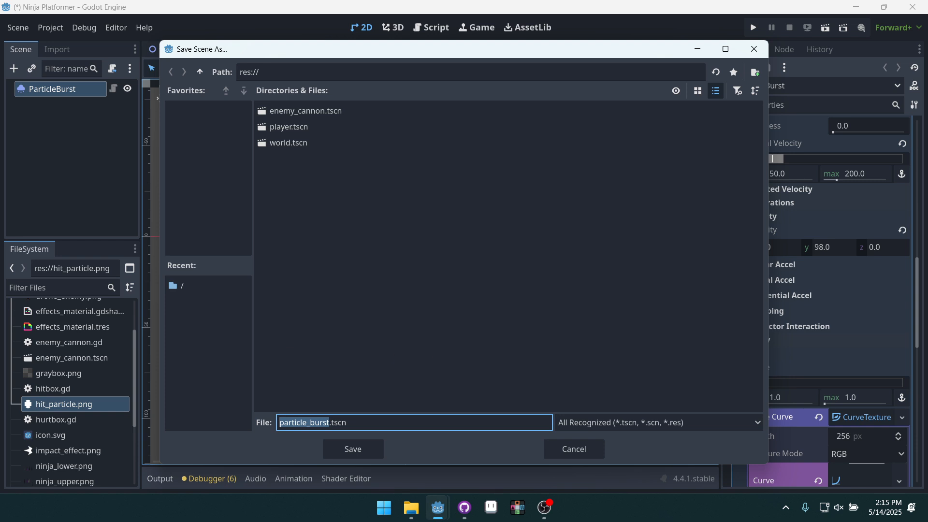
Step: Rename the root to SparksParticleBurstEffect and save as sparks_particle_burst_effect.tscn
left_click(351, 449)
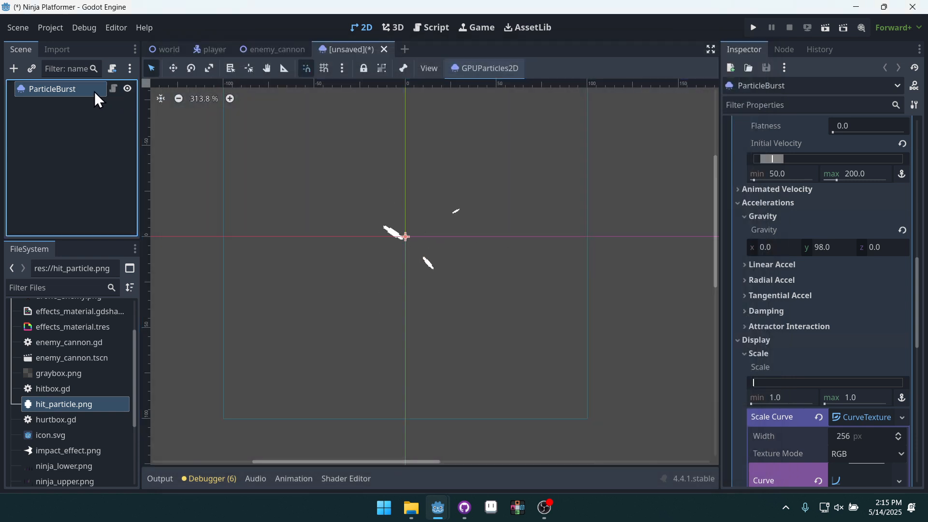
double_click(51, 89)
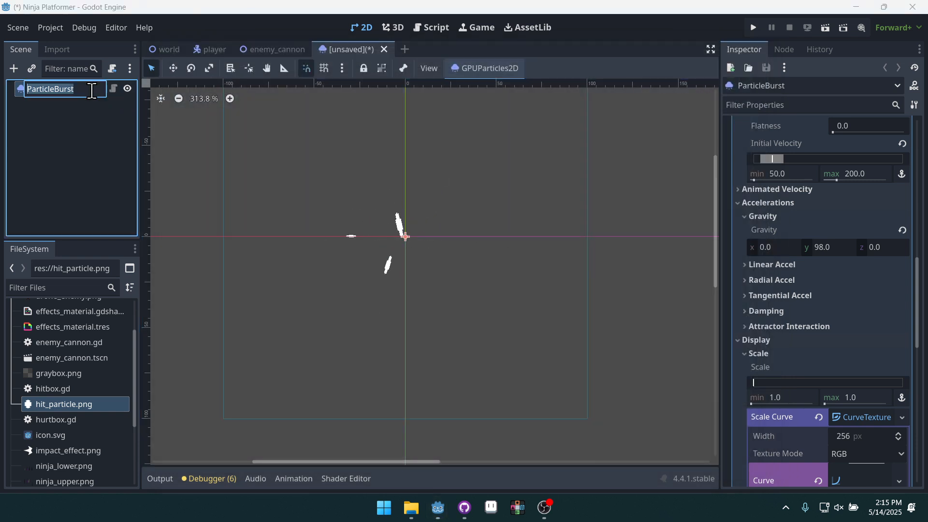
type("SpartksPart")
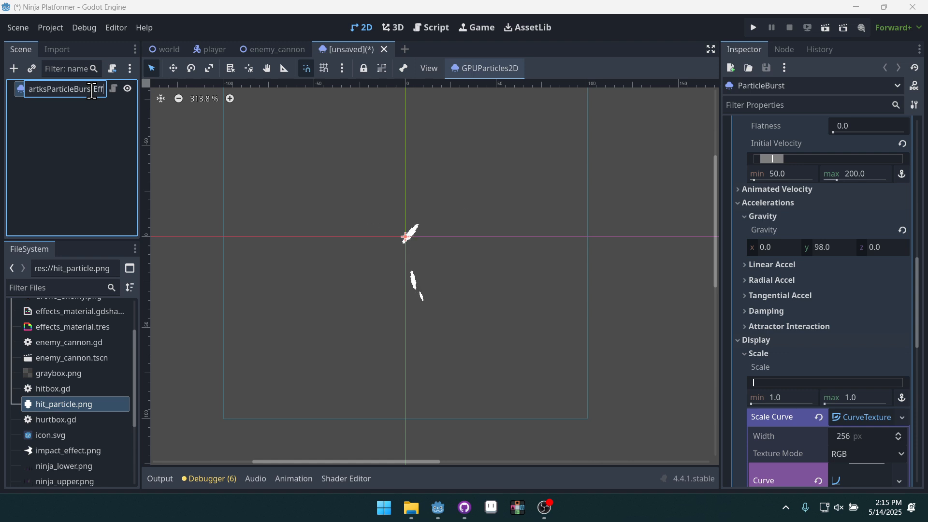
type("SparksParticleBurstEffect")
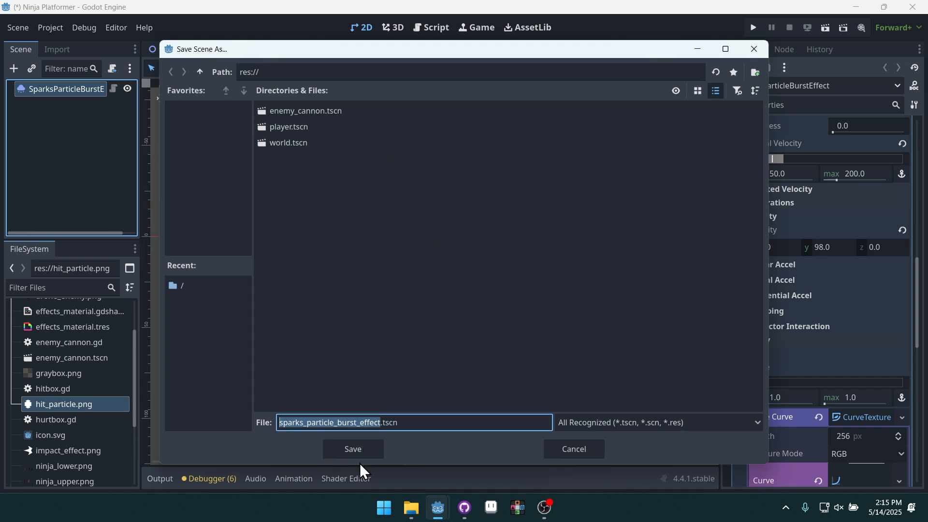
left_click(352, 448)
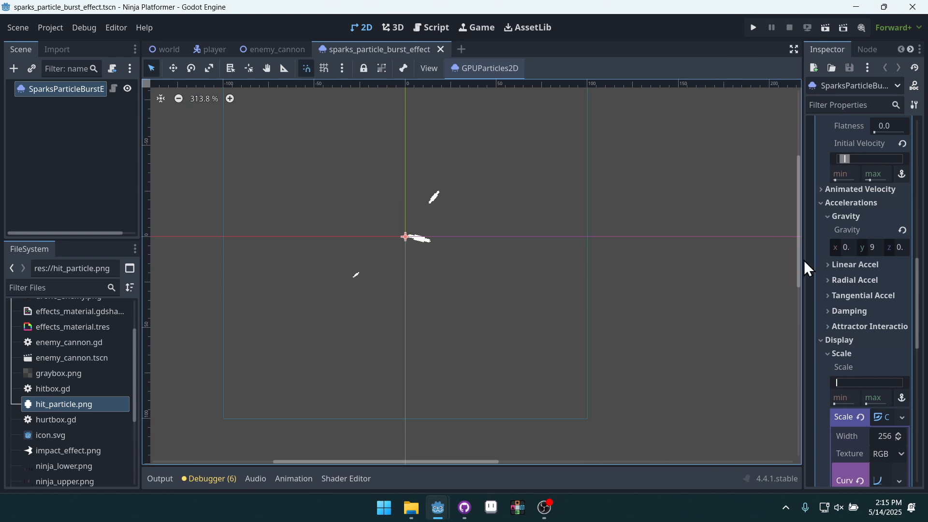
Step: Switch to enemy_cannon.gd and start a new line below the extends statement
left_click(277, 50)
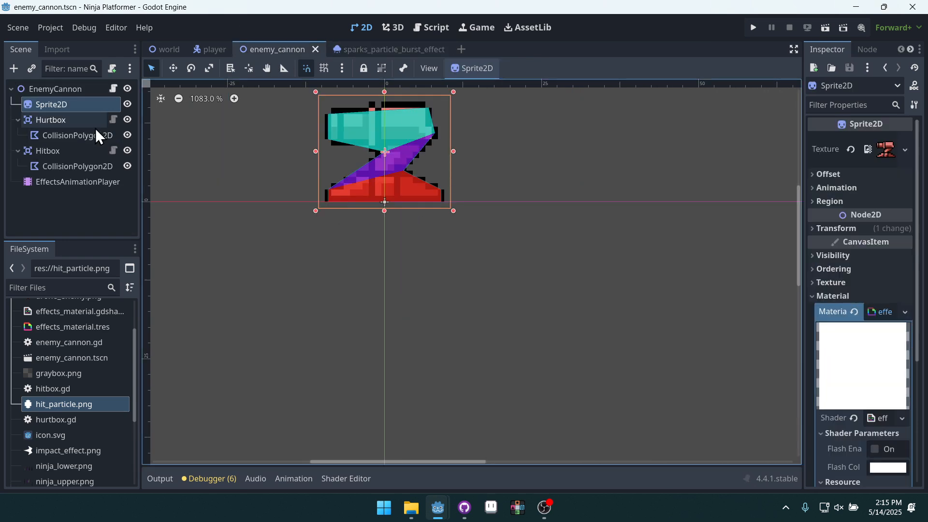
left_click(431, 27)
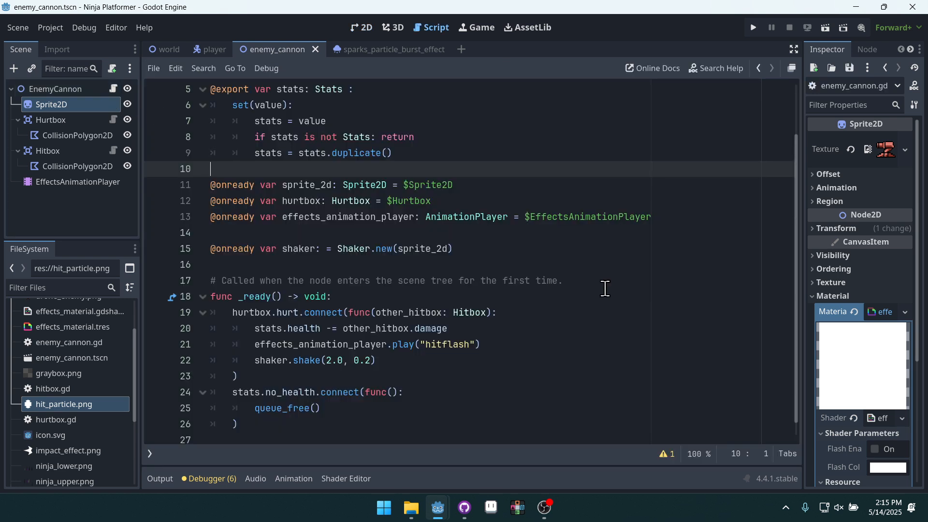
mouse_move(811, 347)
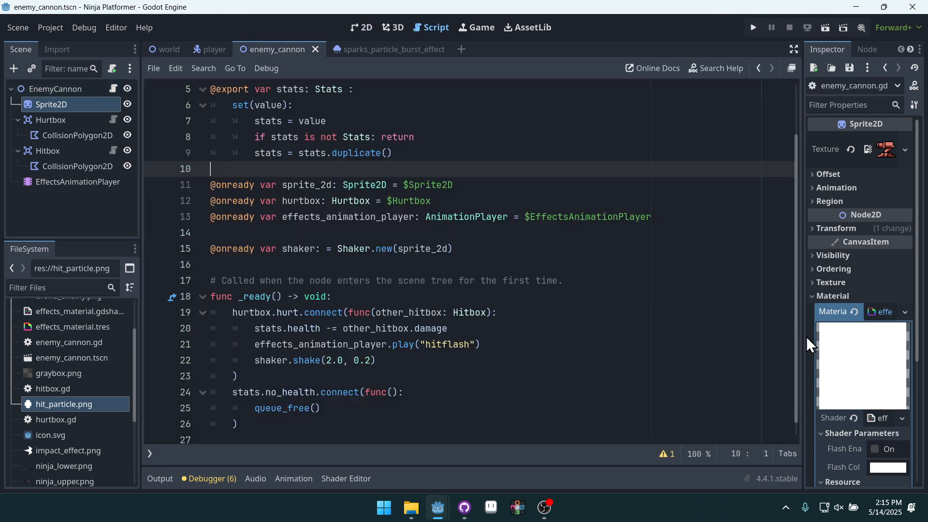
scroll("up", 3)
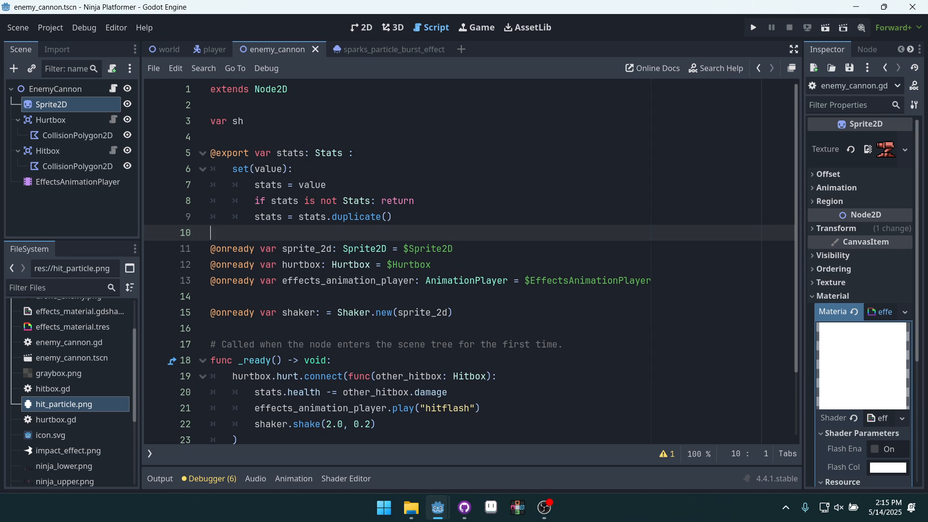
left_click(242, 121)
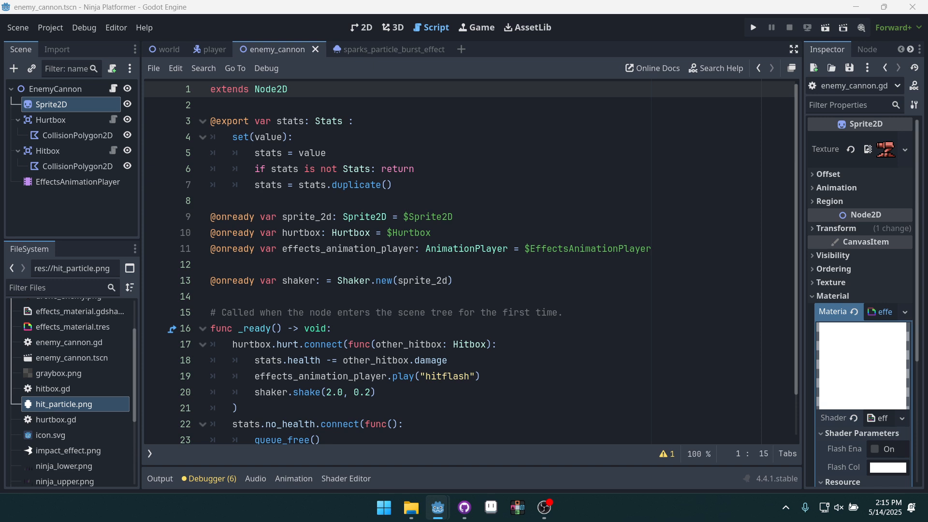
left_click(382, 104)
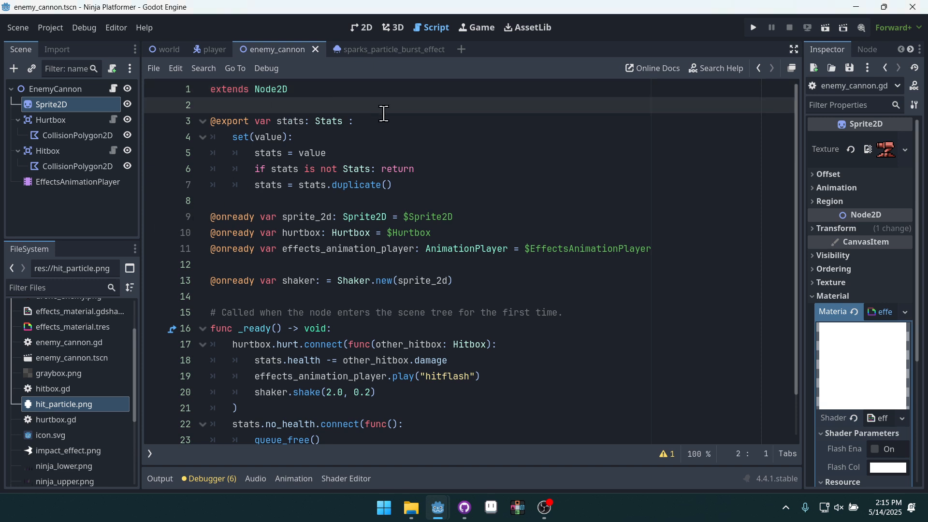
key("Return")
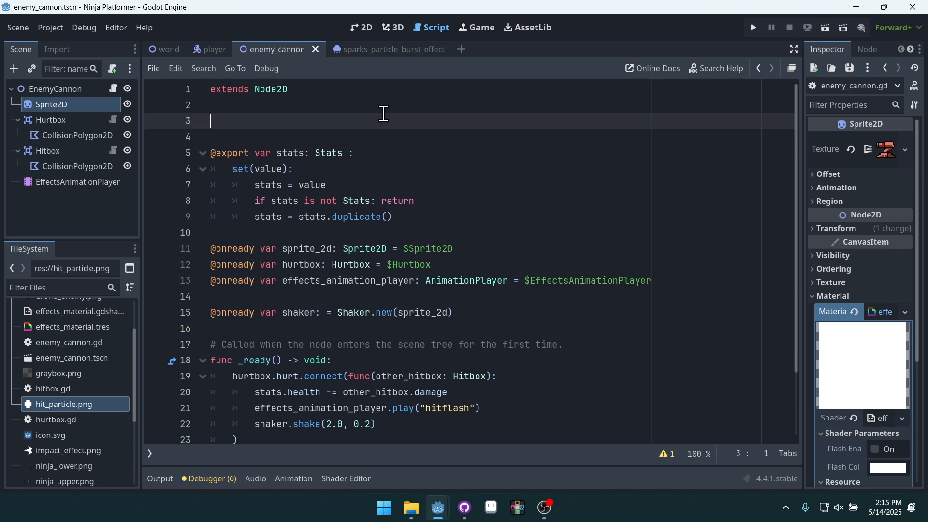
Step: Declare const SPARK_PARTICLE_BURST_EFFECT = preload("res://sparks_particle_burst_effect.tscn")
type("const")
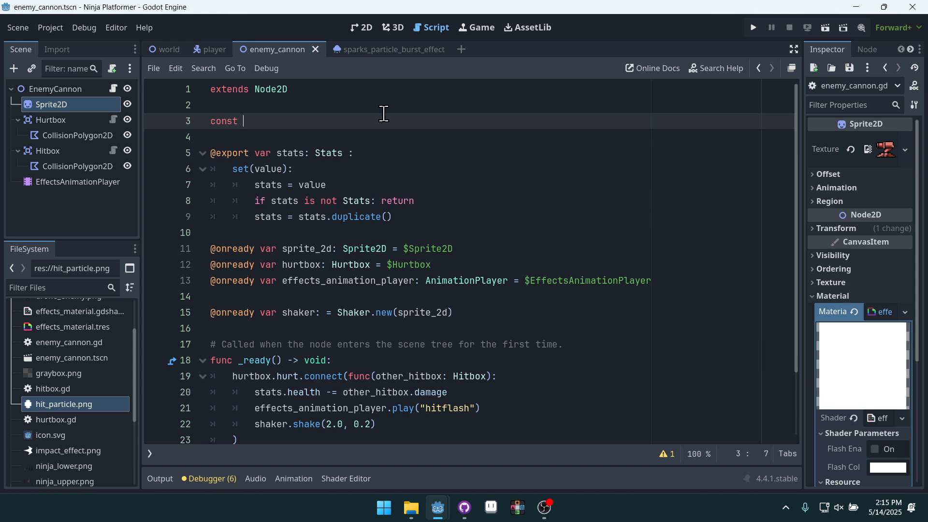
type("SPARK")
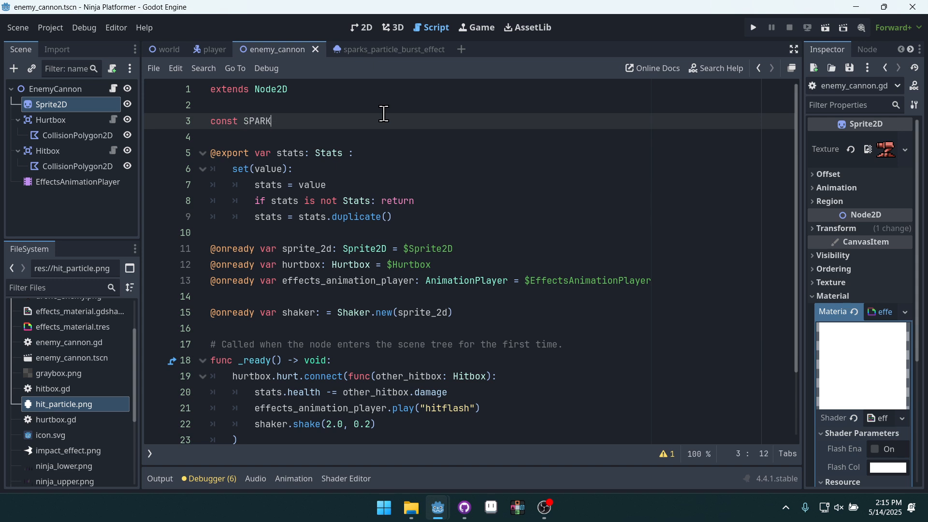
type("_PARTIC")
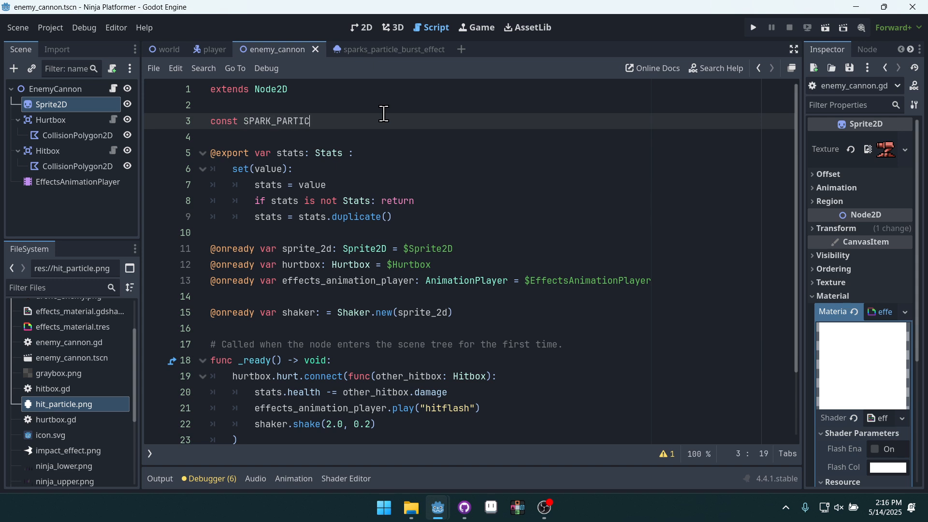
type("LE_BURST_")
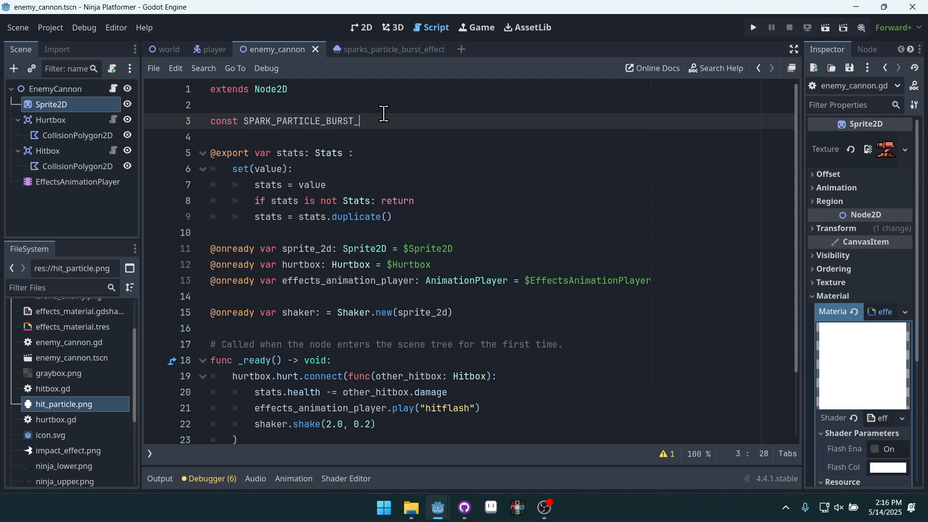
type("EFFECT = pre")
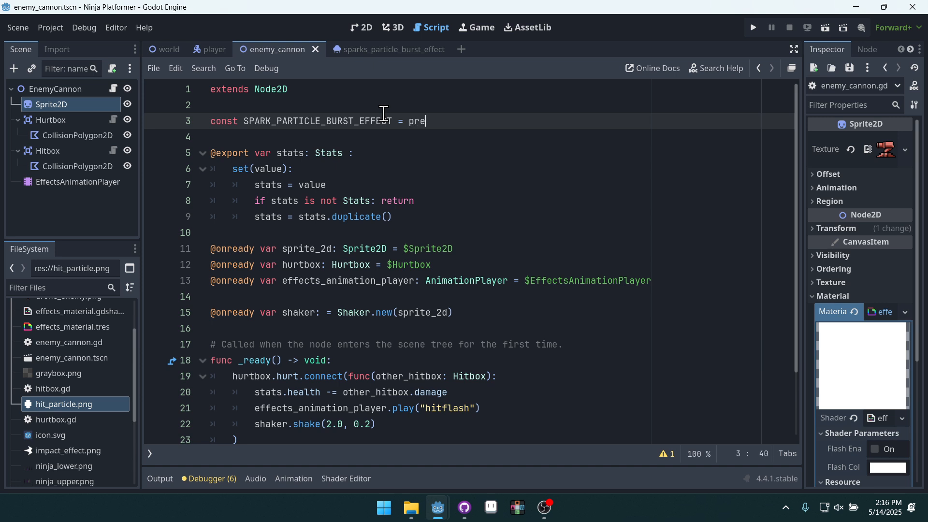
type("load(par")
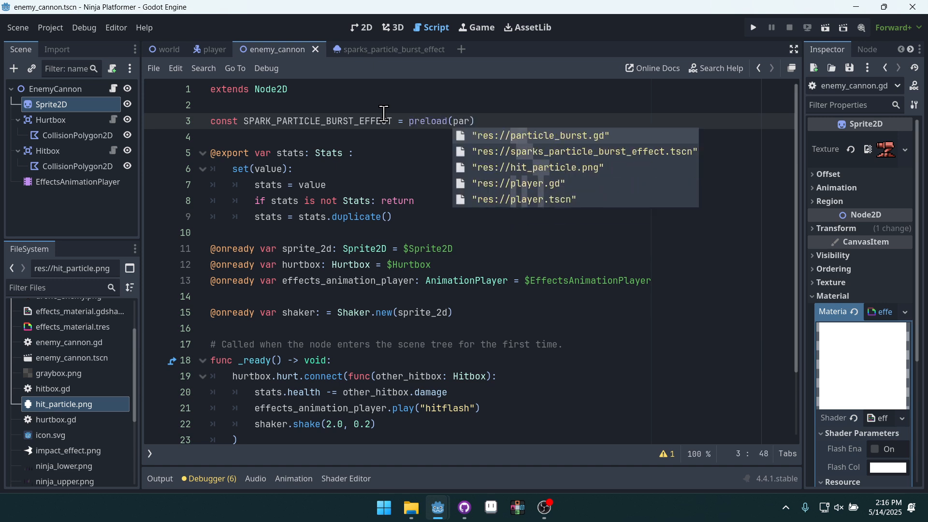
left_click(583, 151)
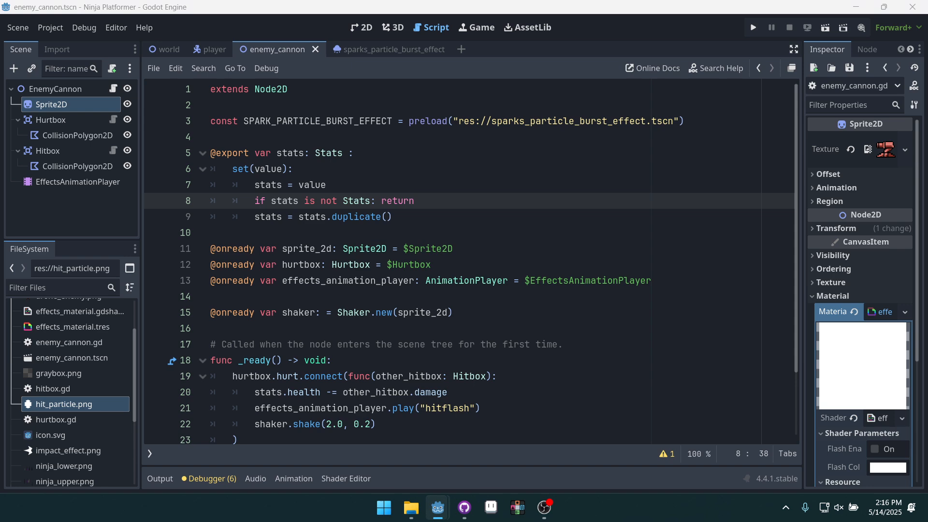
mouse_move(538, 243)
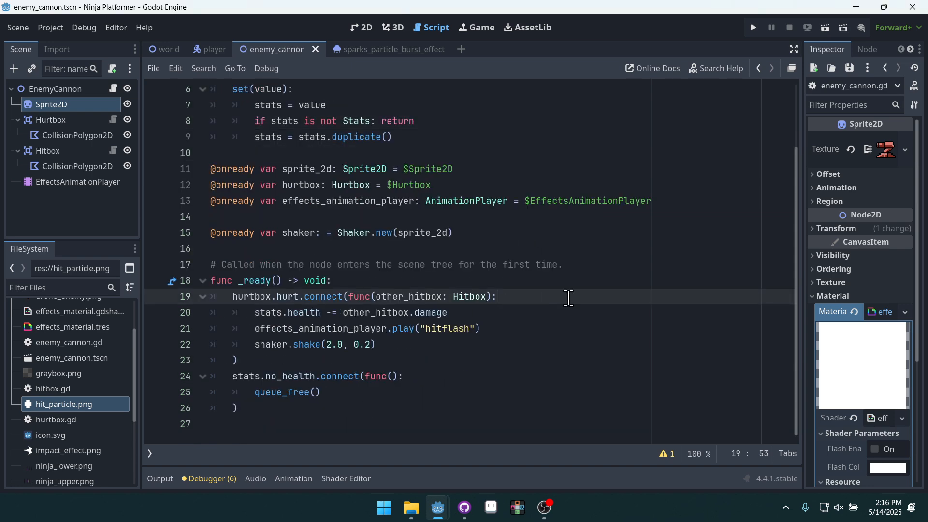
Step: Write var spark_particle = SPARK_PARTICLE_BURST_EFFECT.instantiate() in the hurt handler
type("var")
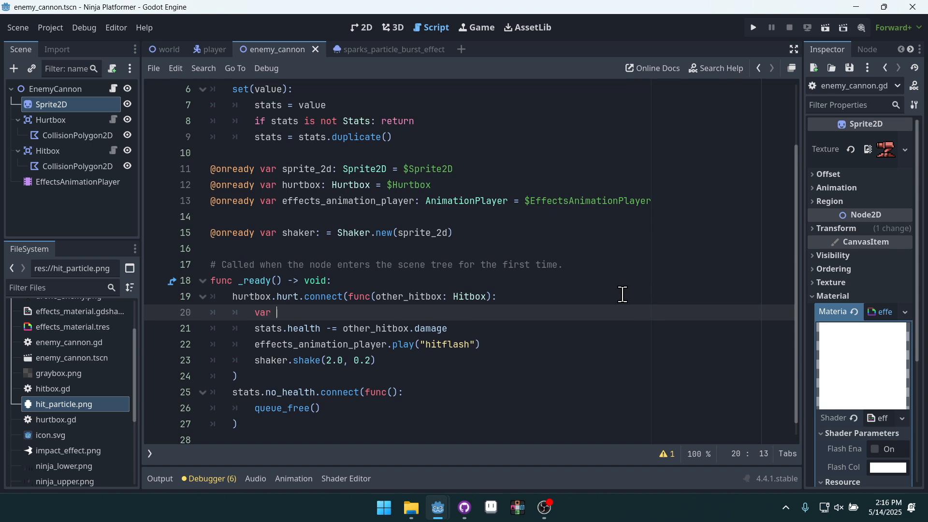
type("sp")
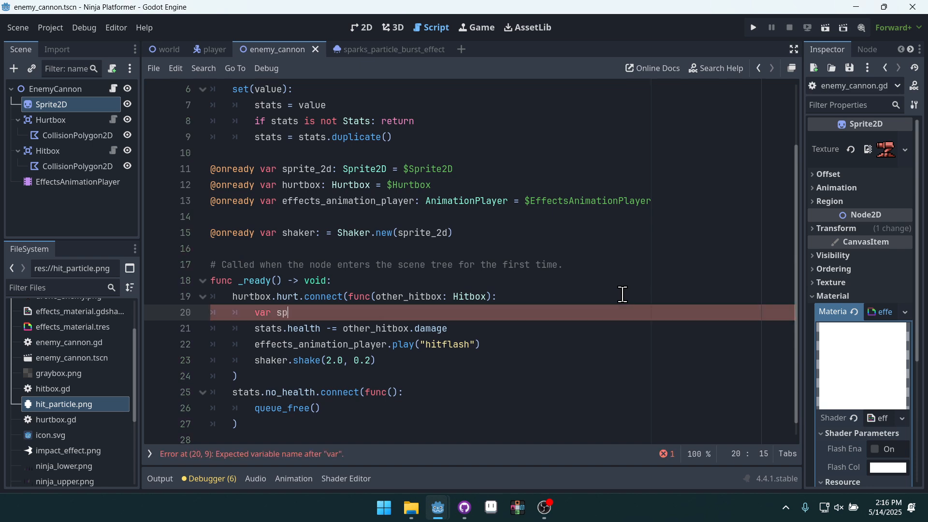
type("ark_par")
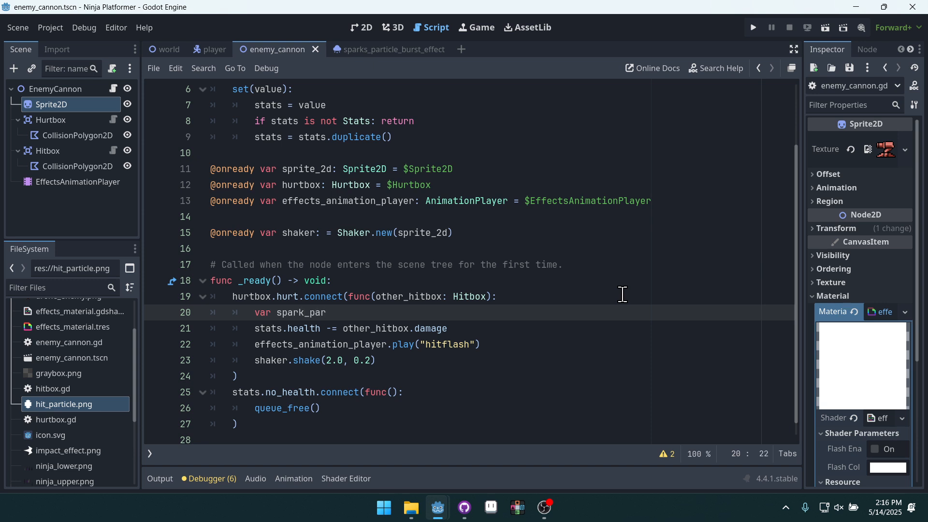
type("ticle =")
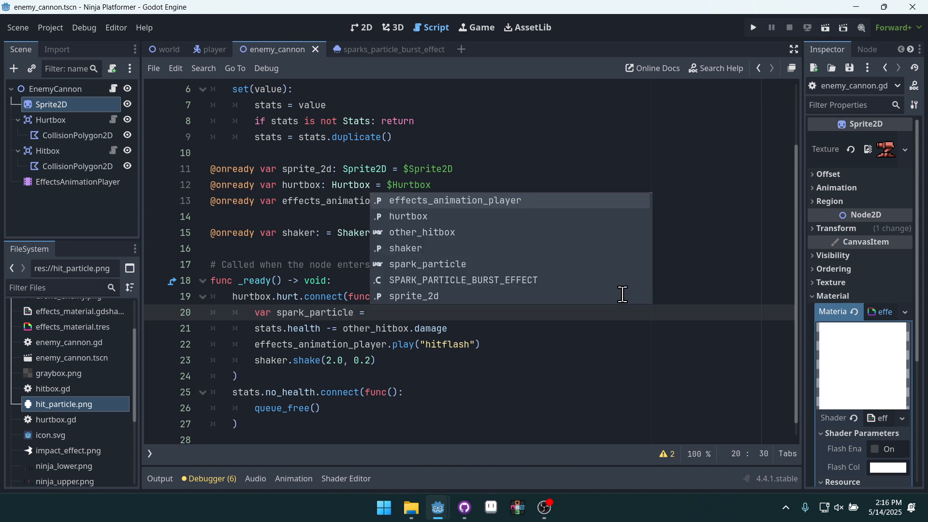
type("SP")
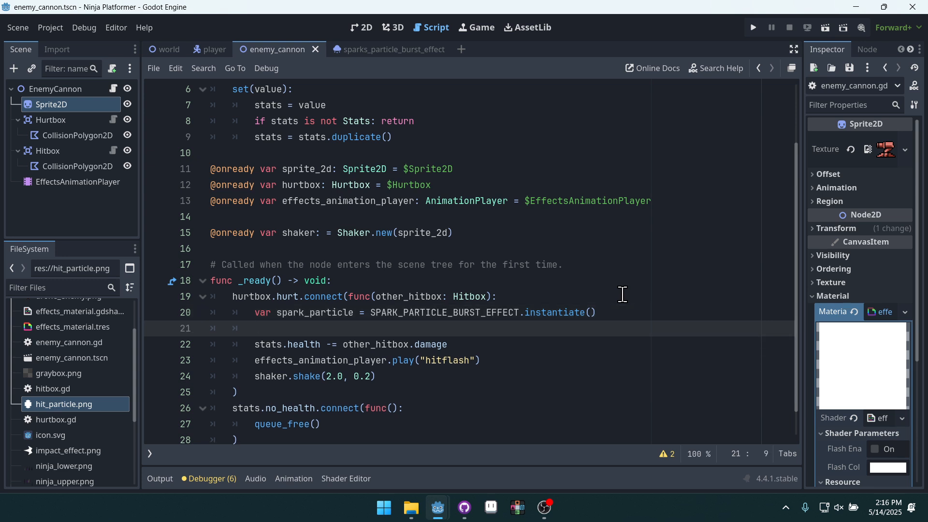
Step: Add get_tree().current_scene.add_child(spark_particle), then switch to the world scene
type("get_")
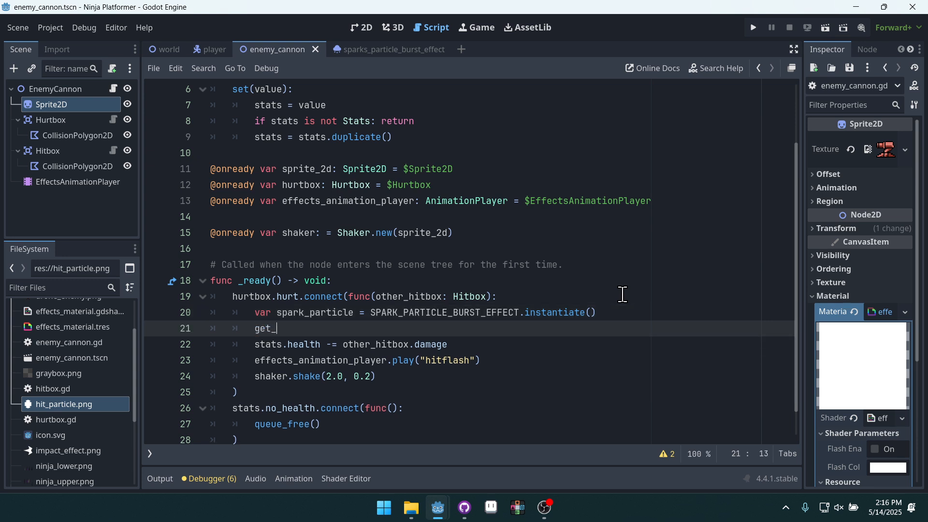
type("tree().")
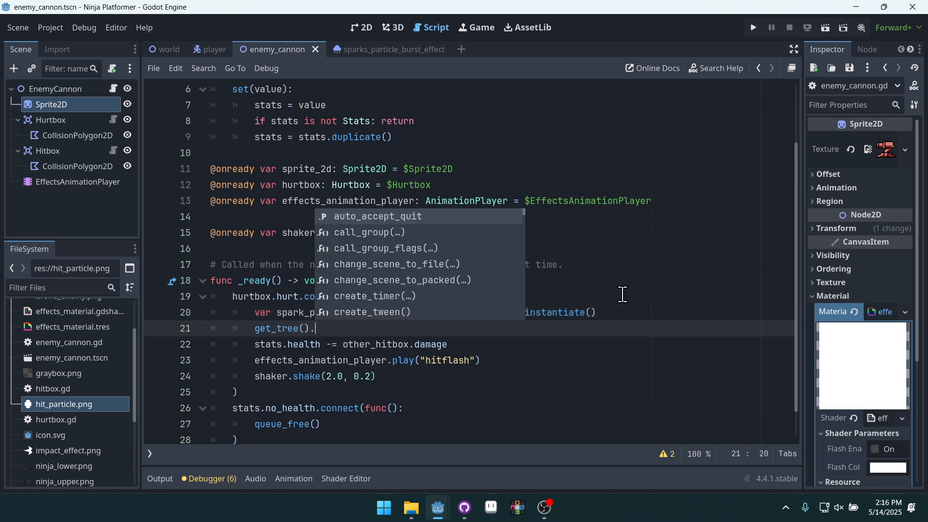
type("cre")
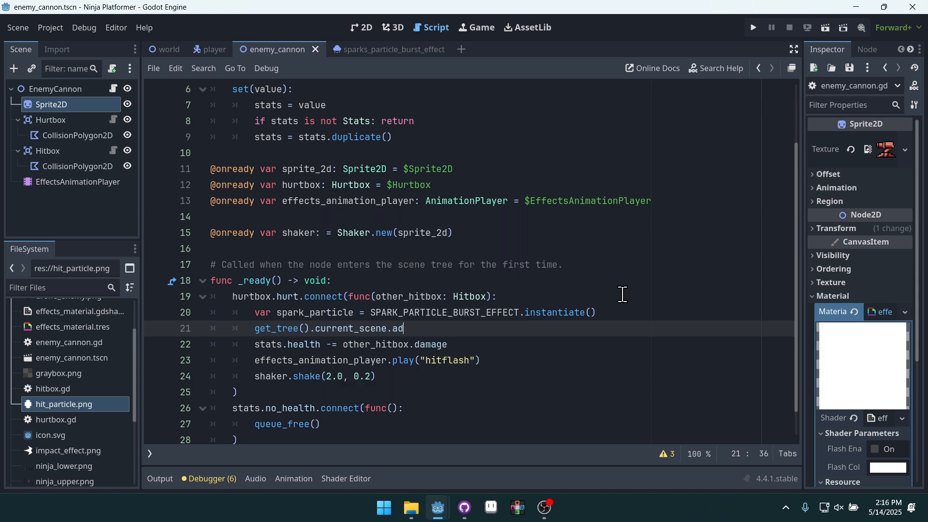
type("d_child(")
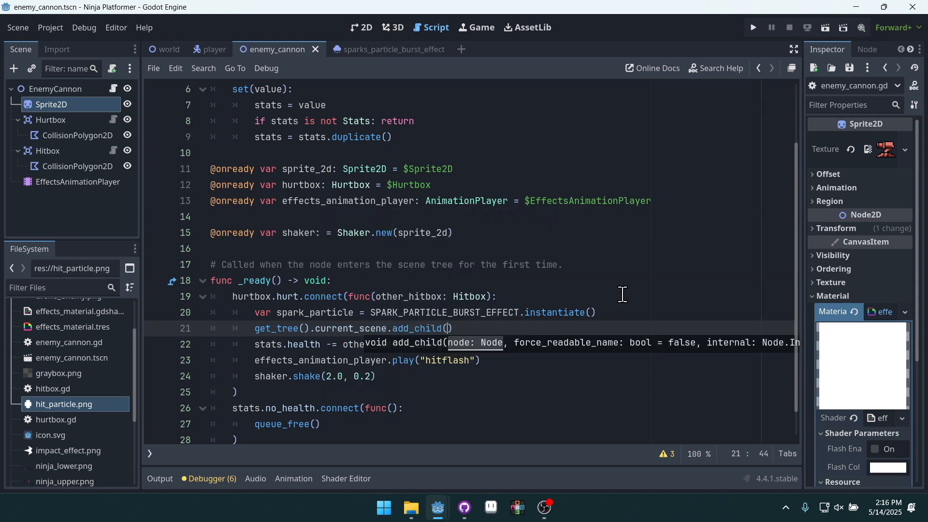
type("spark_particle")
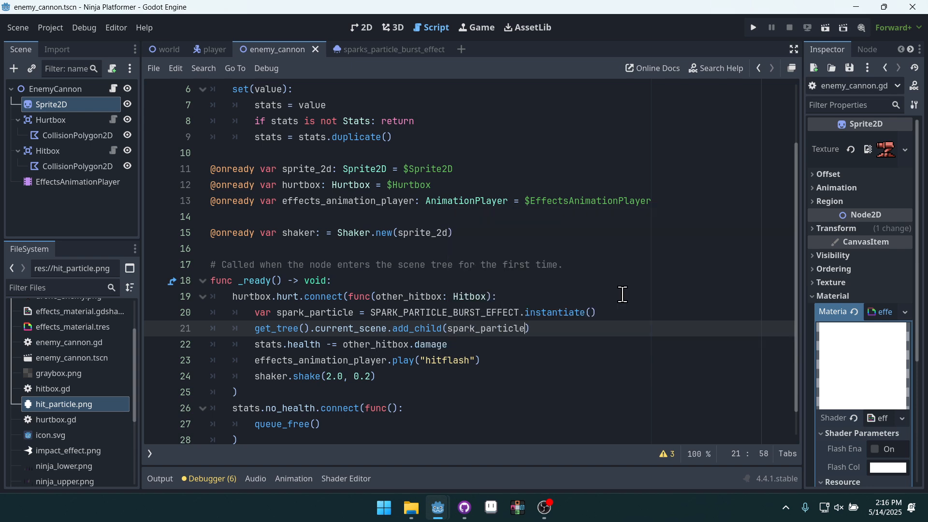
double_click(351, 328)
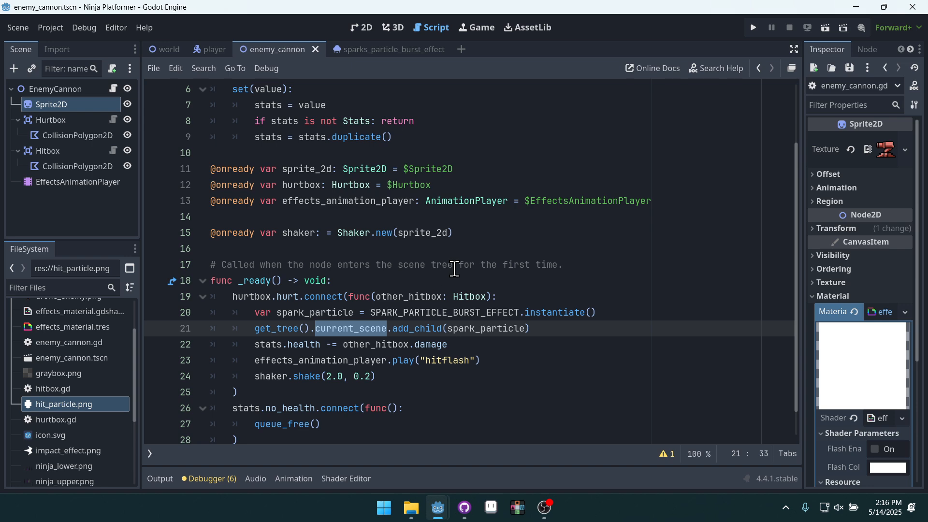
left_click(167, 49)
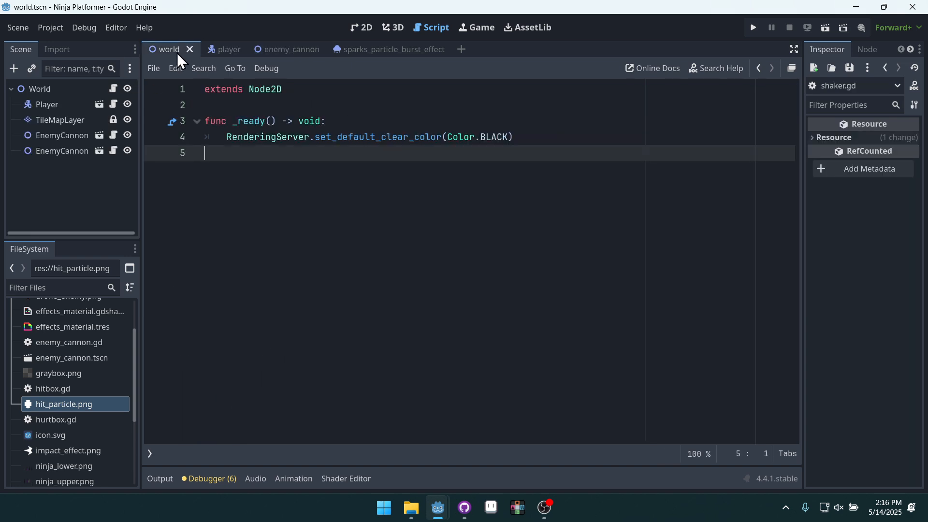
Step: Return to enemy_cannon.gd and insert an empty line after the add_child call
left_click(275, 49)
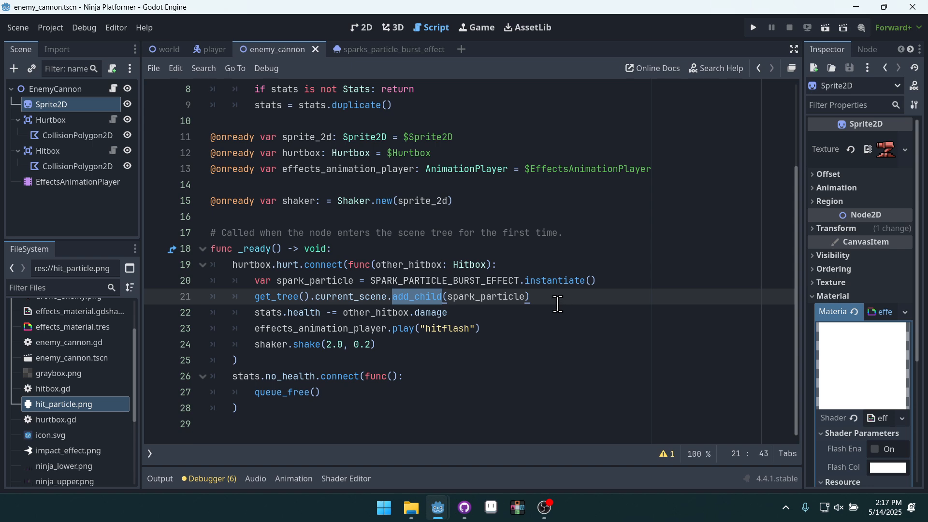
mouse_move(539, 295)
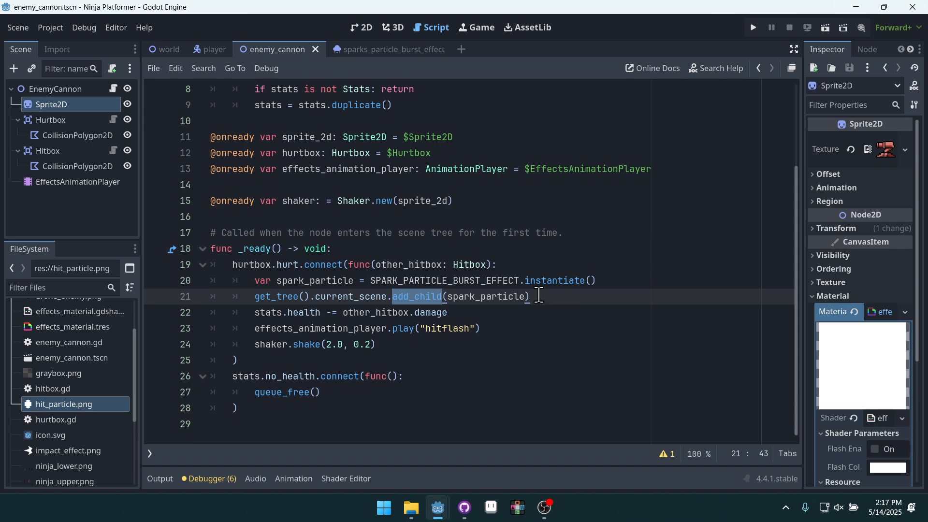
left_click(496, 264)
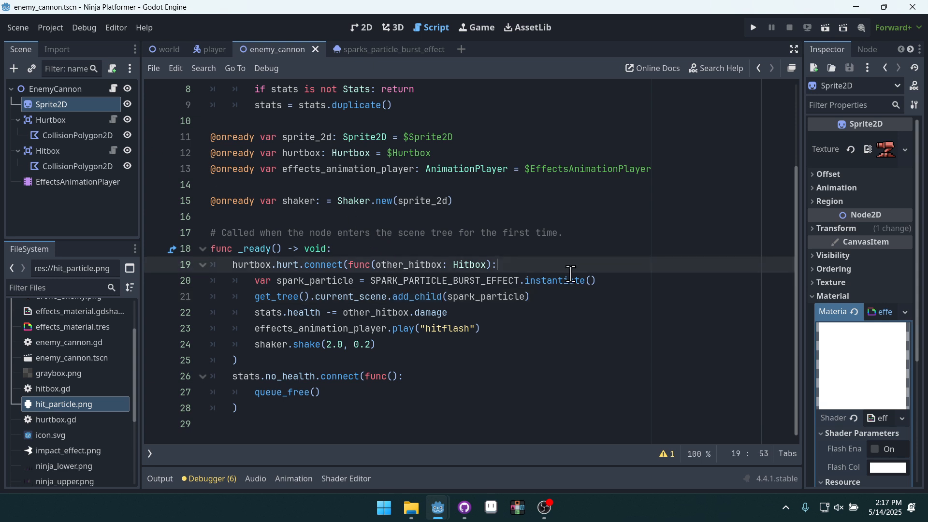
mouse_move(635, 262)
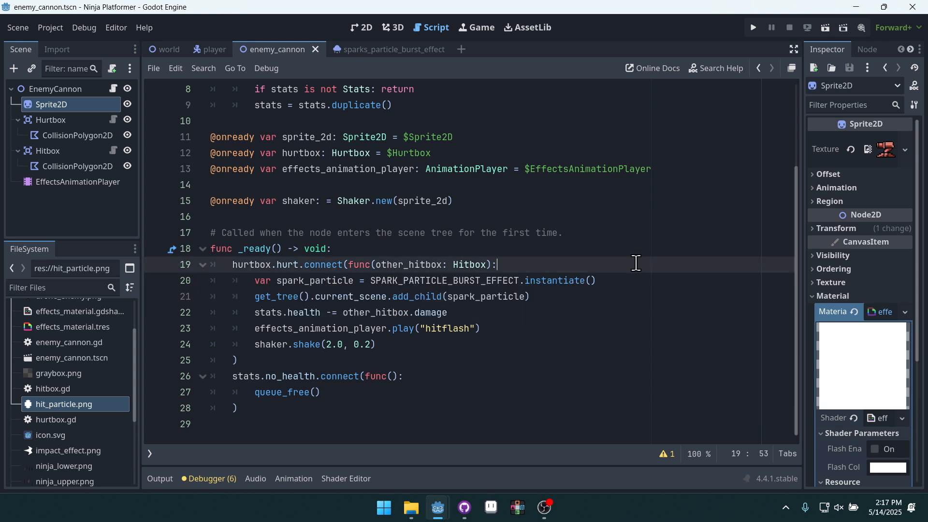
mouse_move(634, 249)
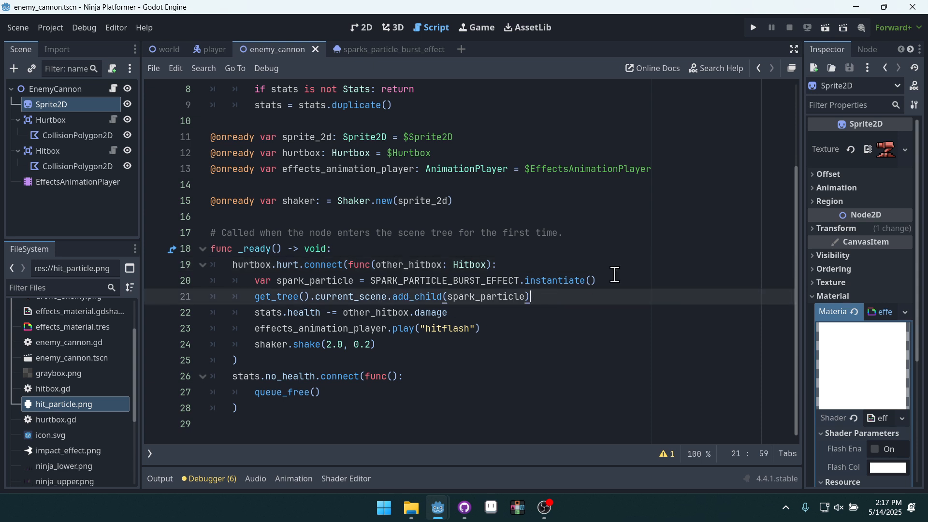
mouse_move(636, 266)
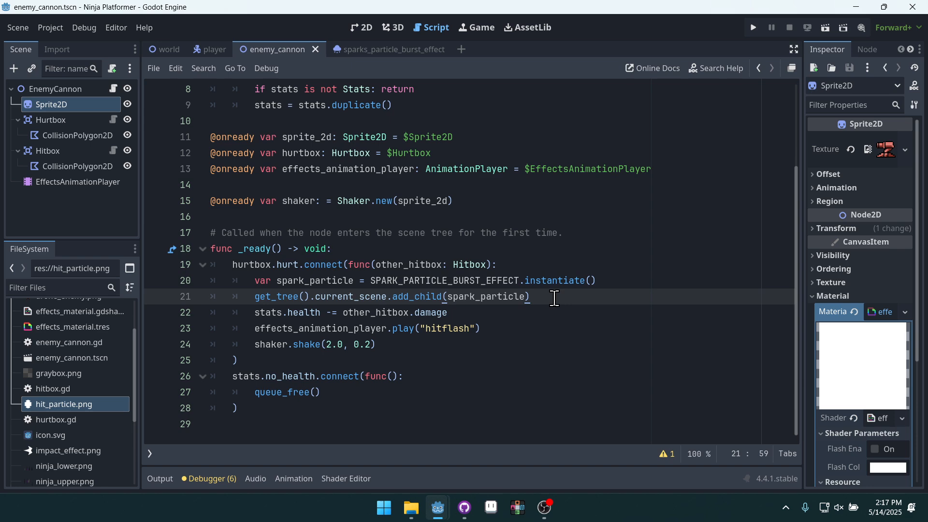
key("Return")
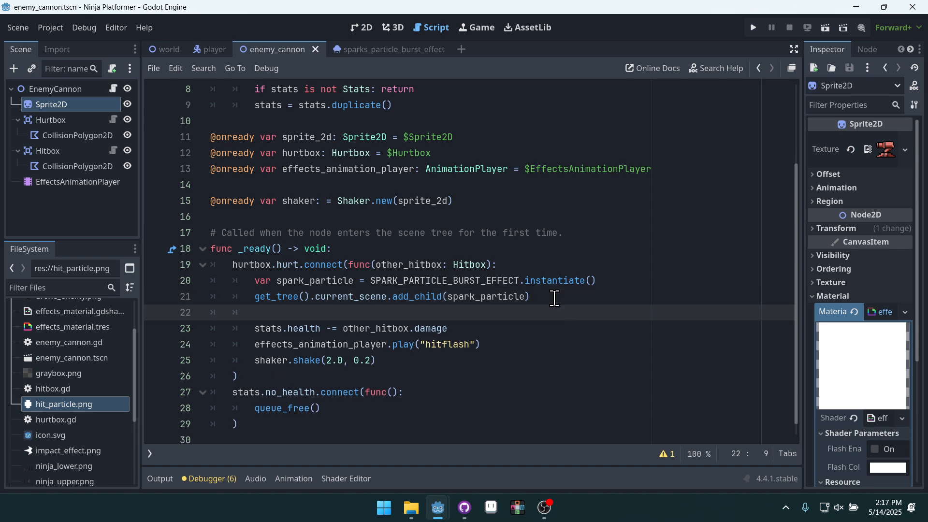
Step: Begin spark_particle.global_position = and view the cannon sprite on the 2D canvas
type("spa")
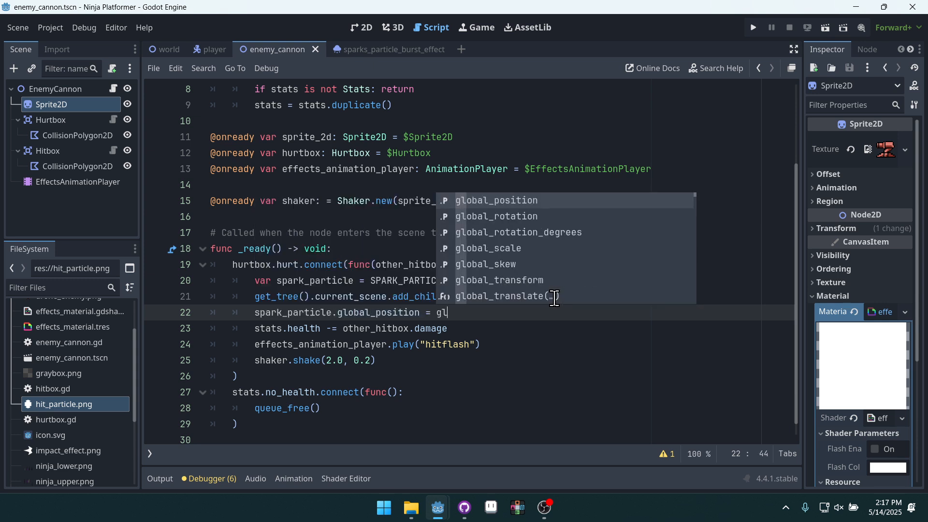
key("Backspace")
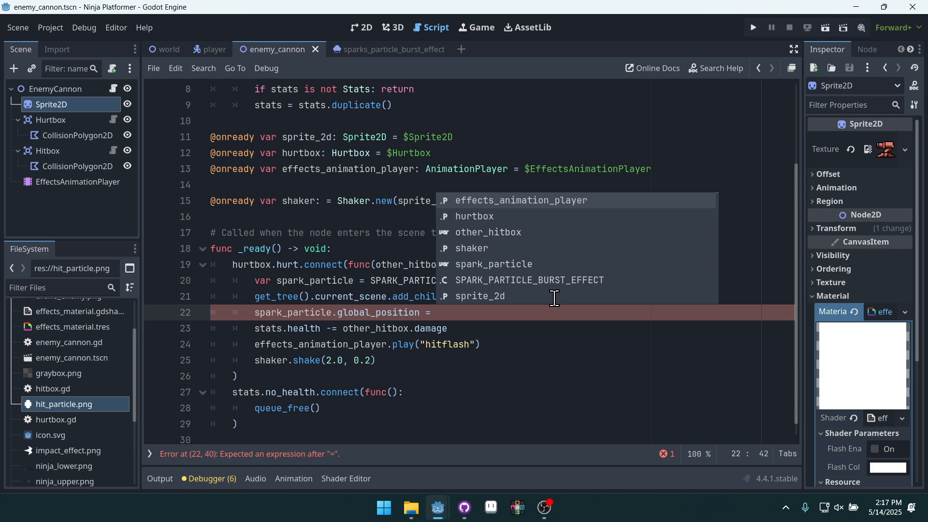
mouse_move(412, 33)
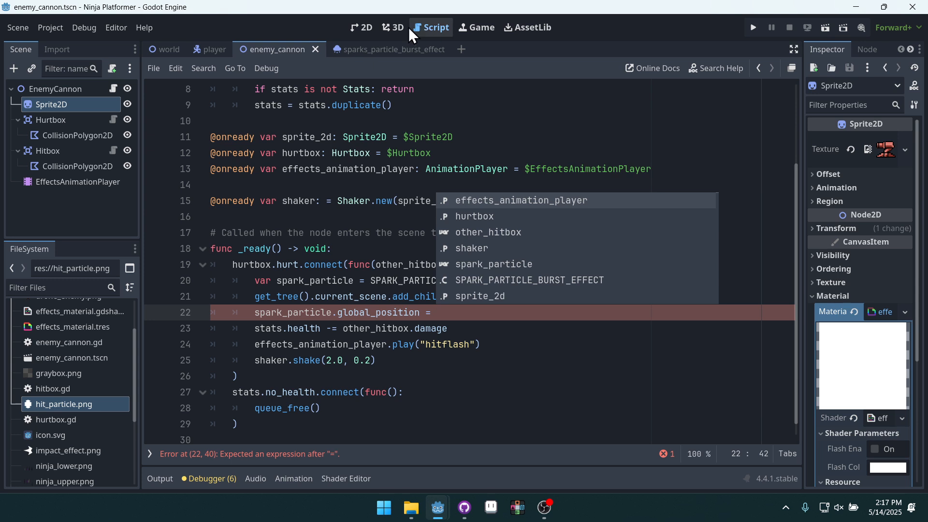
left_click(361, 27)
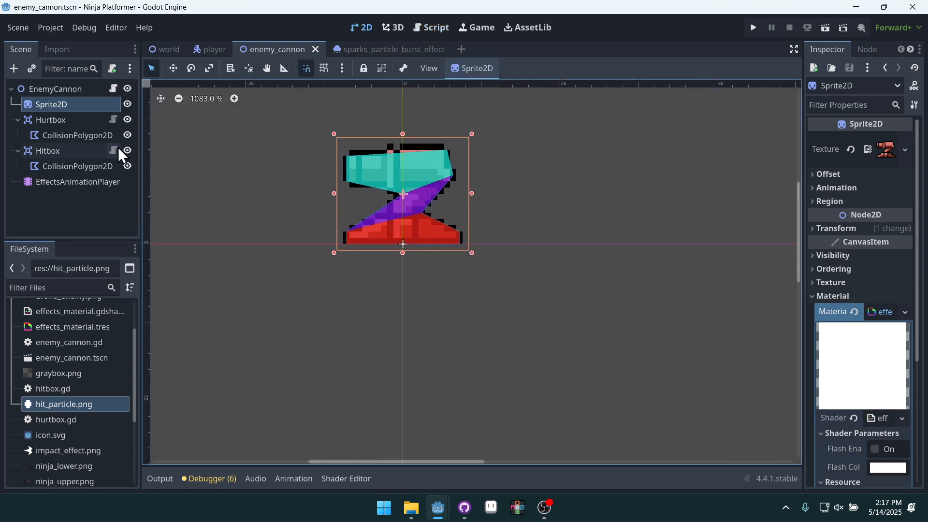
Step: Select the Sprite2D node and return to the script to assign sprite_2d.global_position
left_click(56, 89)
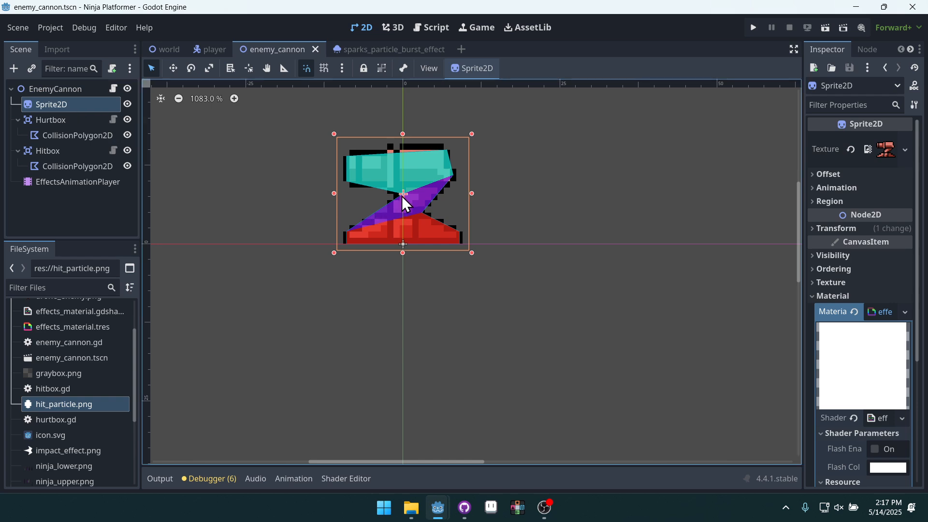
mouse_move(378, 210)
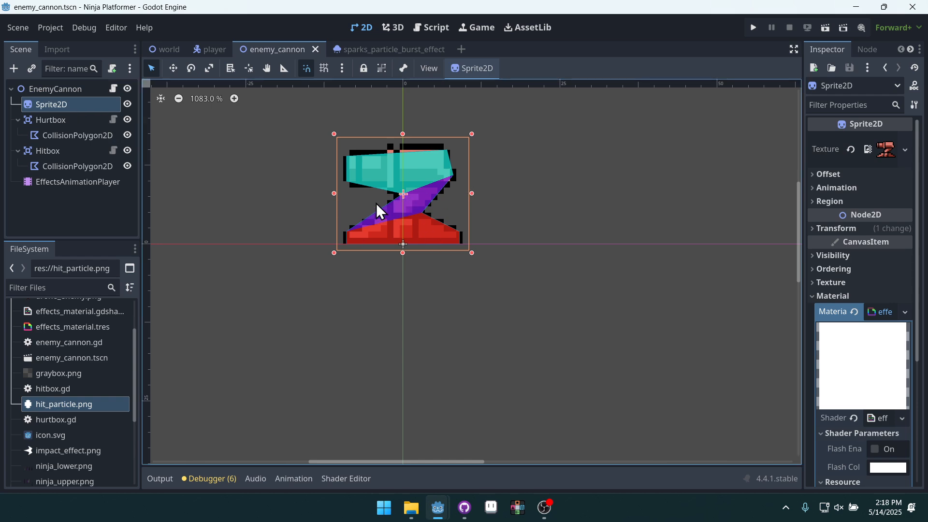
left_click(431, 27)
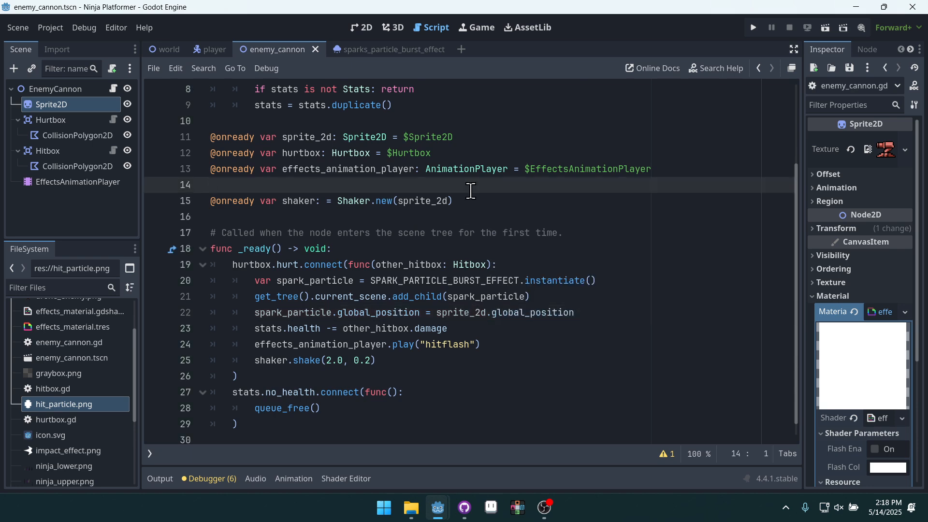
left_click(752, 27)
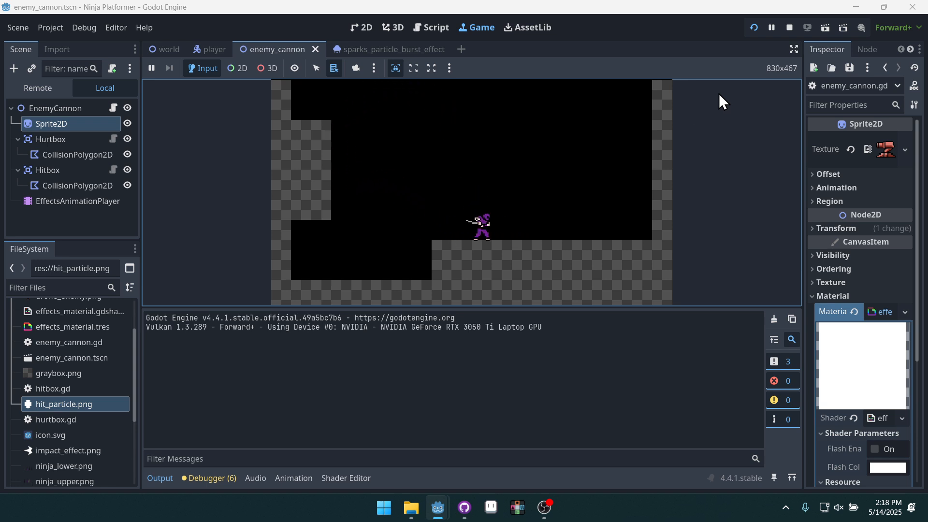
left_click(432, 27)
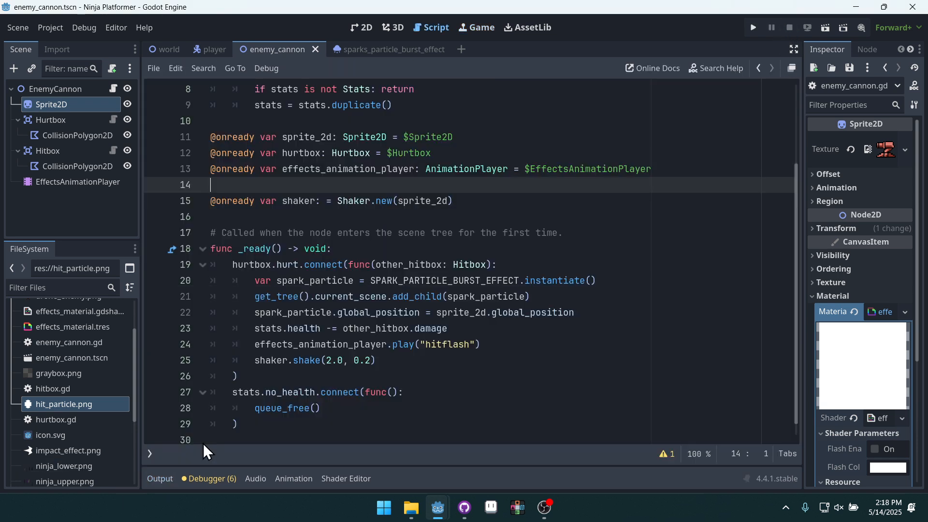
left_click(453, 202)
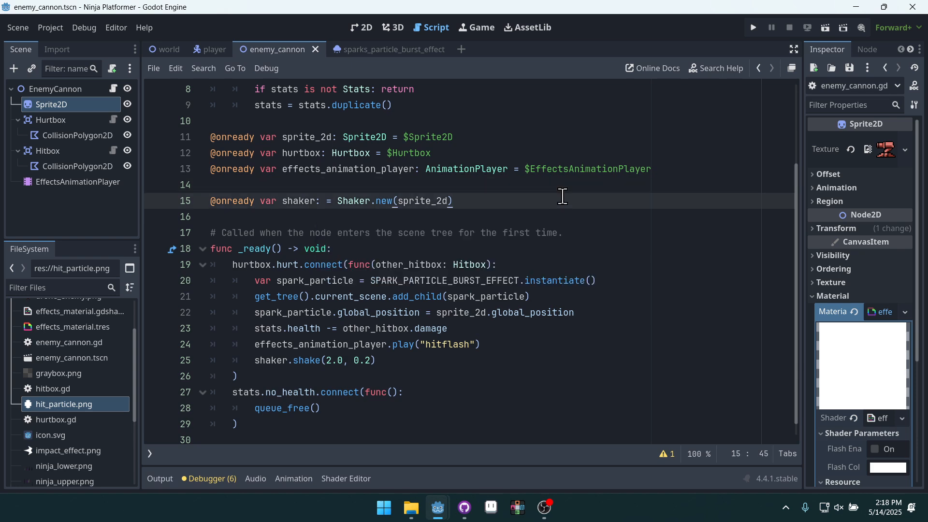